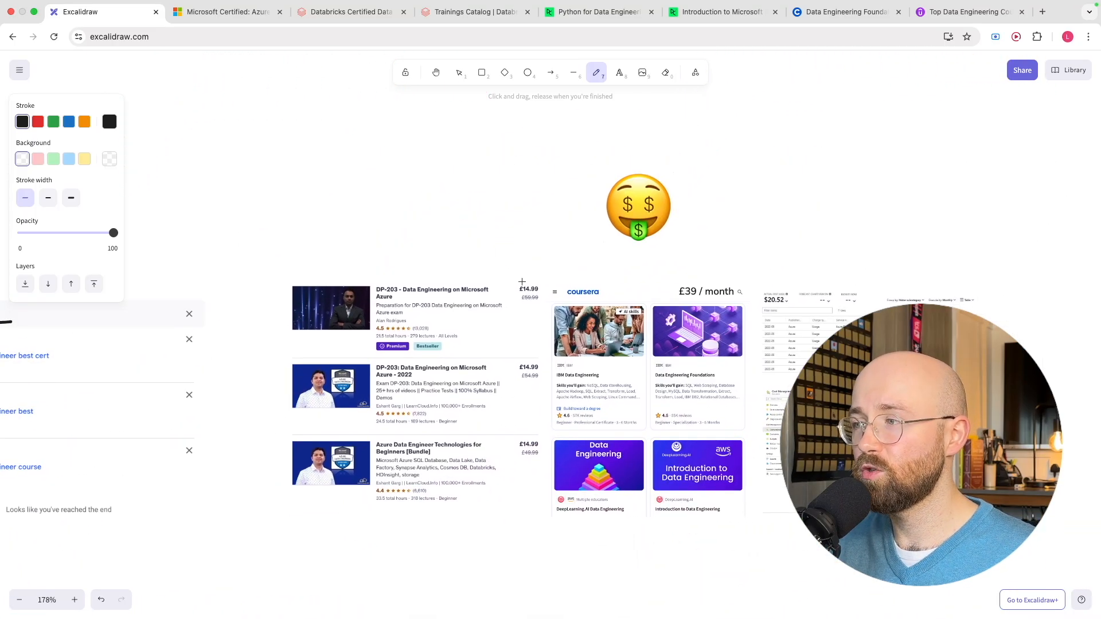
Pan the board to the numbered platform logos, then view the Azure Data Engineer Associate page
left_click_drag(522, 260, 522, 470)
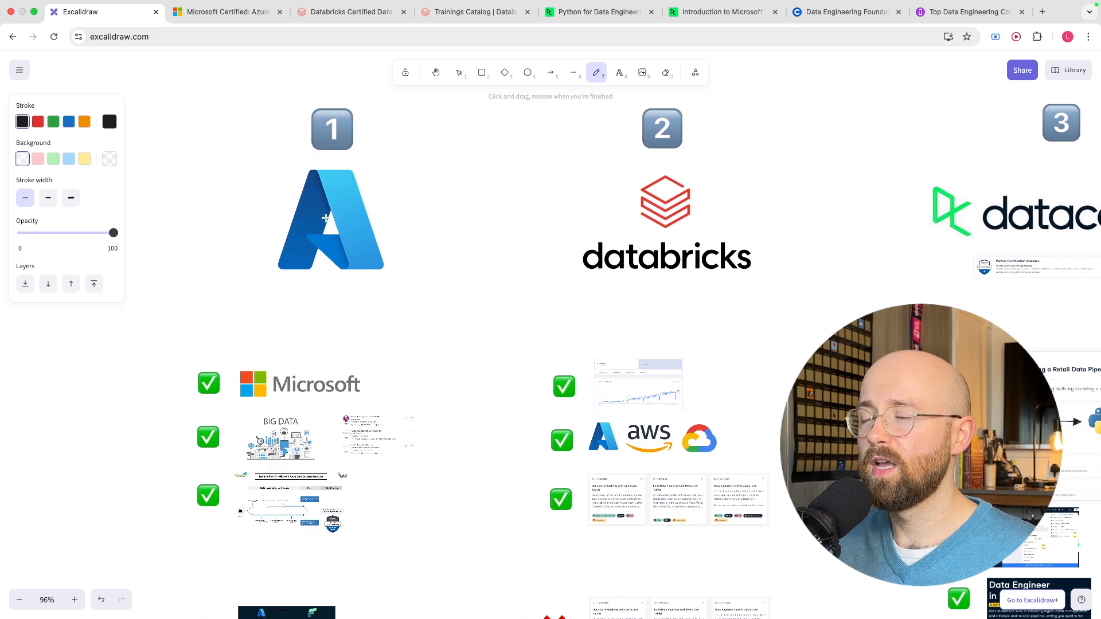
left_click(224, 13)
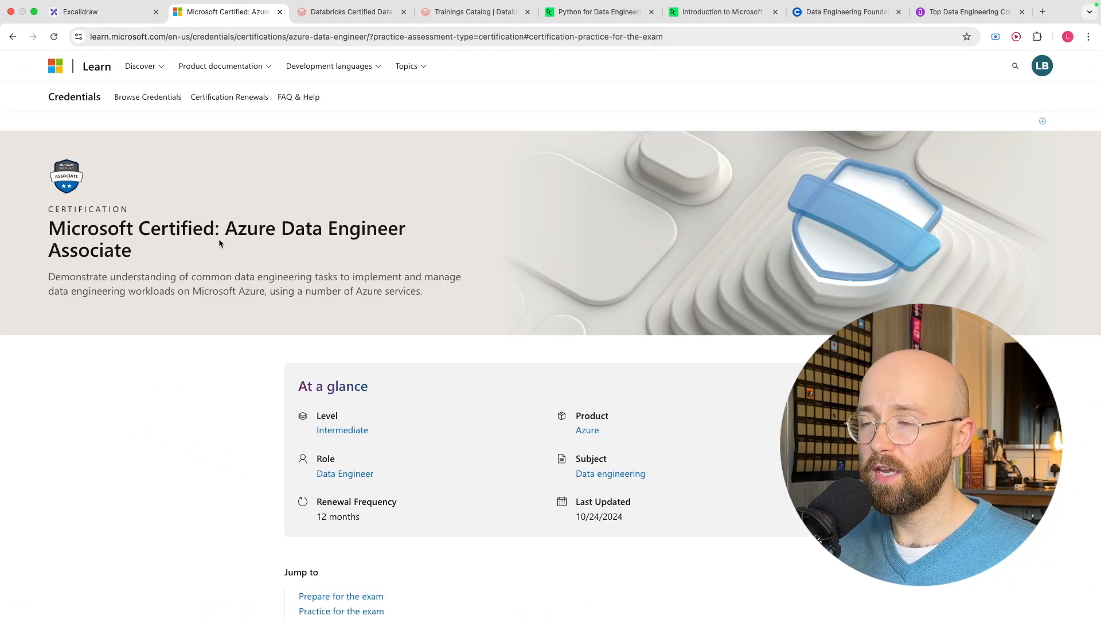
left_click_drag(47, 228, 278, 228)
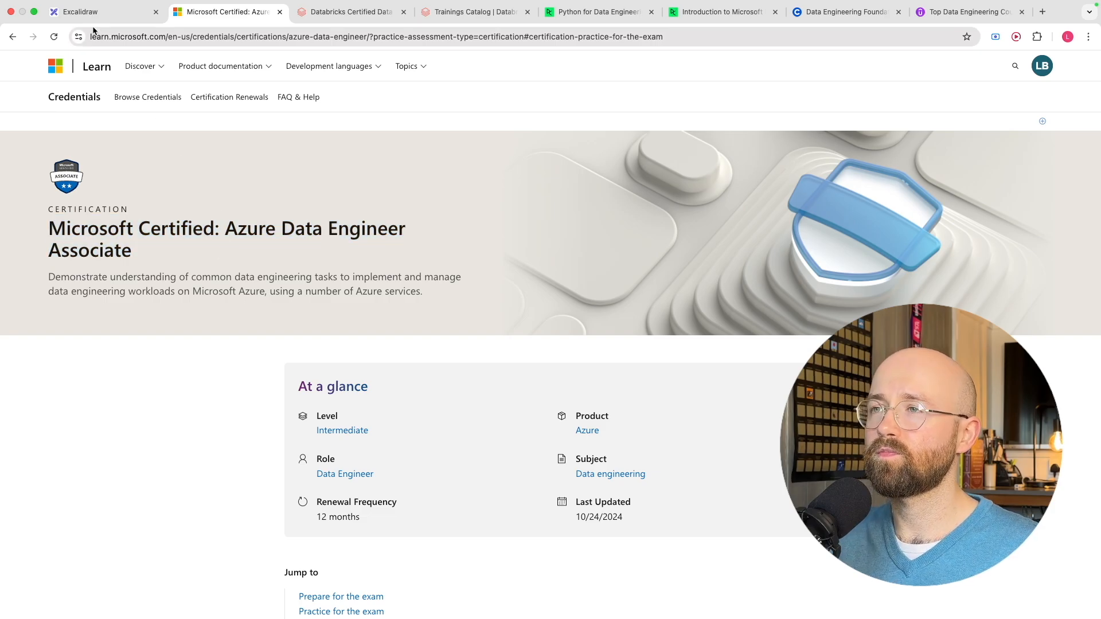
Check the Azure certification page's exam practice resources, then return to the Excalidraw board
left_click(80, 12)
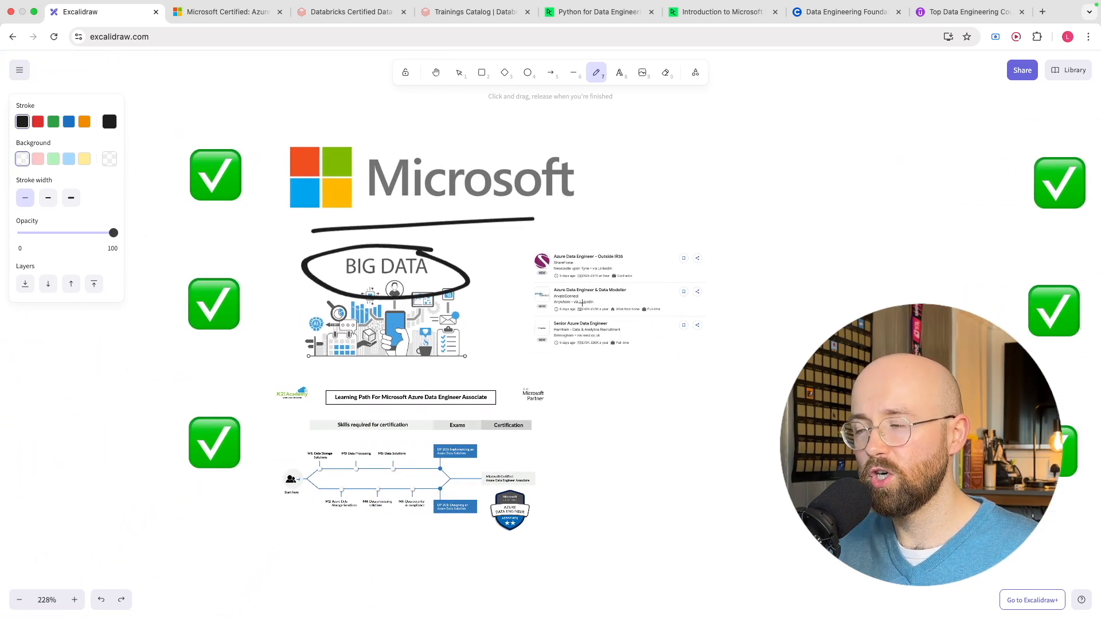
mouse_move(450, 436)
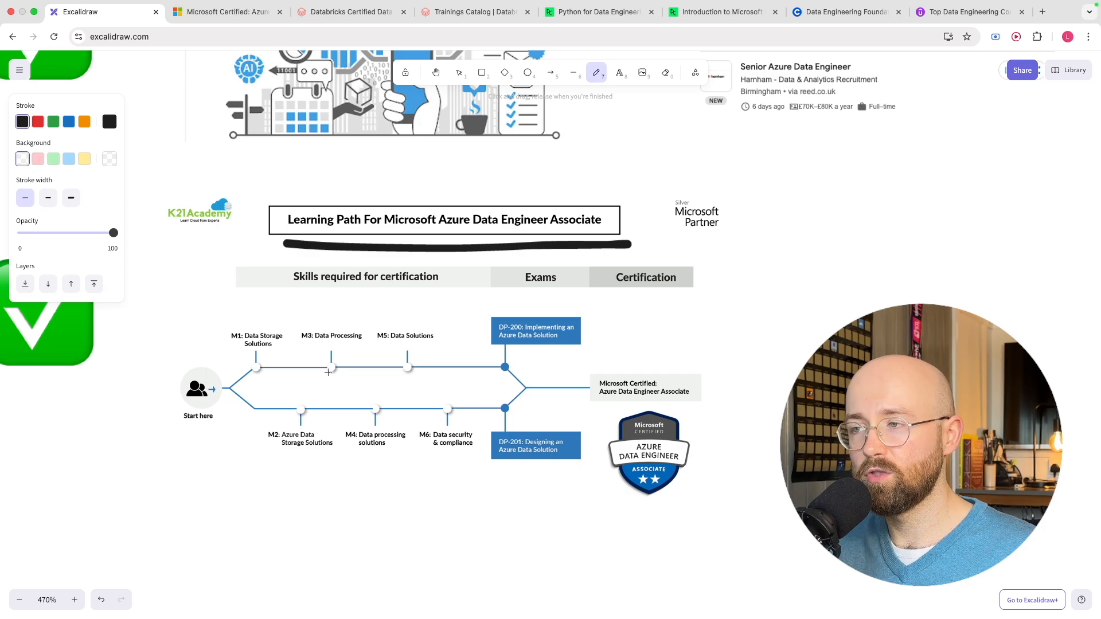
left_click(226, 12)
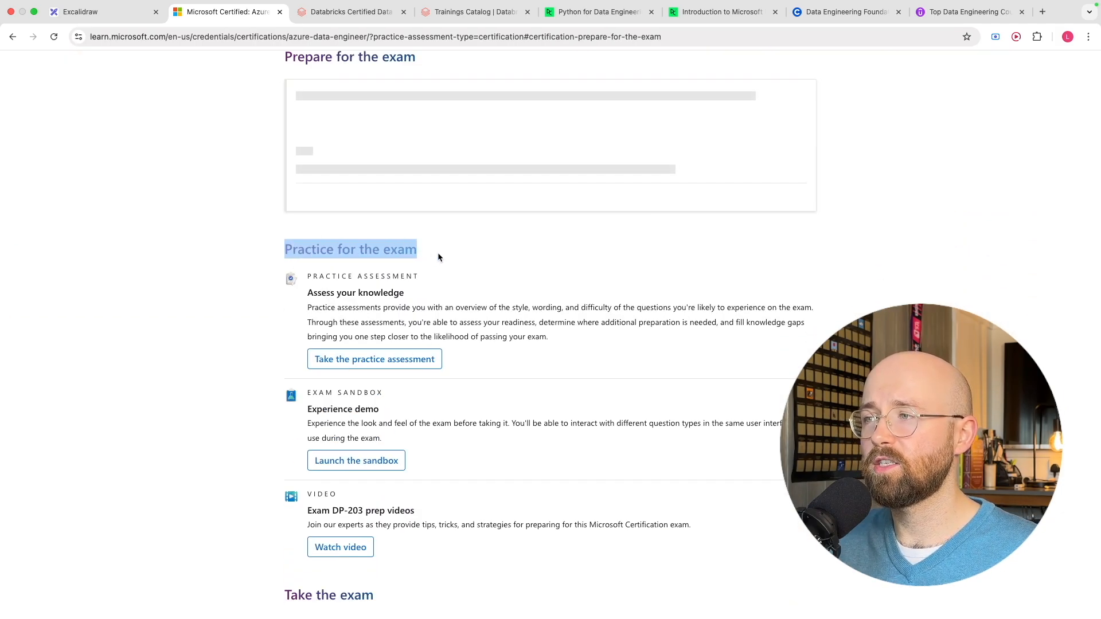
scroll("down", 3)
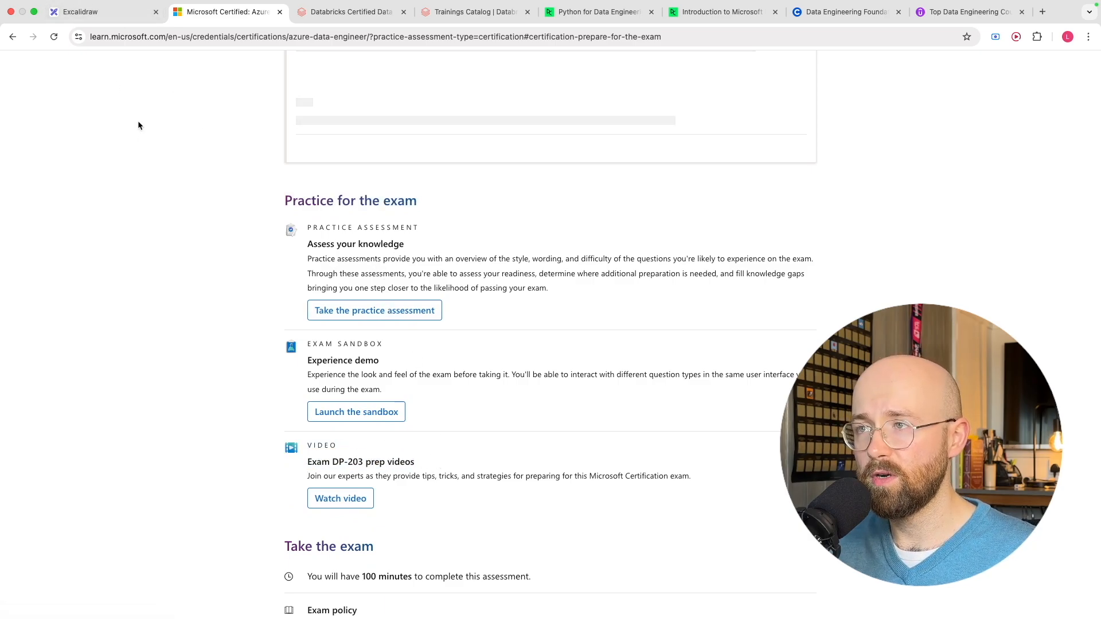
left_click(77, 12)
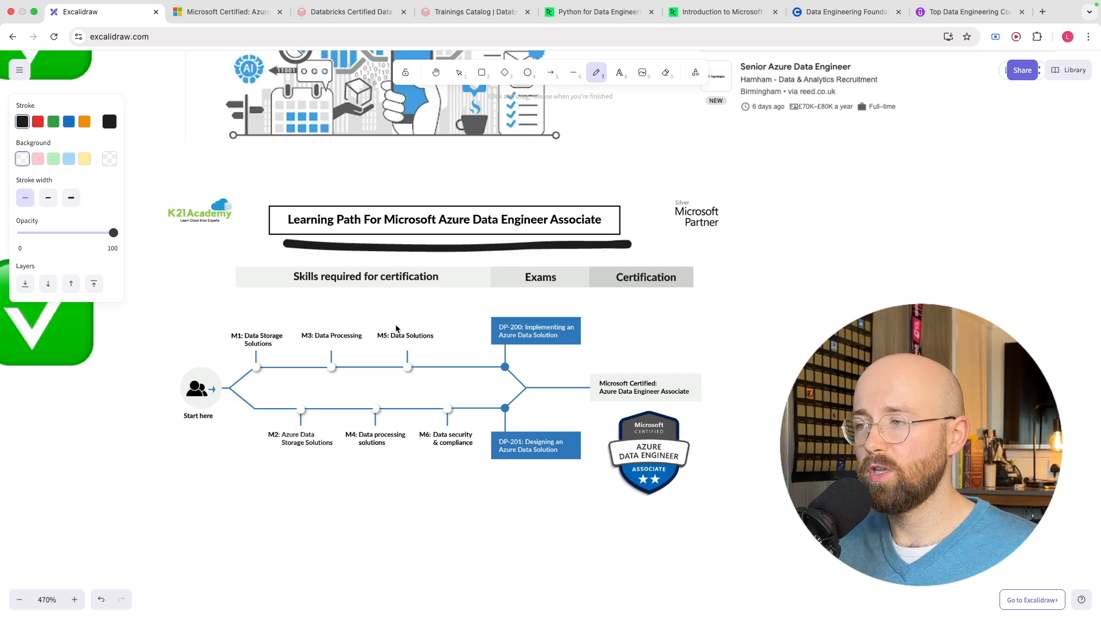
Scroll to the Azure cons and draw a red freehand stroke across the Azure badge
scroll("down", 3)
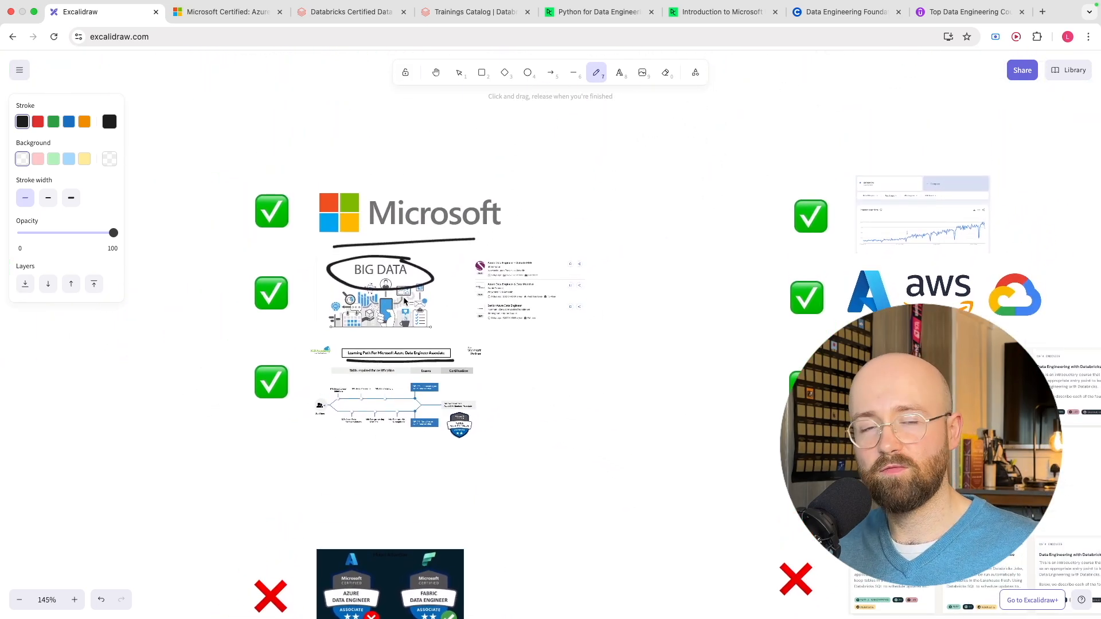
scroll("down", 3)
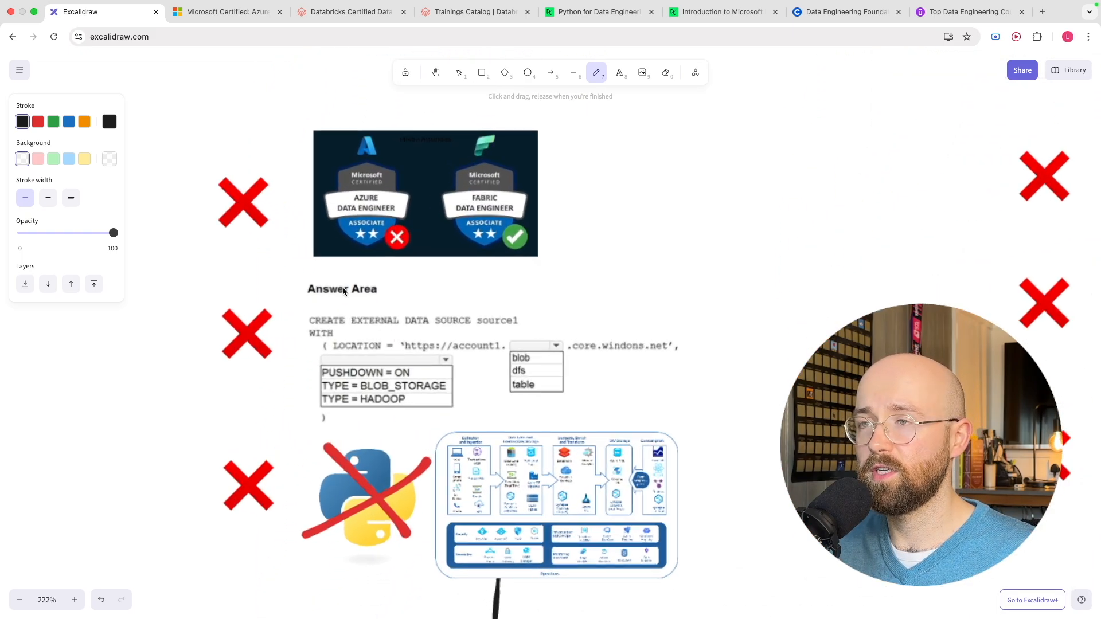
left_click(38, 120)
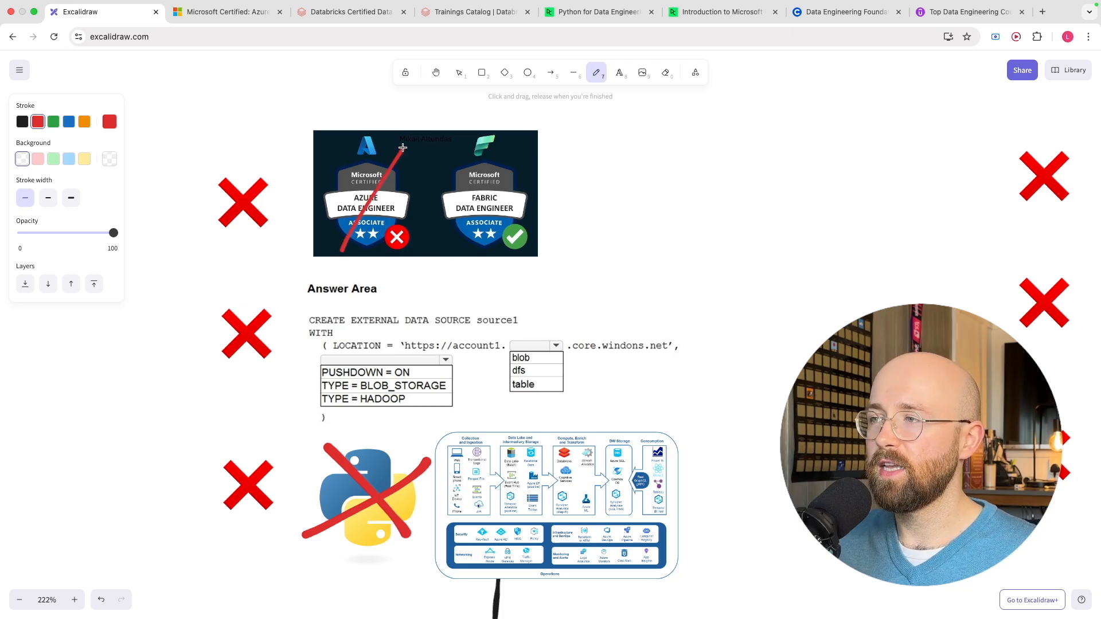
left_click_drag(402, 147, 402, 259)
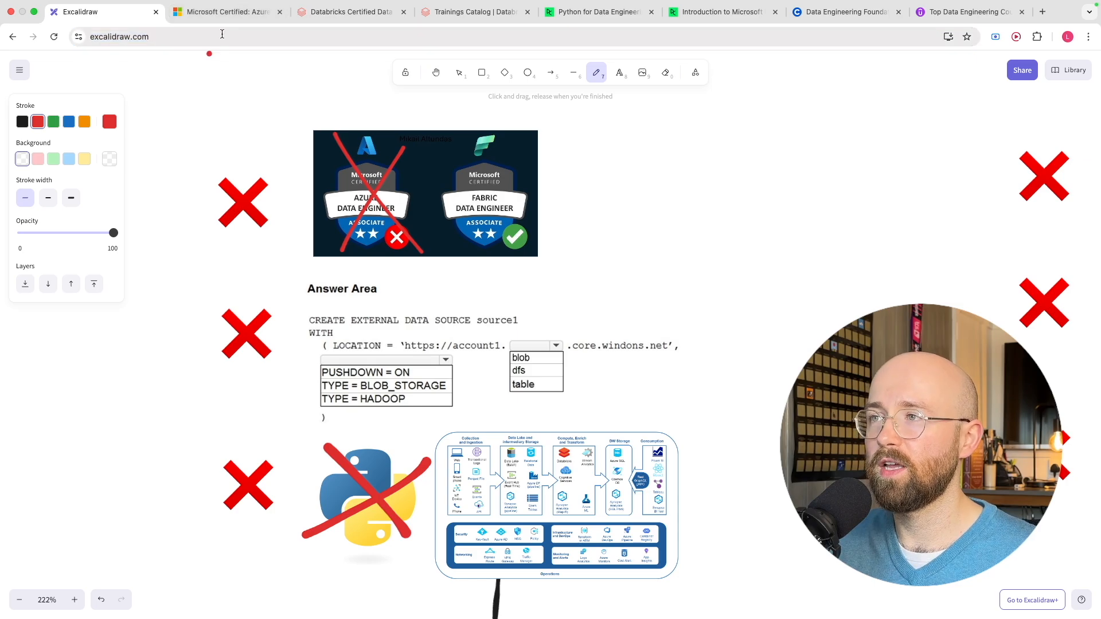
left_click(224, 11)
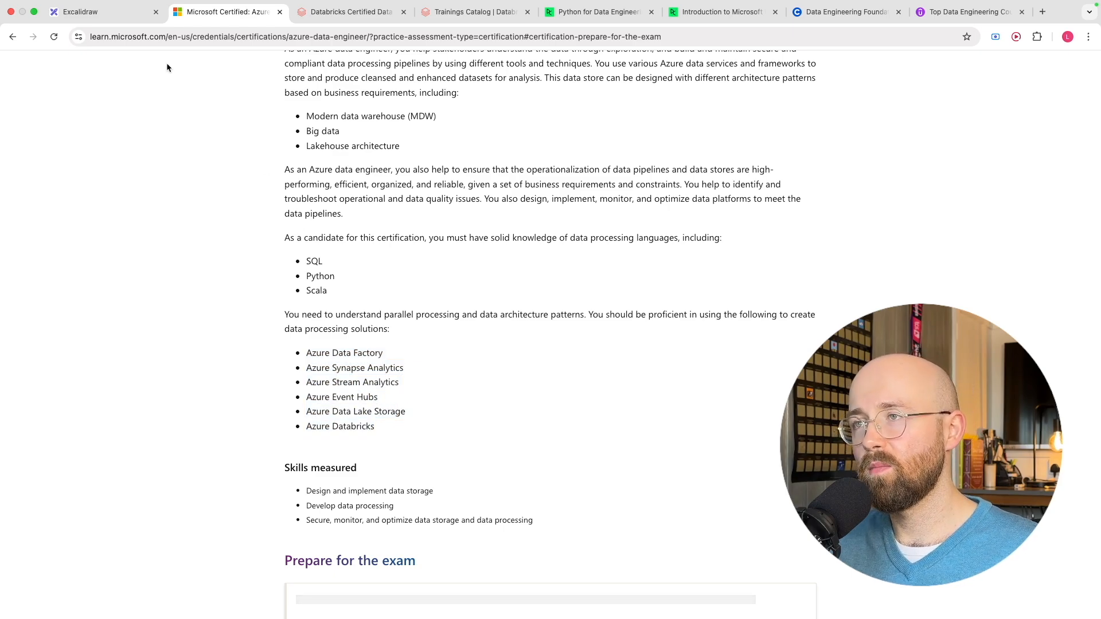
left_click(77, 12)
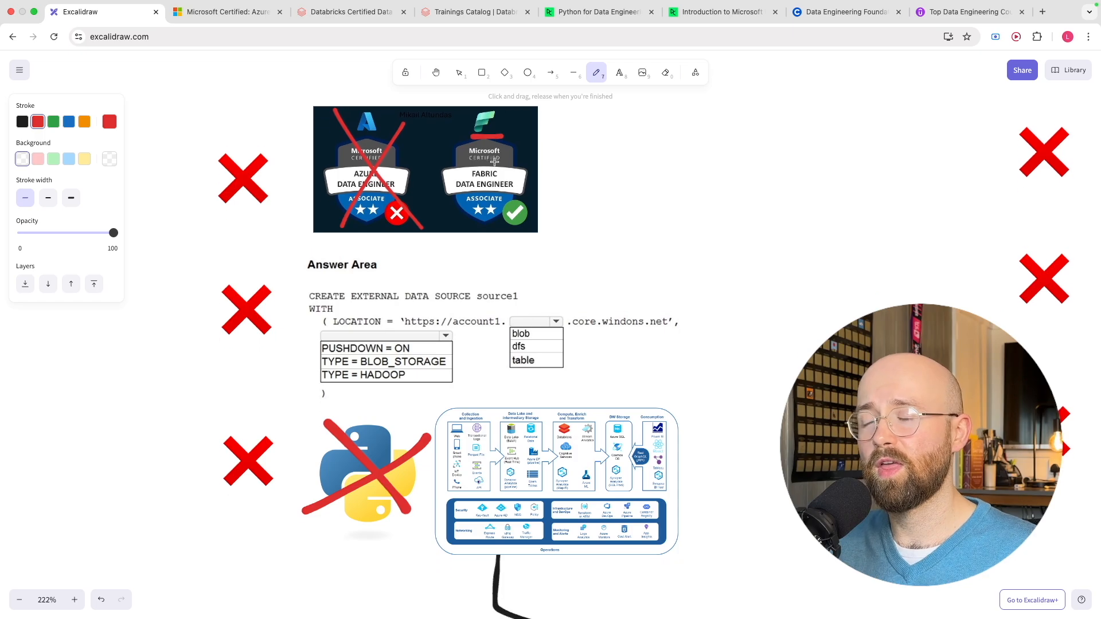
scroll("down", 3)
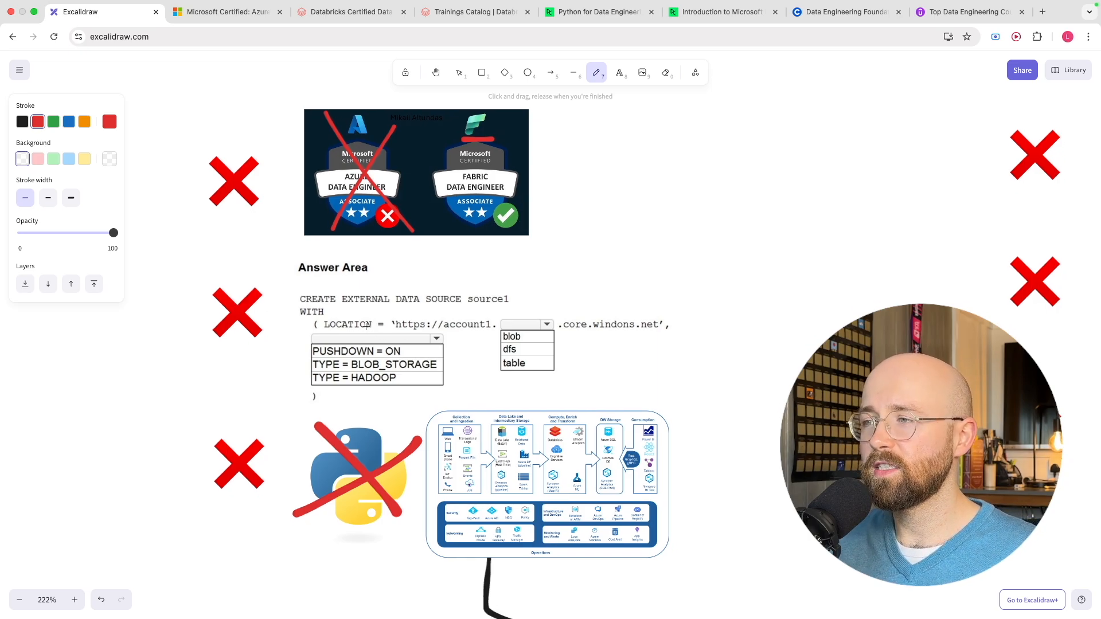
left_click_drag(298, 281, 375, 281)
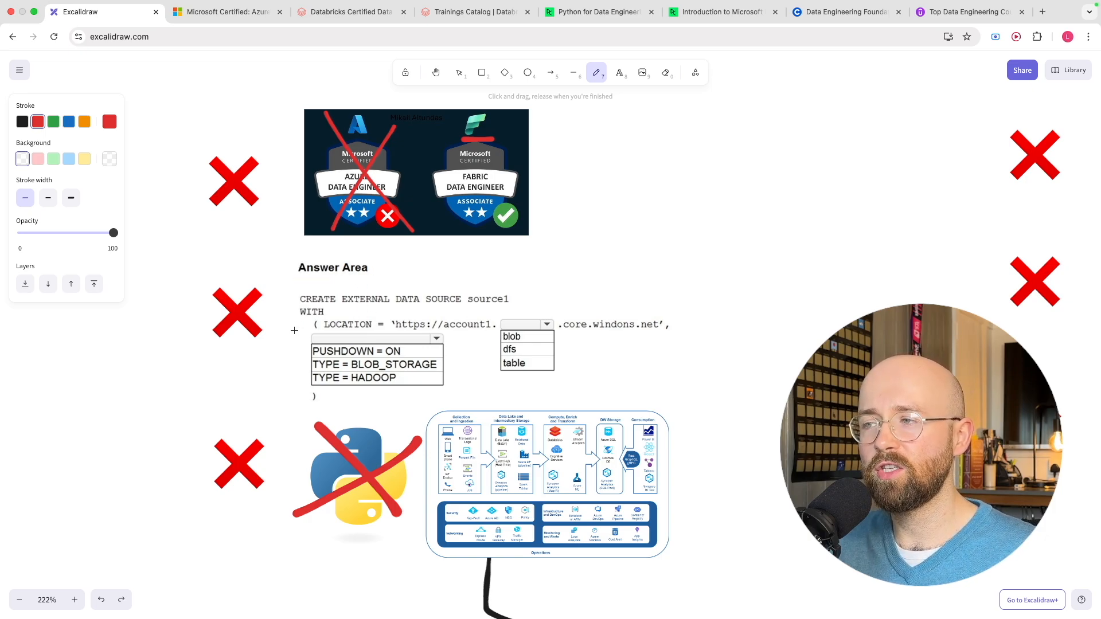
left_click(22, 121)
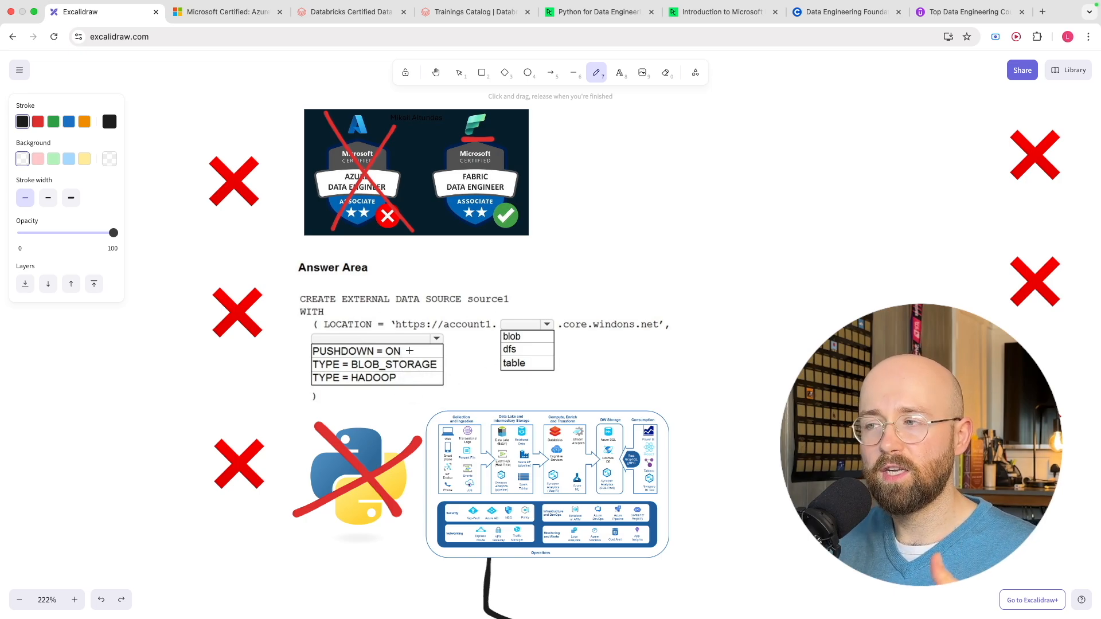
left_click_drag(300, 284, 309, 401)
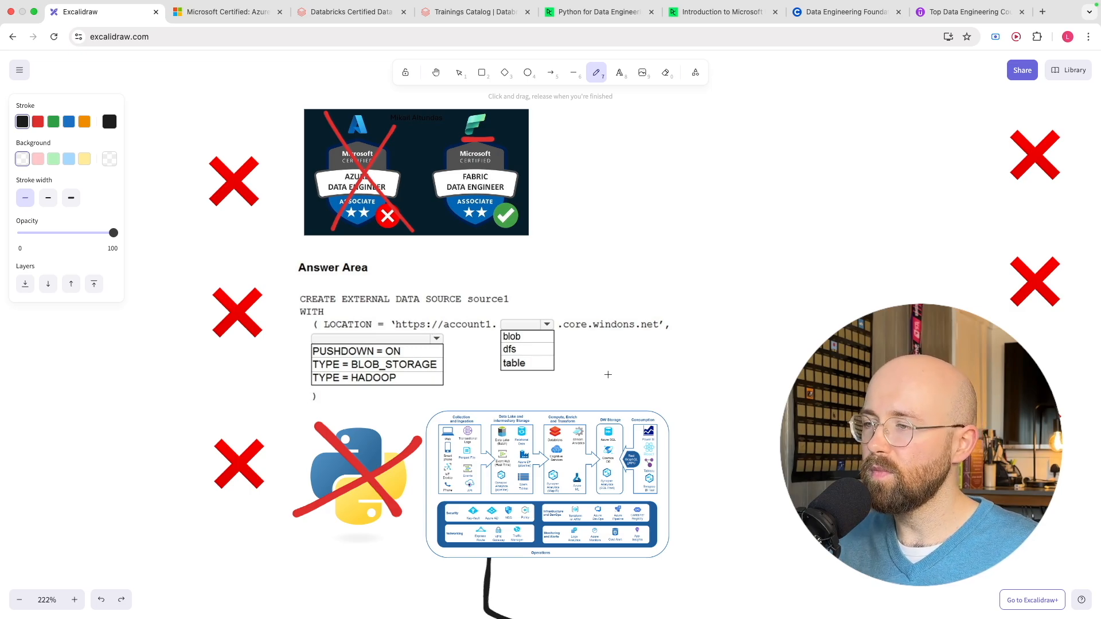
scroll("down", 3)
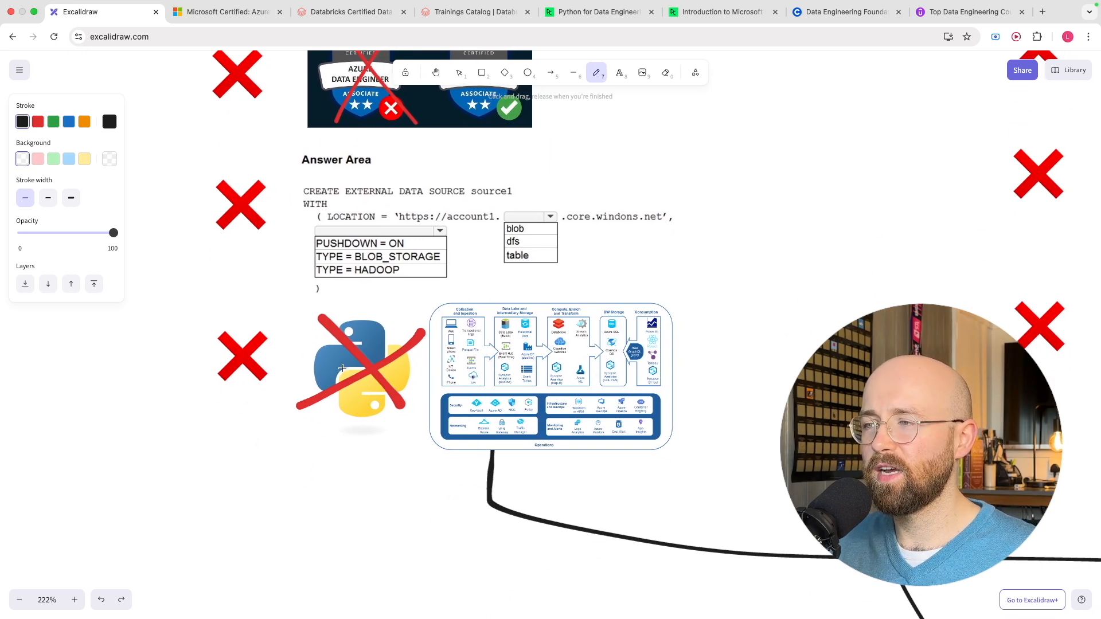
left_click_drag(318, 432, 437, 428)
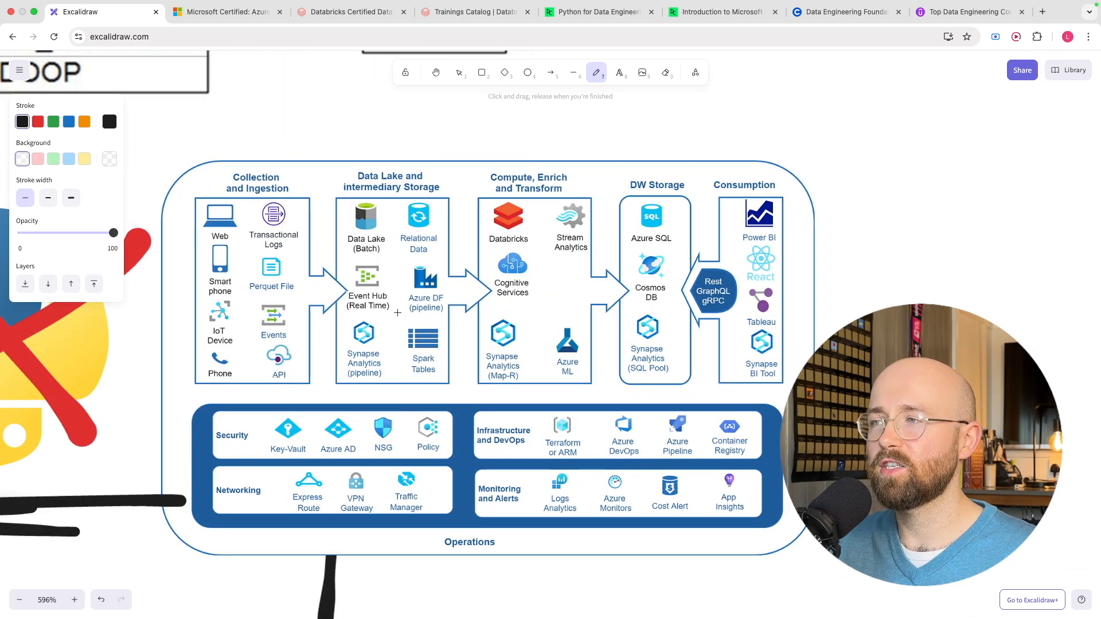
mouse_move(809, 328)
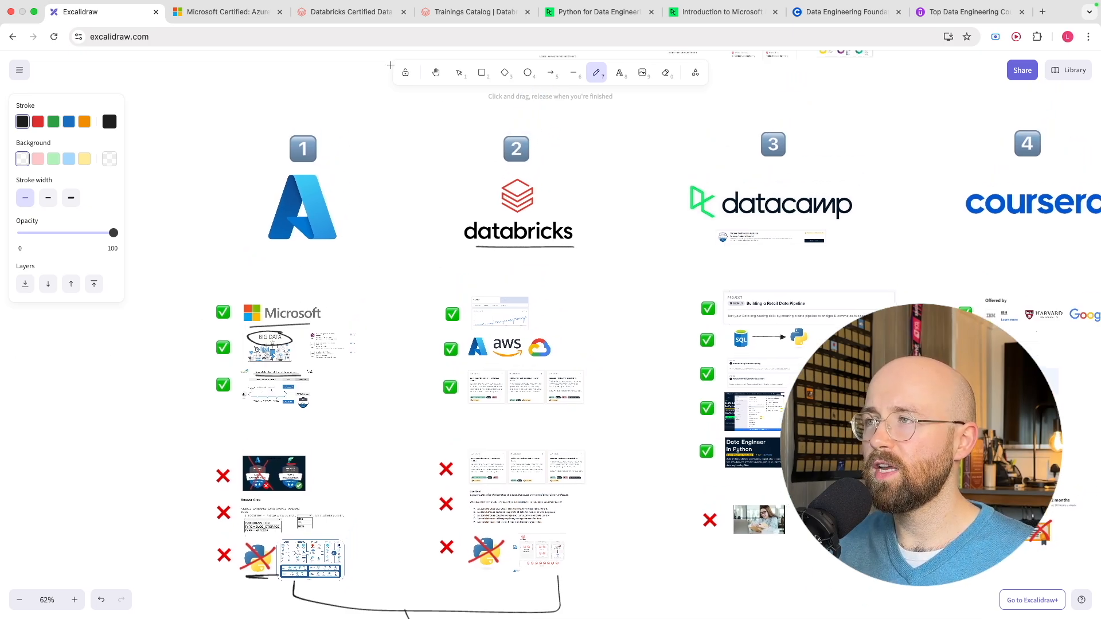
Highlight the Databricks Data Engineer Associate heading and scroll down to the exam topic weightings
left_click(348, 12)
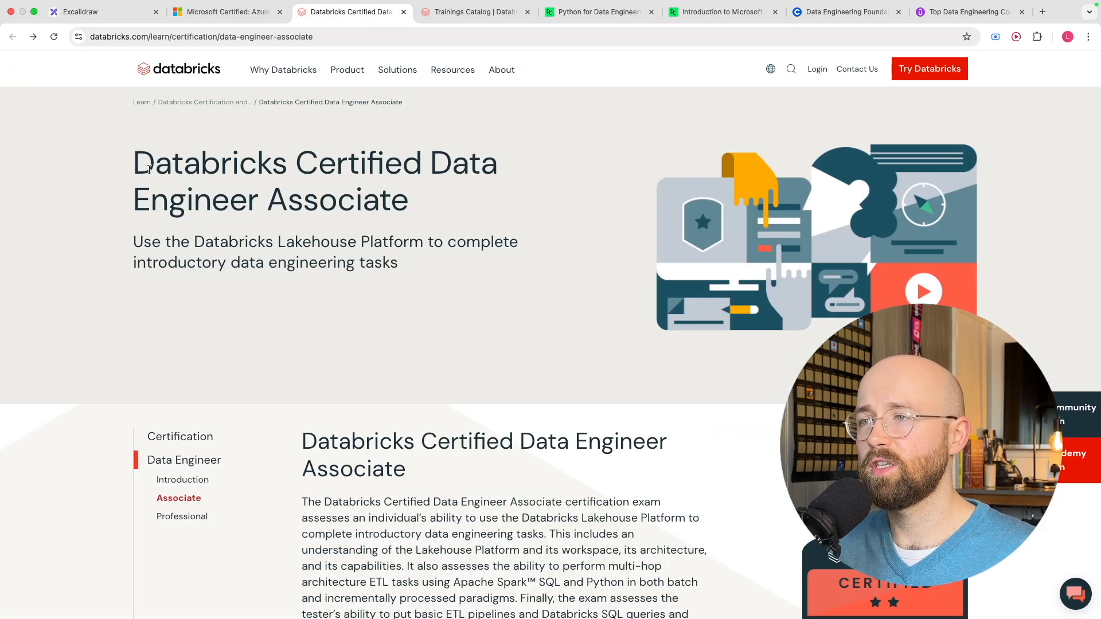
left_click_drag(134, 161, 302, 203)
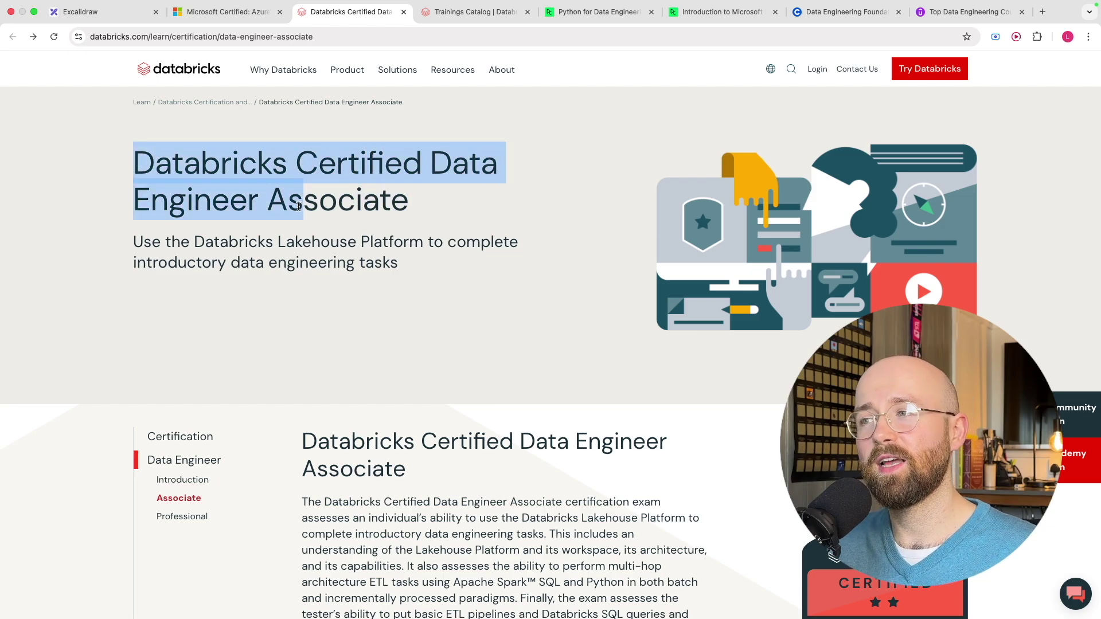
left_click(412, 247)
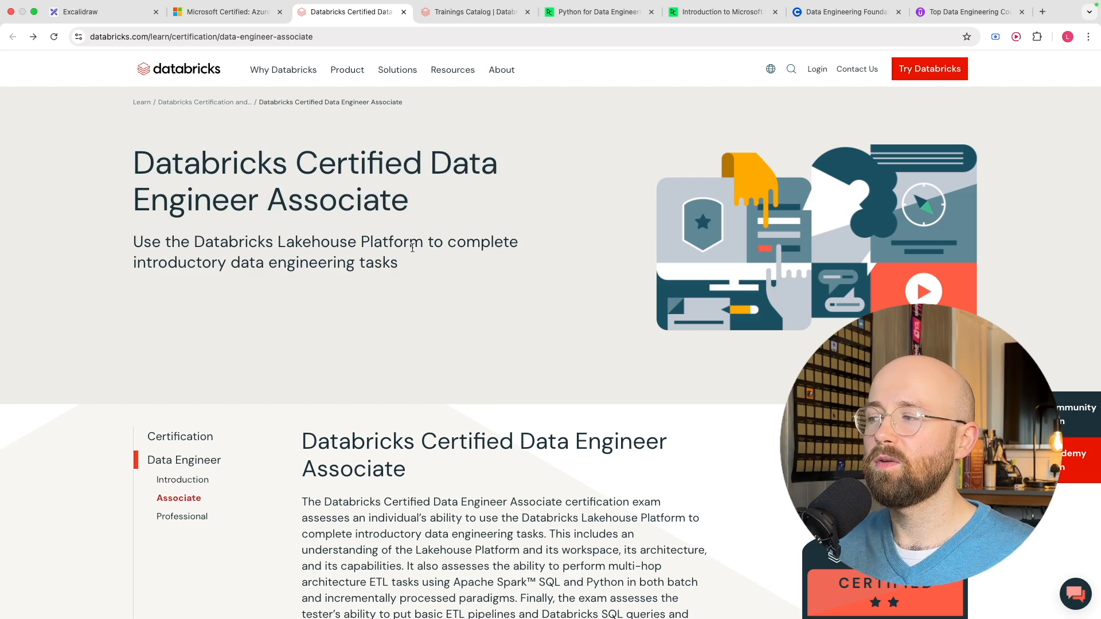
scroll("down", 3)
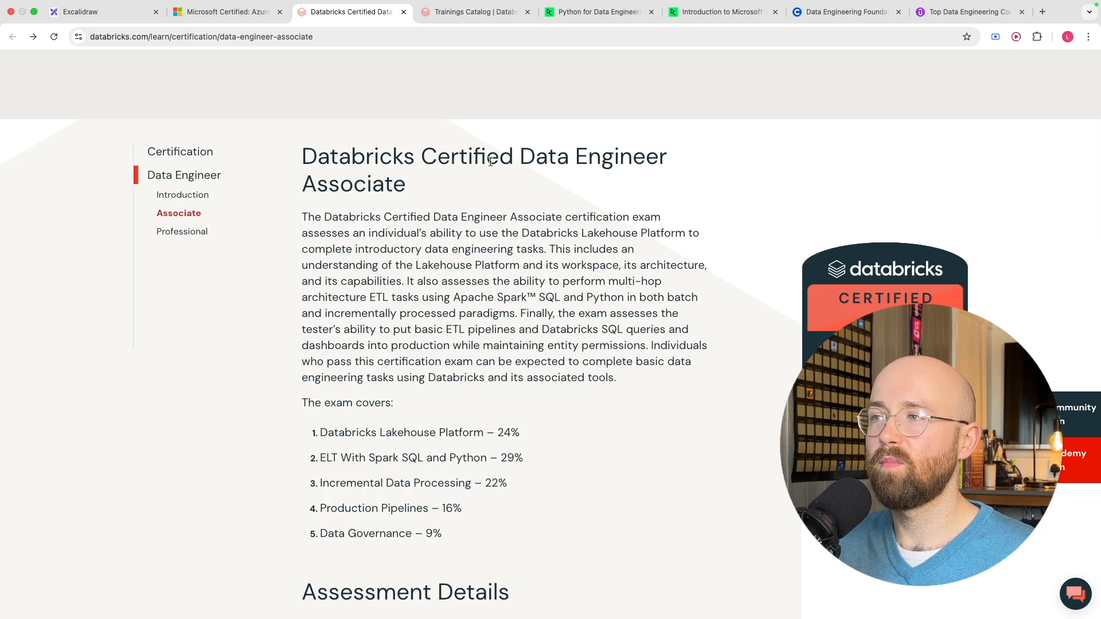
double_click(351, 156)
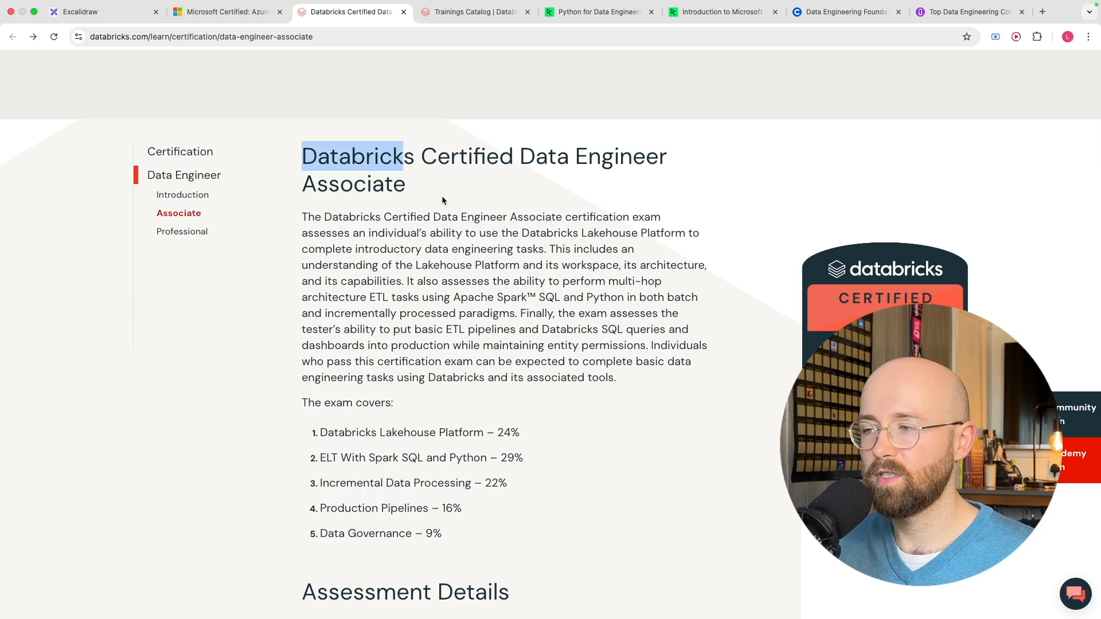
scroll("down", 3)
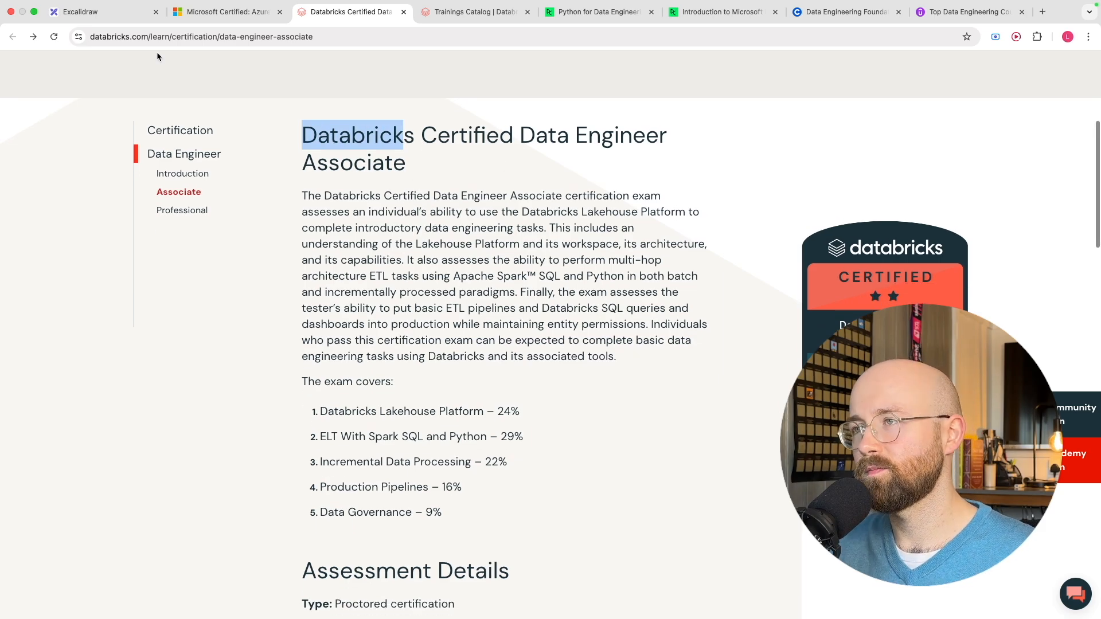
Underline the Azure, AWS and Google Cloud logos in the Databricks pros, then view the Trainings Catalog
left_click(80, 12)
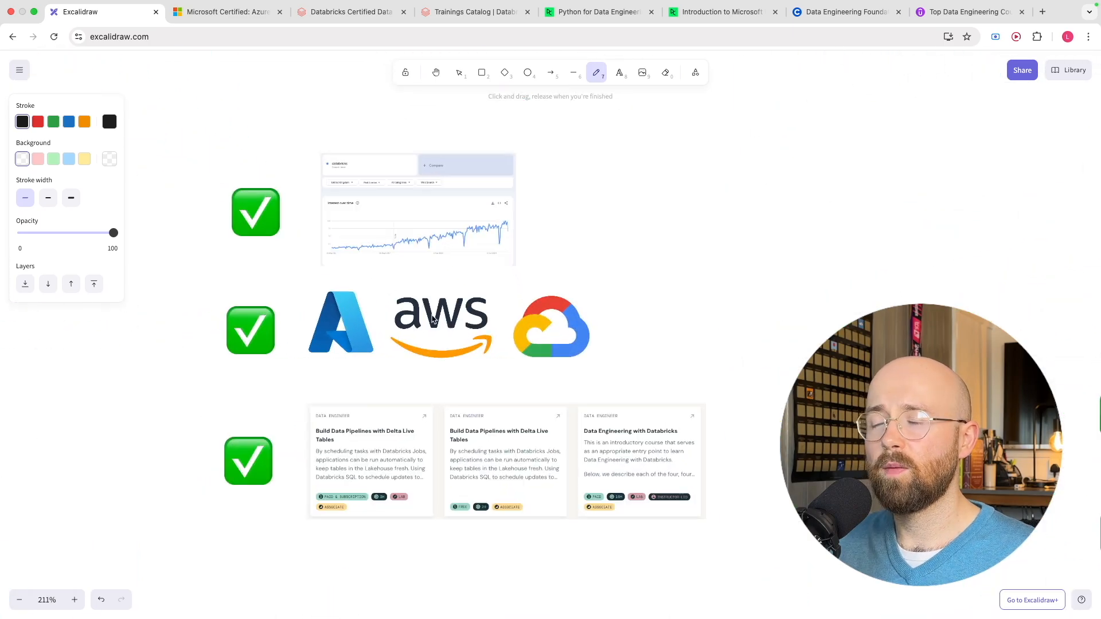
scroll("up", 3)
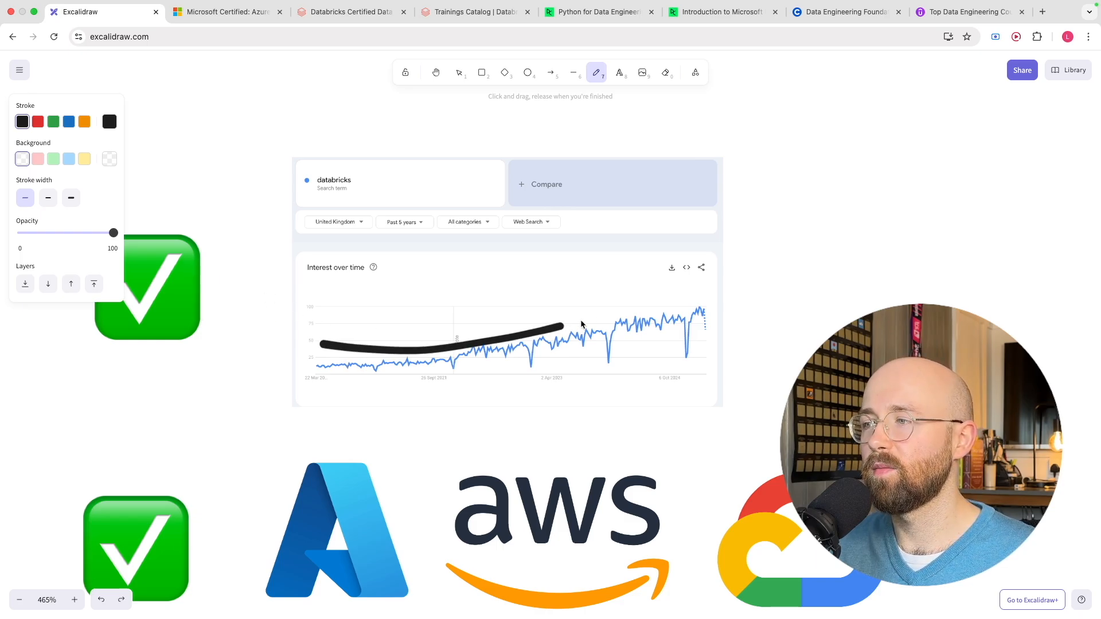
left_click_drag(562, 326, 709, 270)
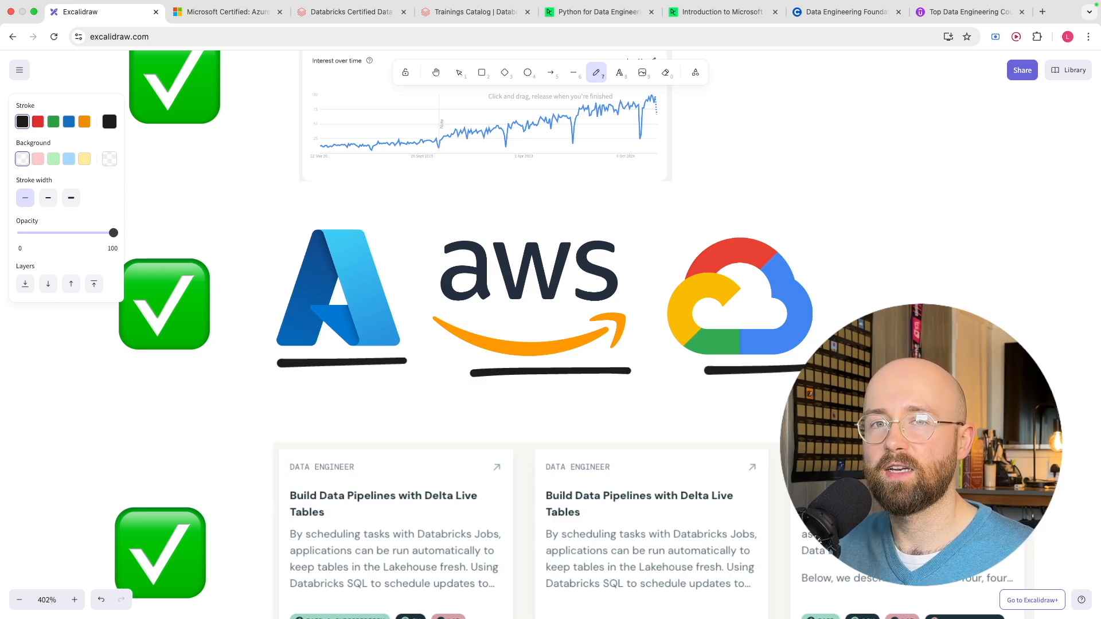
scroll("down", 3)
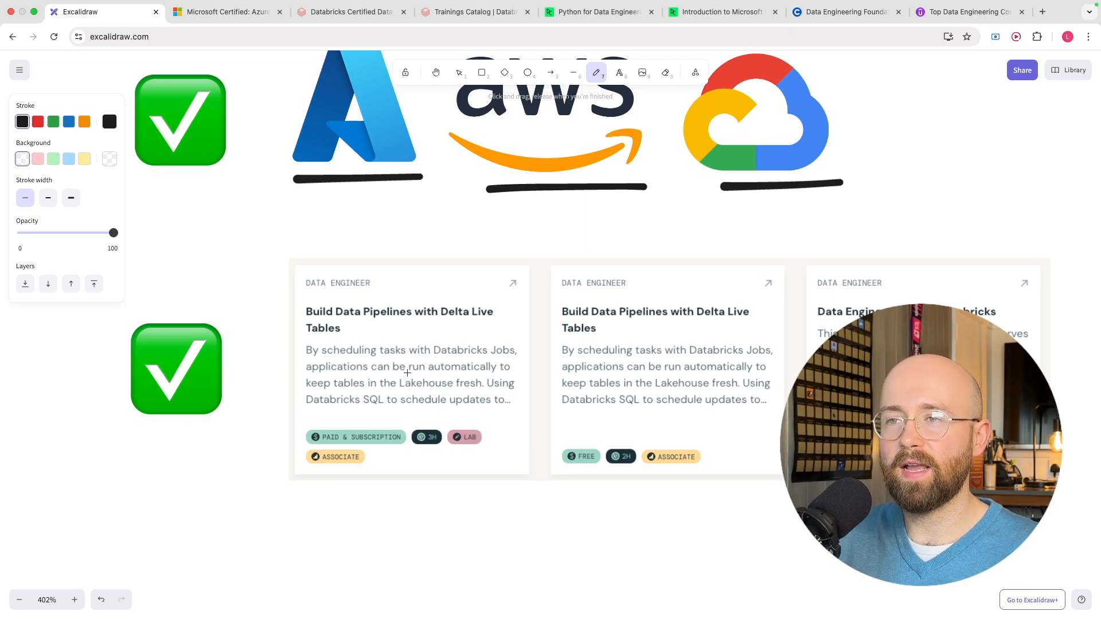
left_click(474, 12)
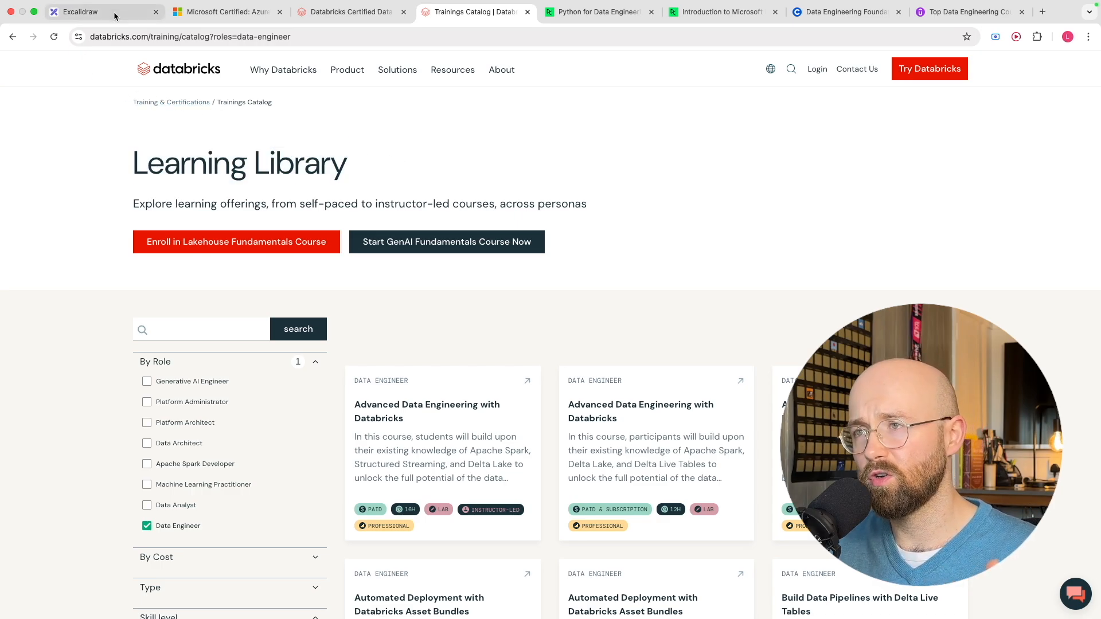
Switch back to the Excalidraw comparison whiteboard
left_click(80, 11)
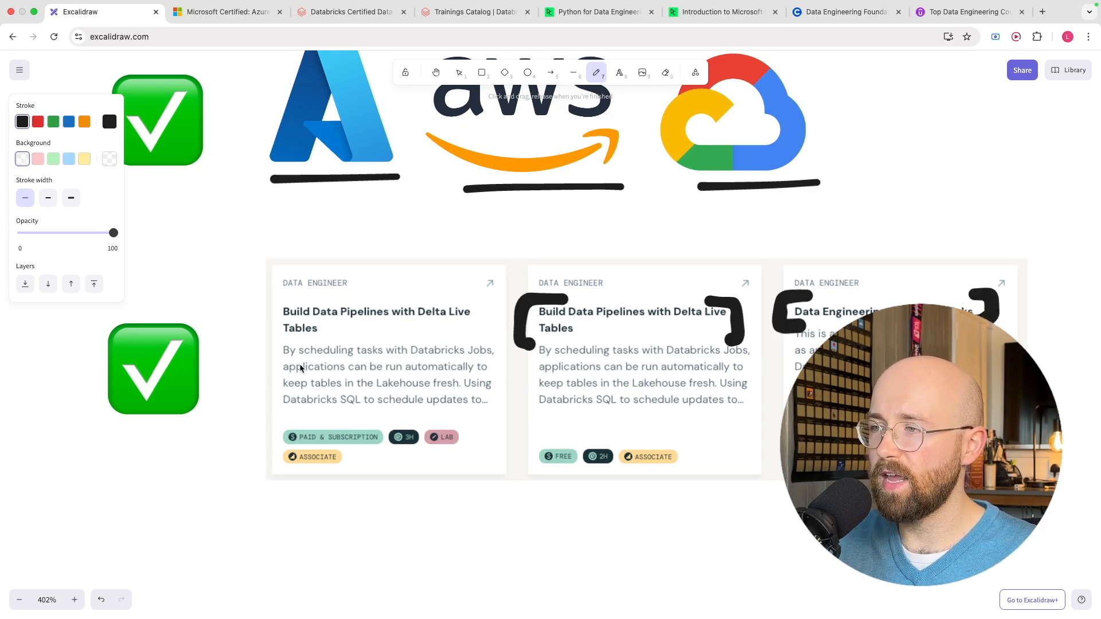
Underline the paid Delta Live Tables course title and lab tags, then bracket the data lakehouse Question 1
left_click_drag(283, 335, 460, 335)
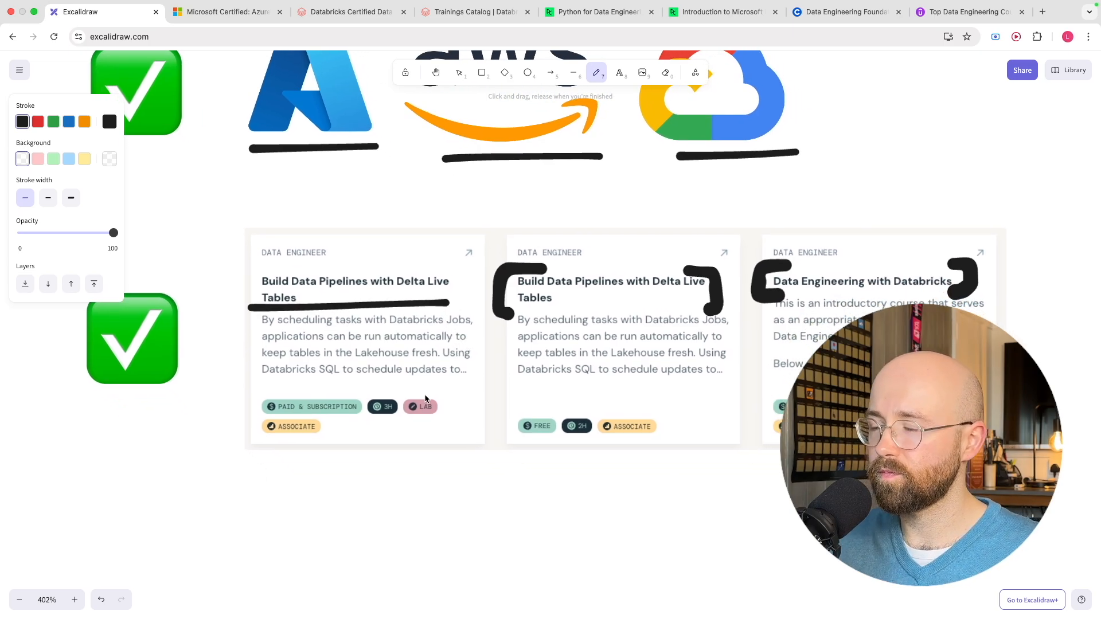
left_click_drag(407, 419, 431, 419)
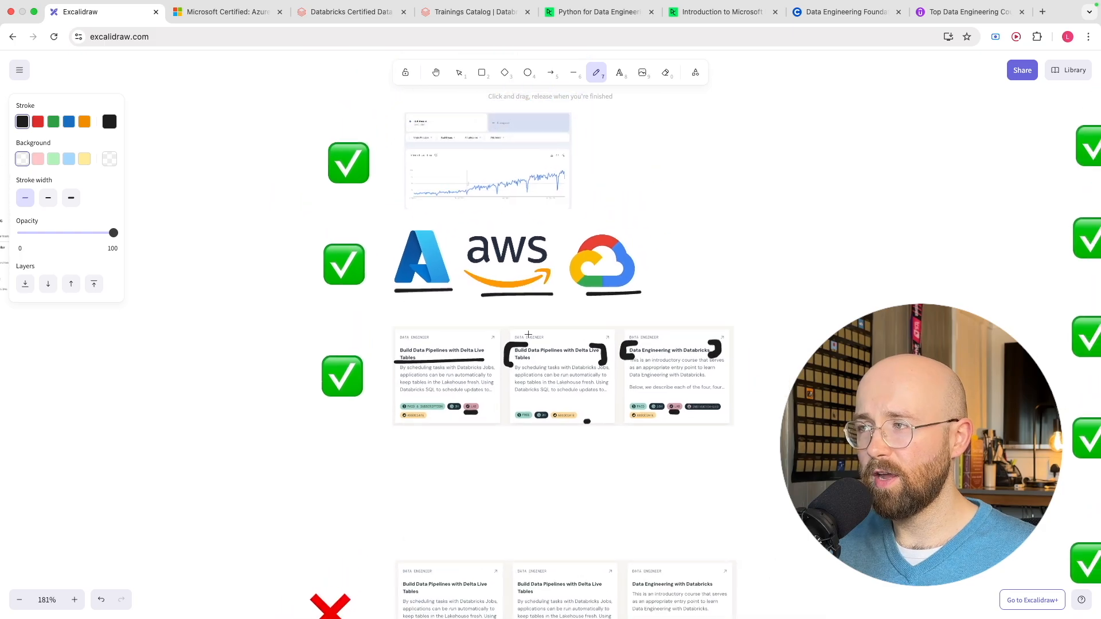
scroll("down", 3)
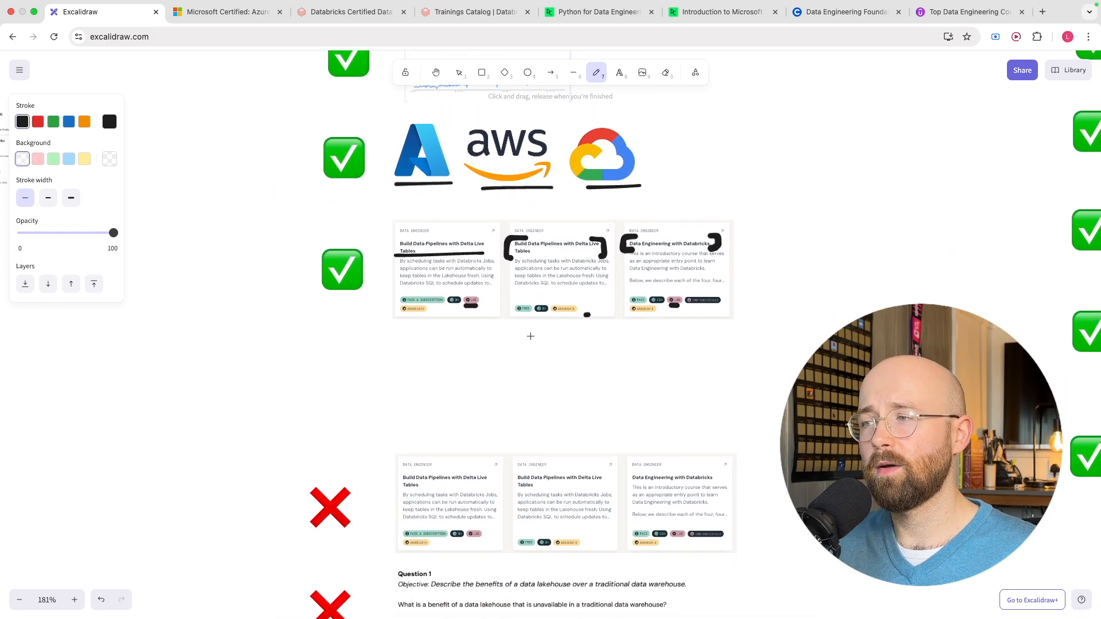
scroll("down", 3)
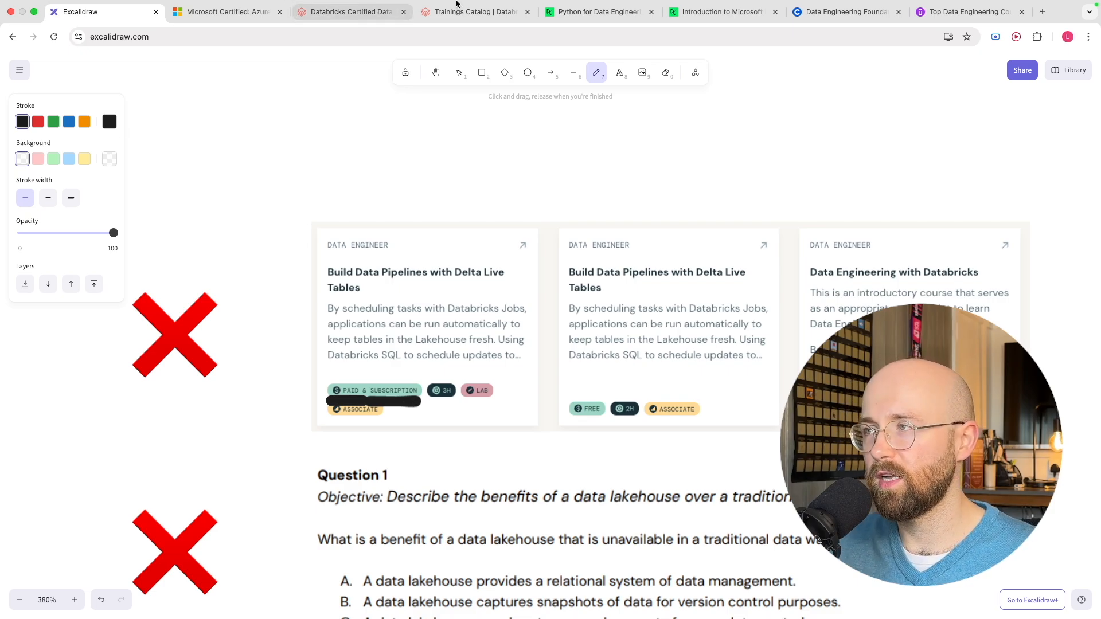
mouse_move(363, 20)
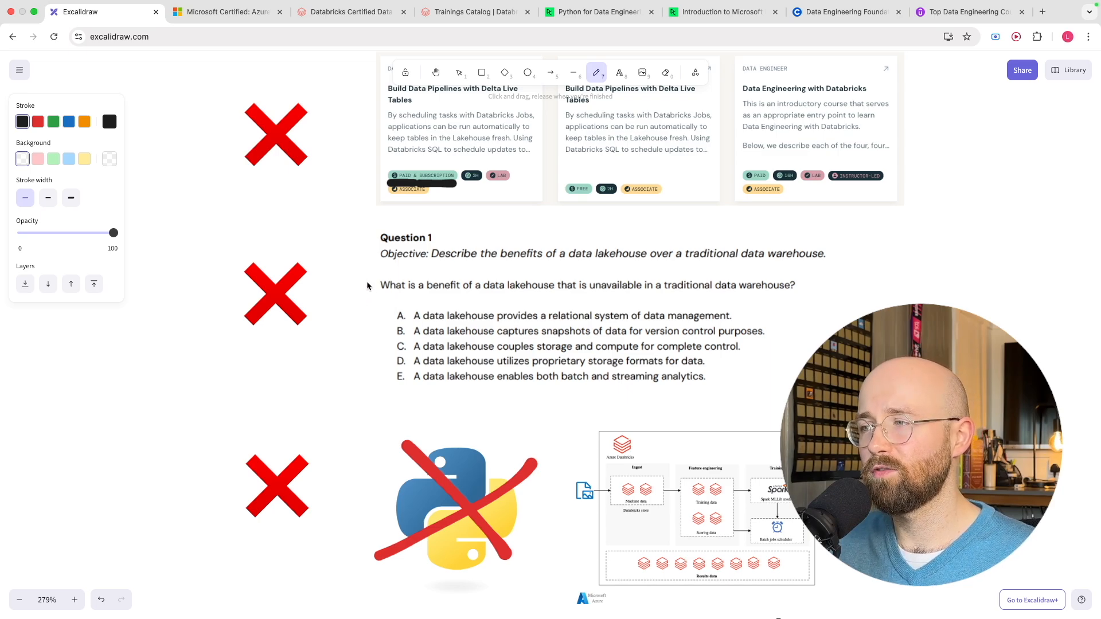
left_click_drag(372, 263, 379, 378)
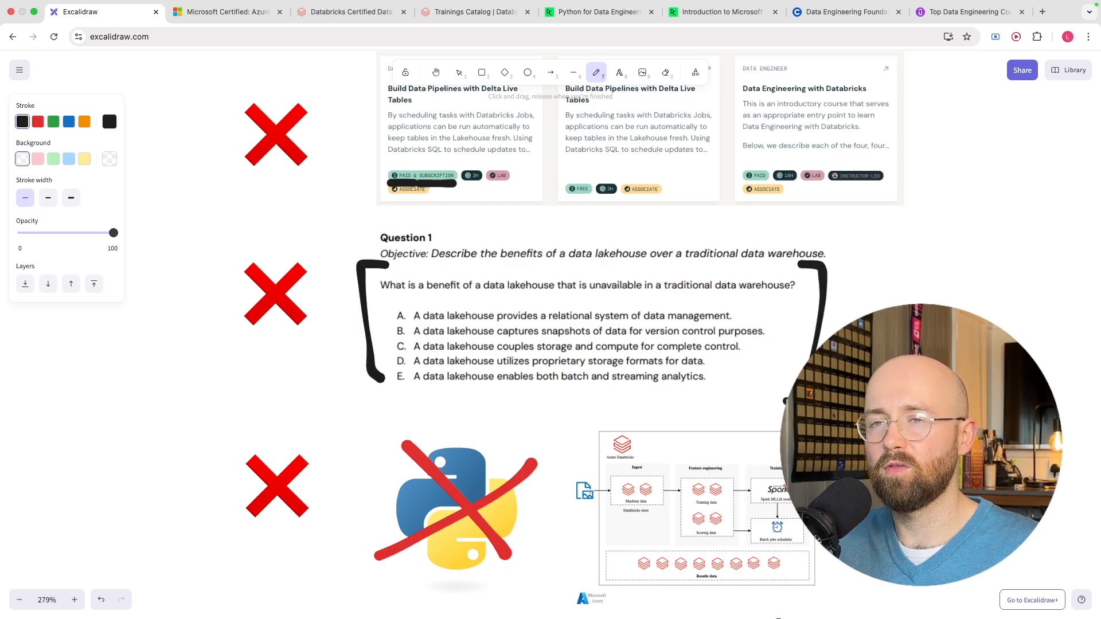
scroll("down", 3)
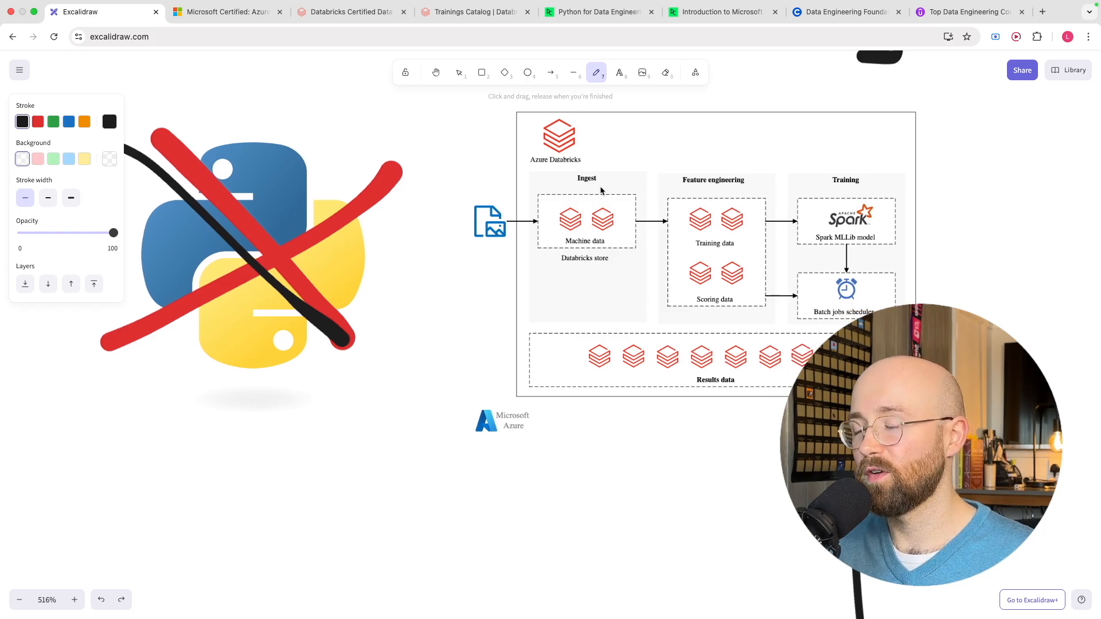
mouse_move(715, 238)
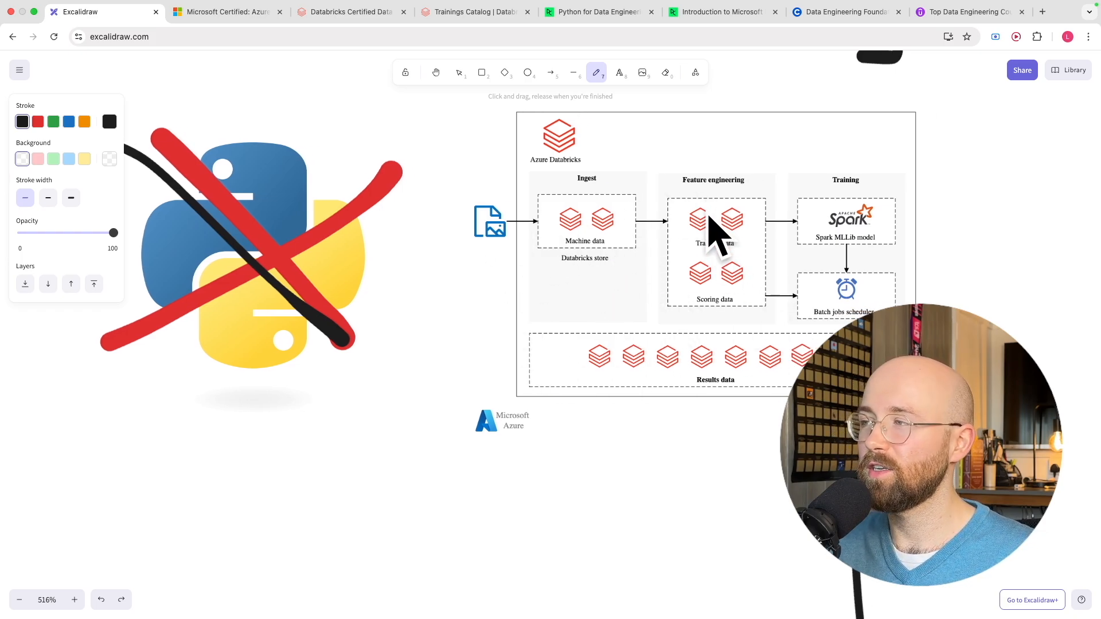
mouse_move(499, 435)
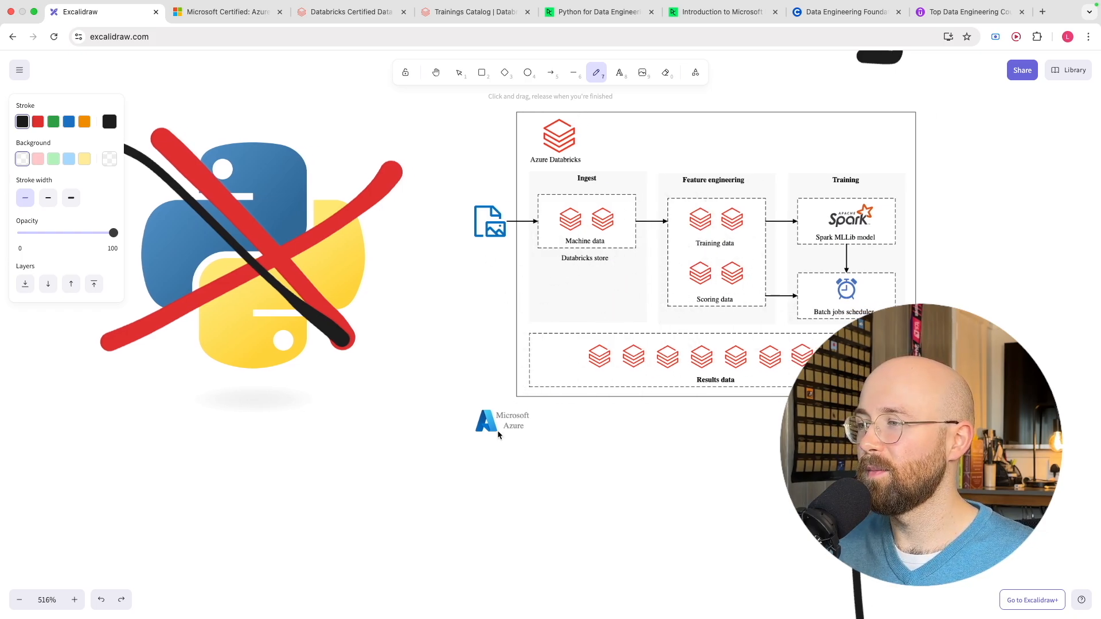
Underline the Databricks logo and mark beneath the question mark by the 'real world Q' note
left_click_drag(459, 439, 565, 449)
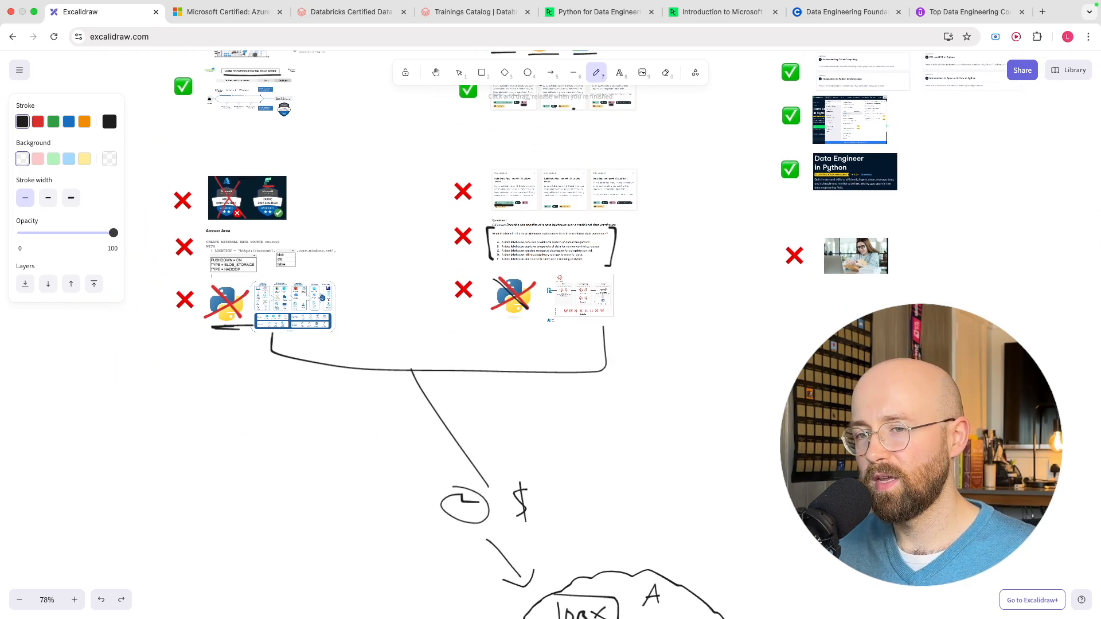
scroll("down", 3)
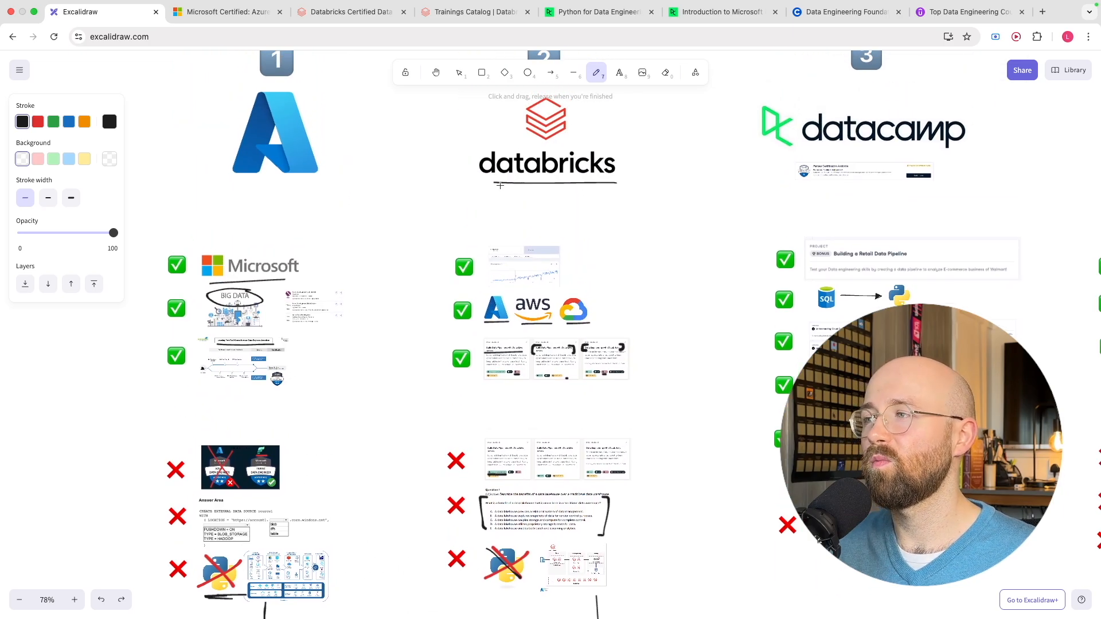
left_click_drag(498, 186, 632, 185)
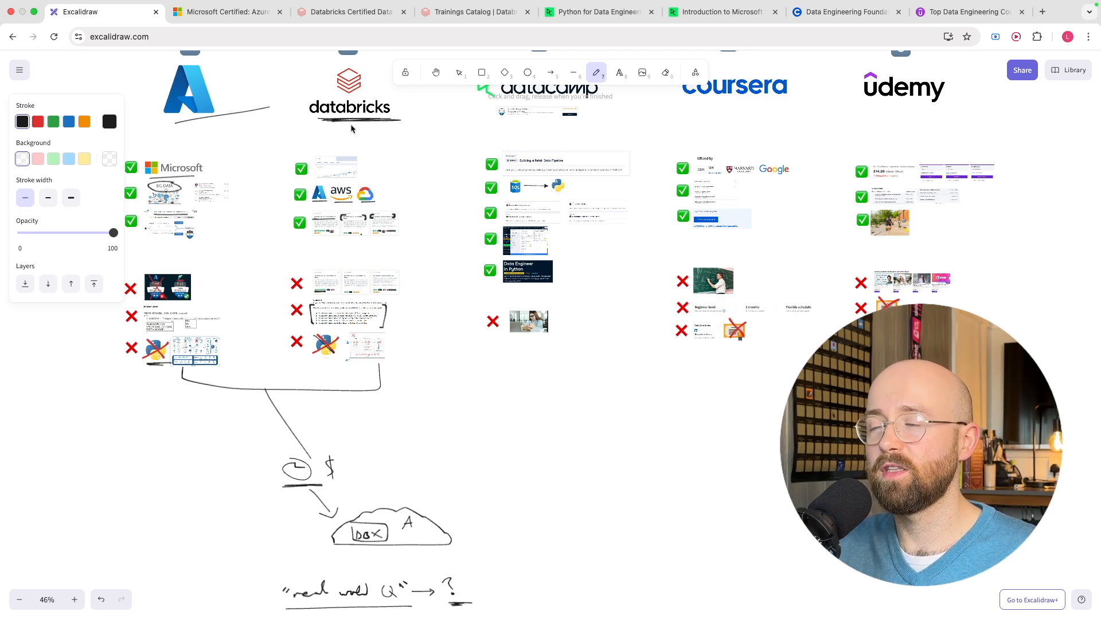
scroll("down", 3)
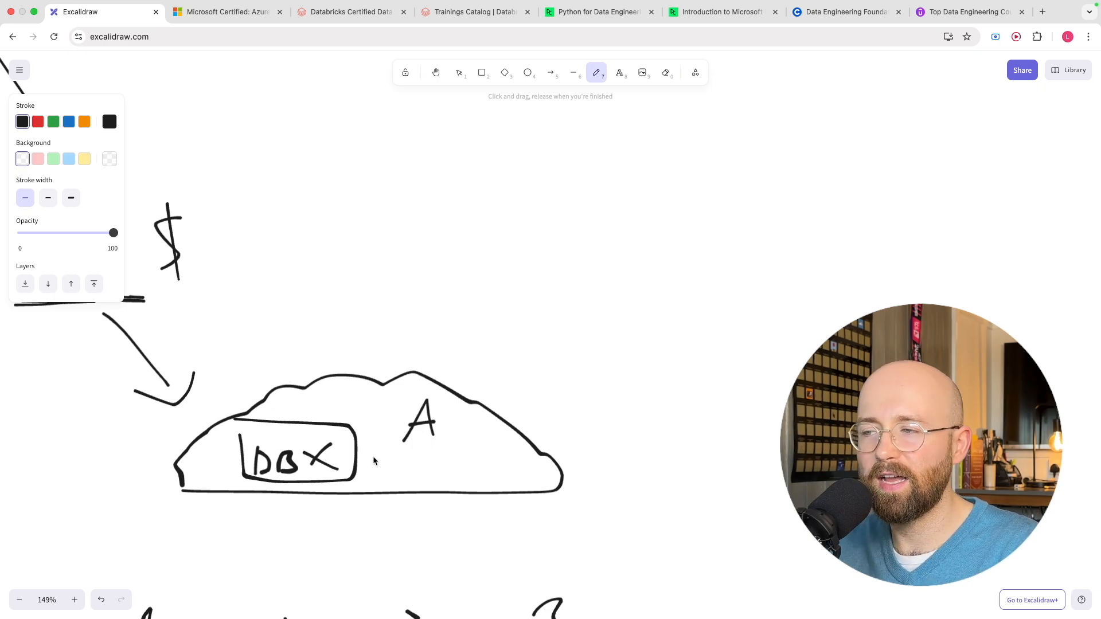
scroll("down", 3)
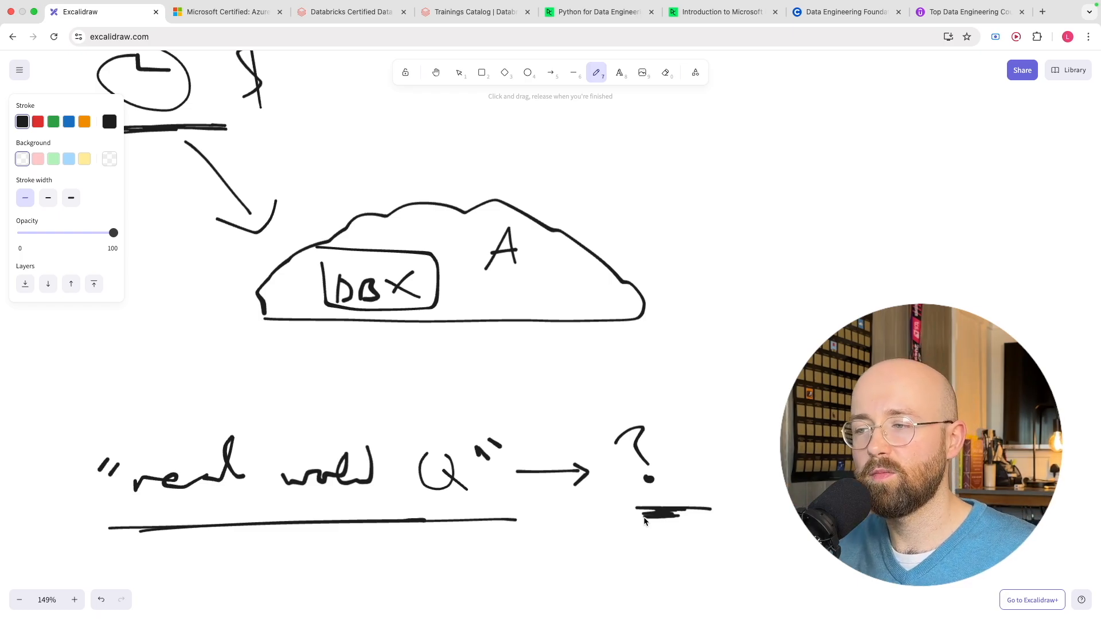
left_click(21, 600)
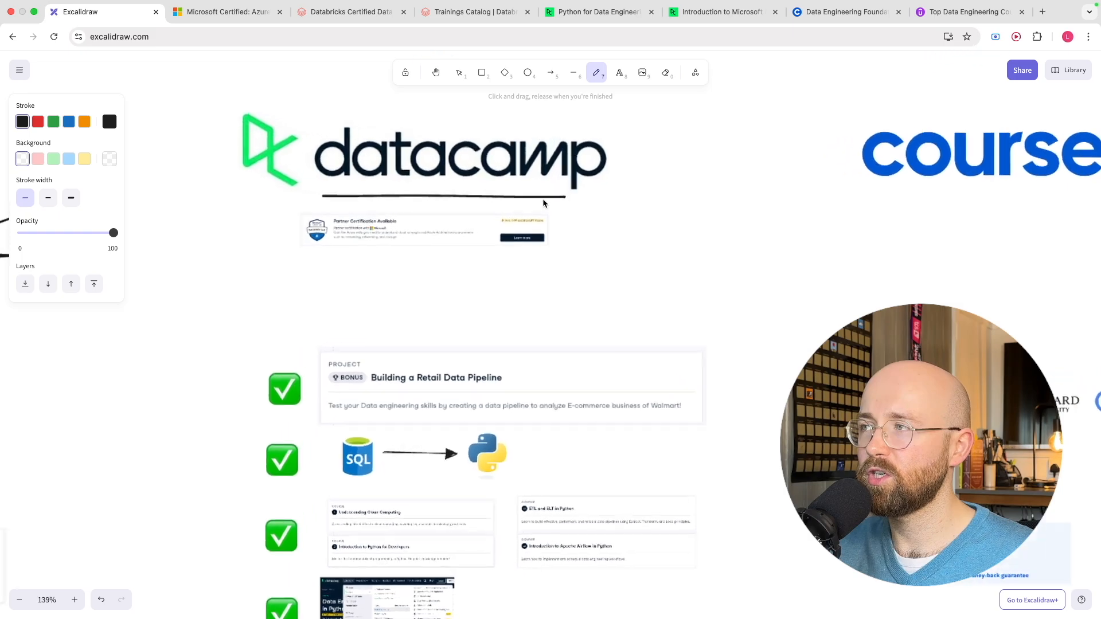
left_click(598, 11)
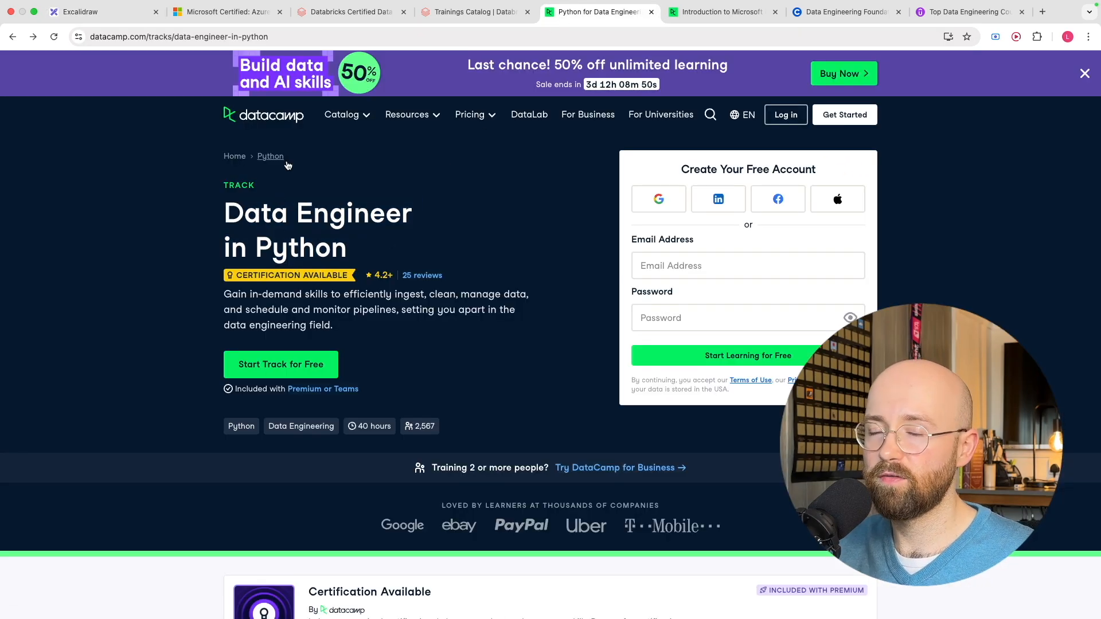
left_click(80, 11)
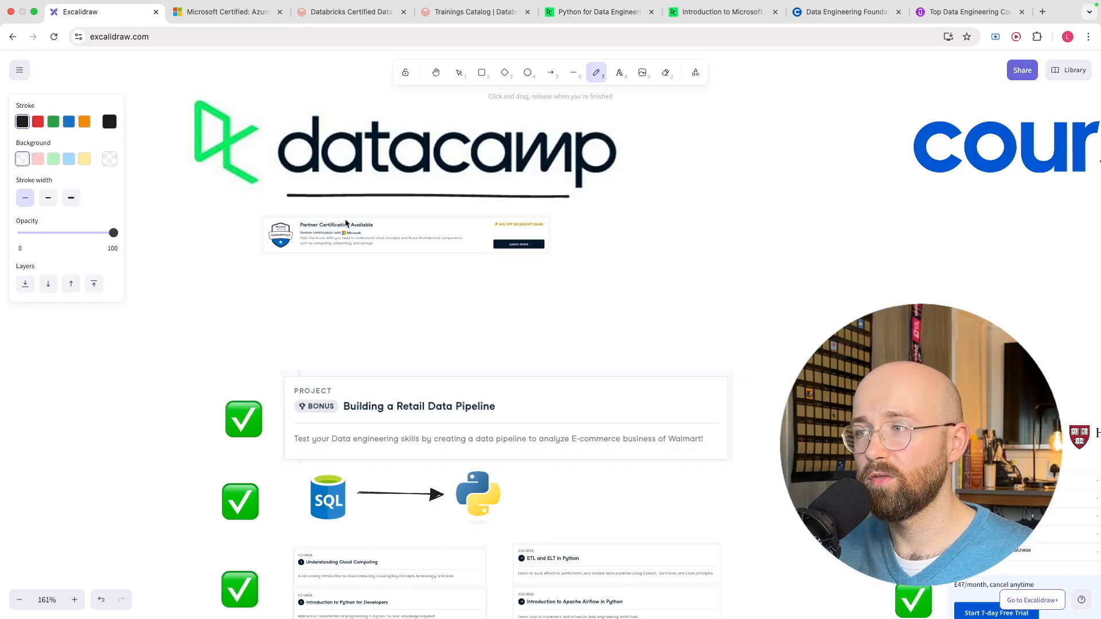
mouse_move(364, 245)
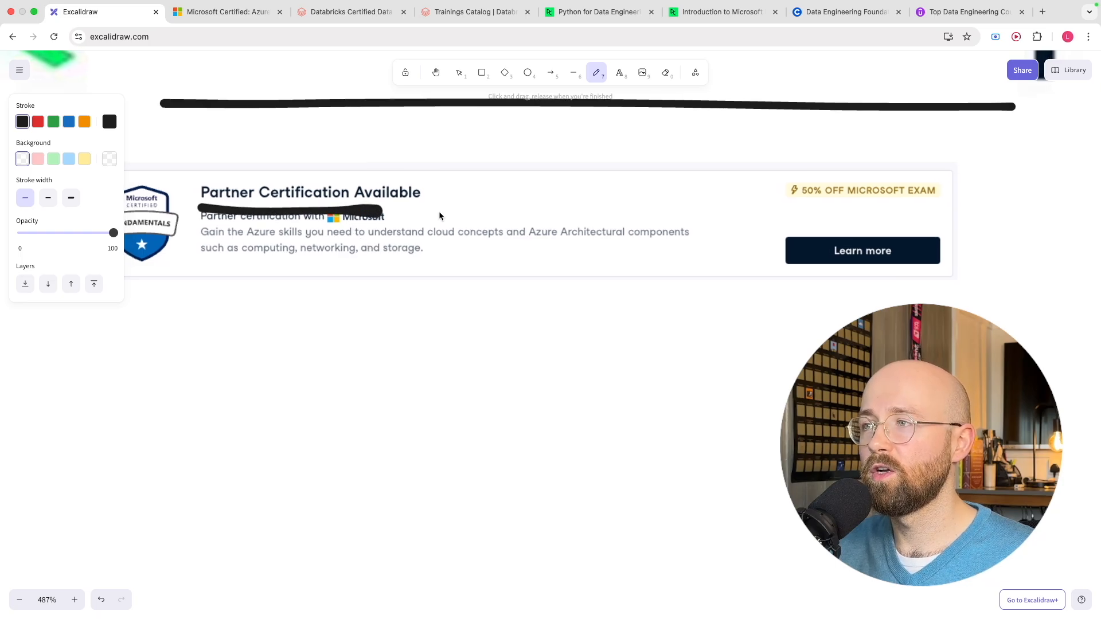
Underline the Microsoft partner note and 'Introduction to Python for Developers', then scroll to DataCamp's cons
left_click_drag(776, 206, 943, 204)
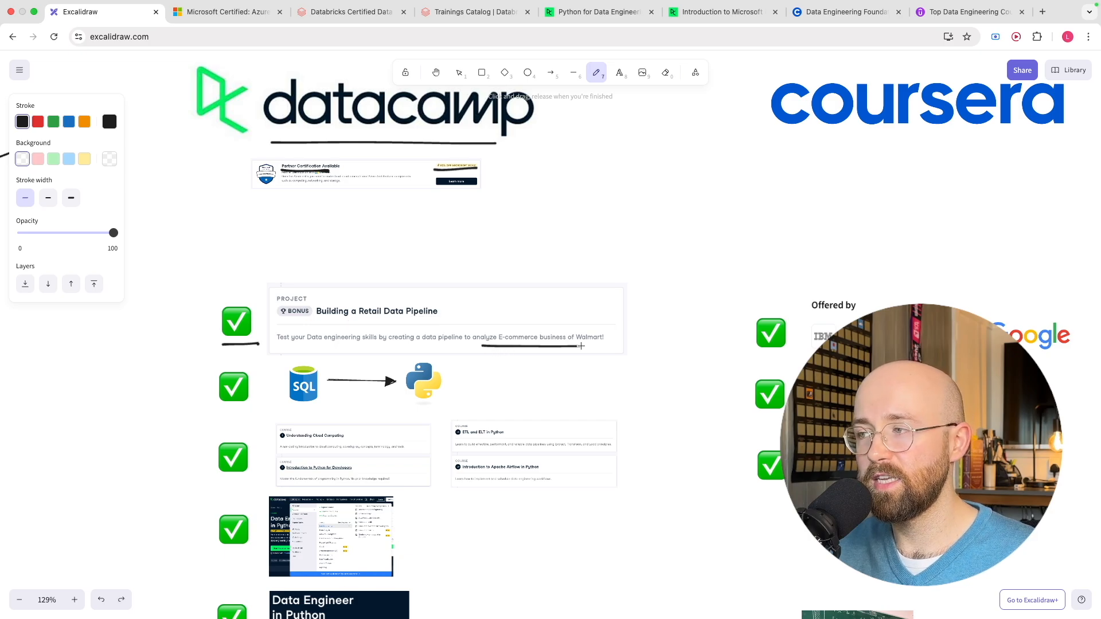
scroll("down", 3)
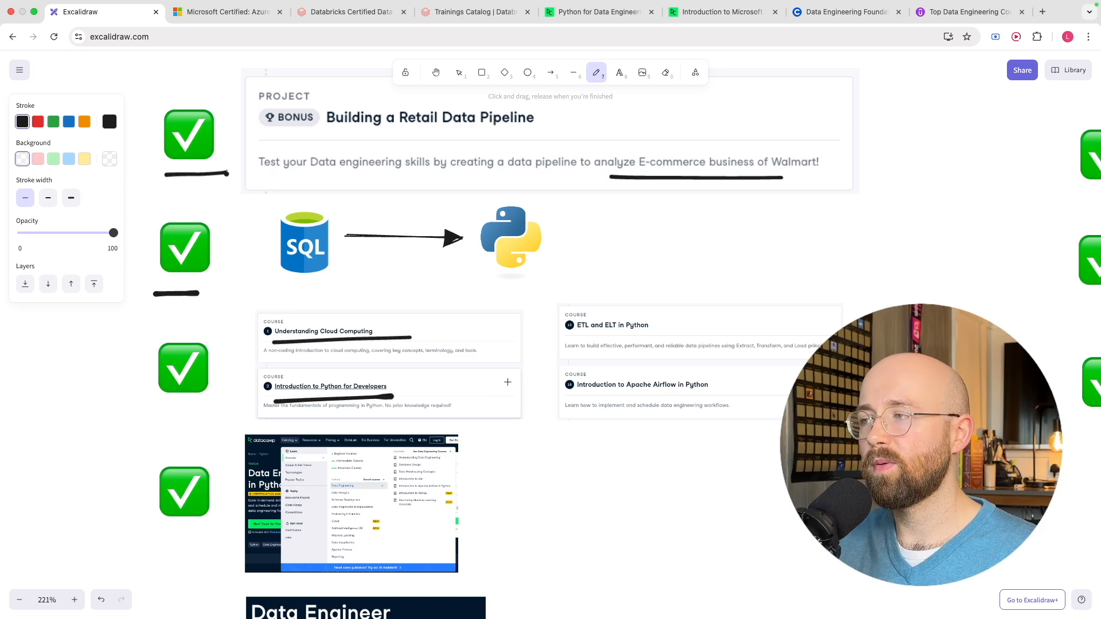
left_click_drag(565, 336, 653, 336)
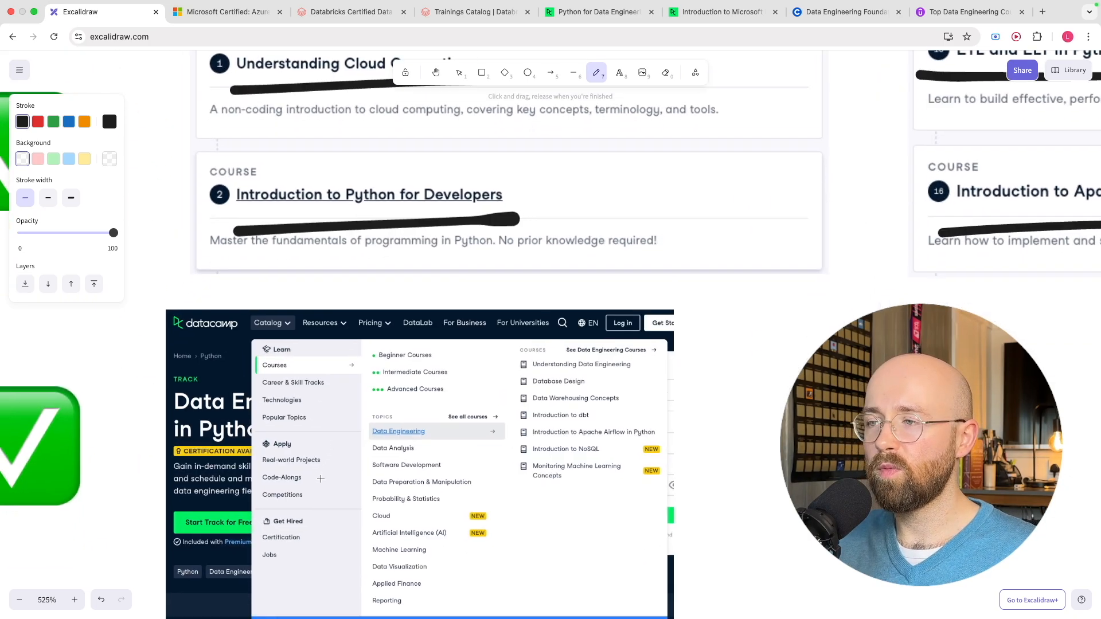
scroll("down", 3)
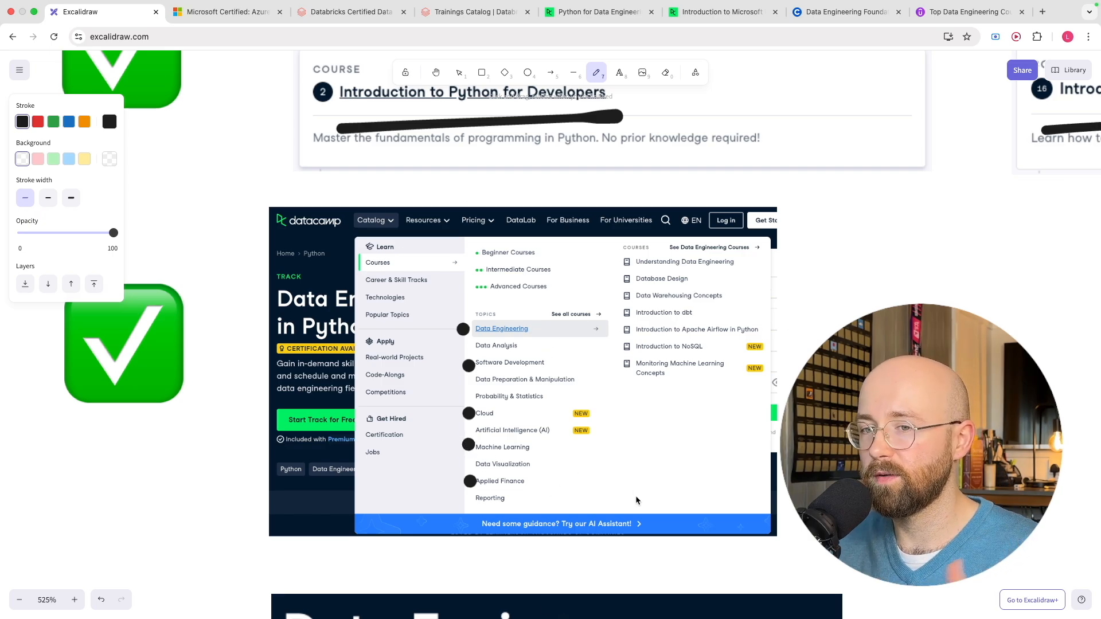
scroll("down", 3)
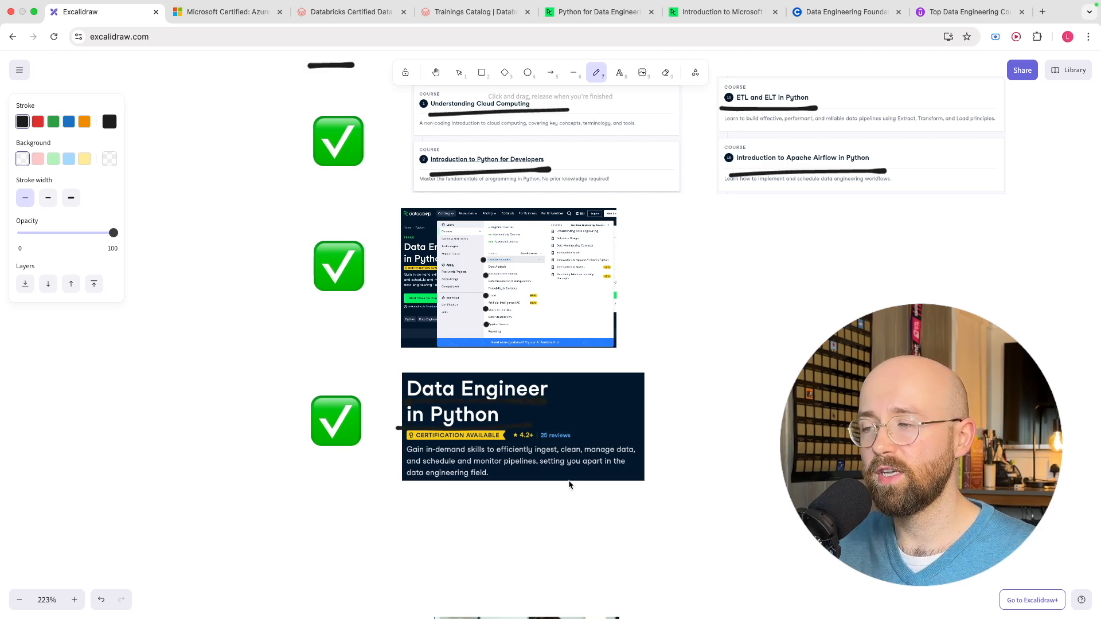
mouse_move(424, 442)
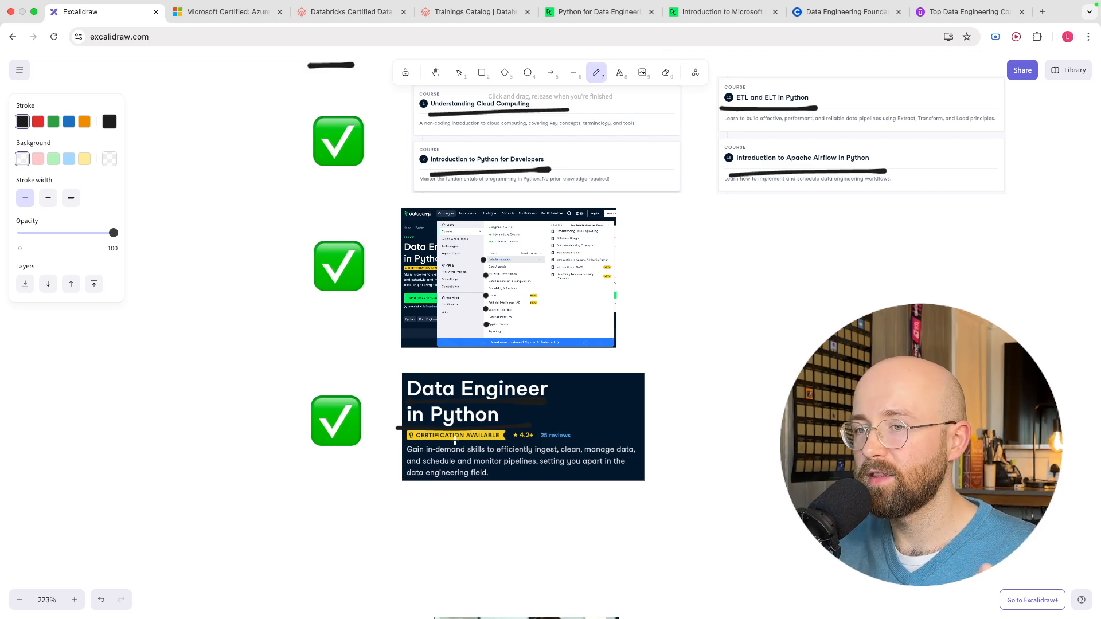
scroll("down", 3)
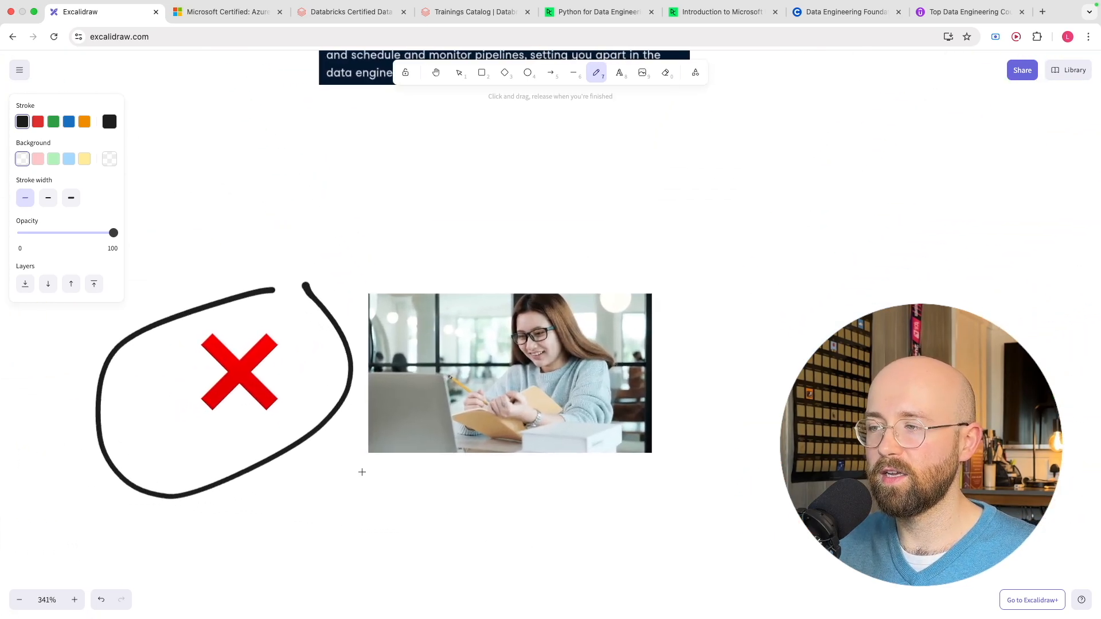
Draw a long line beneath the student-at-laptop photo in DataCamp's cons row
left_click_drag(358, 472, 778, 472)
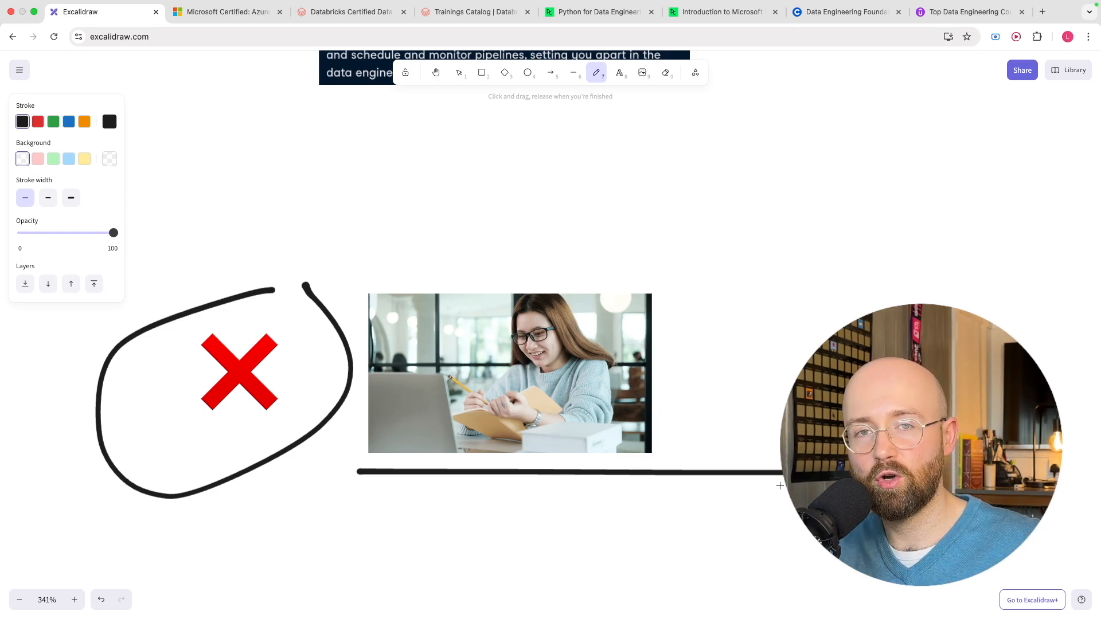
mouse_move(512, 149)
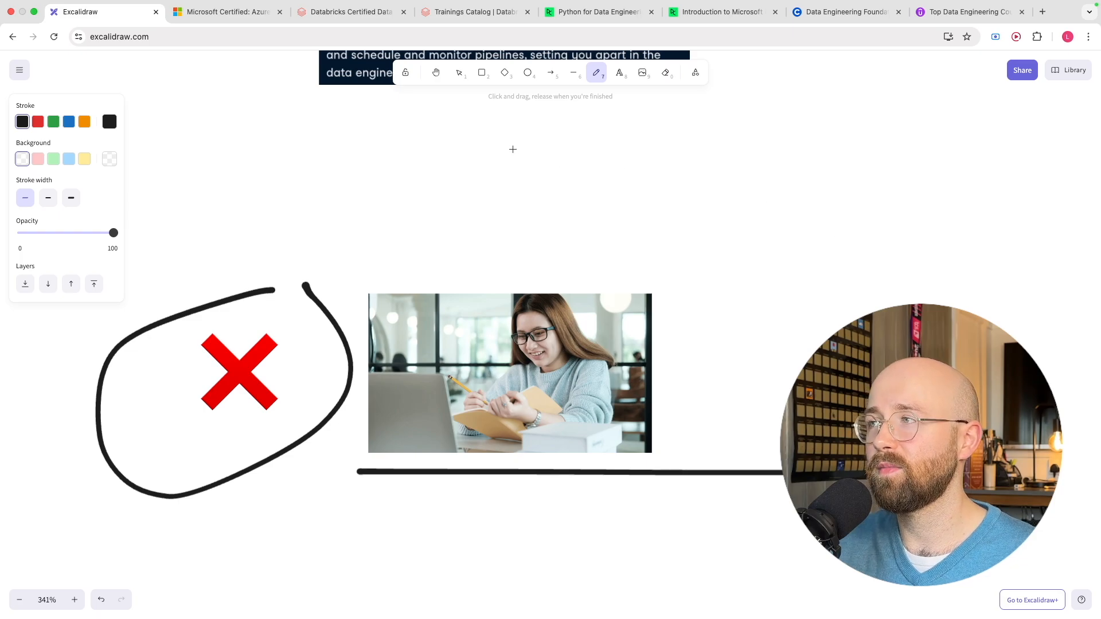
left_click(596, 11)
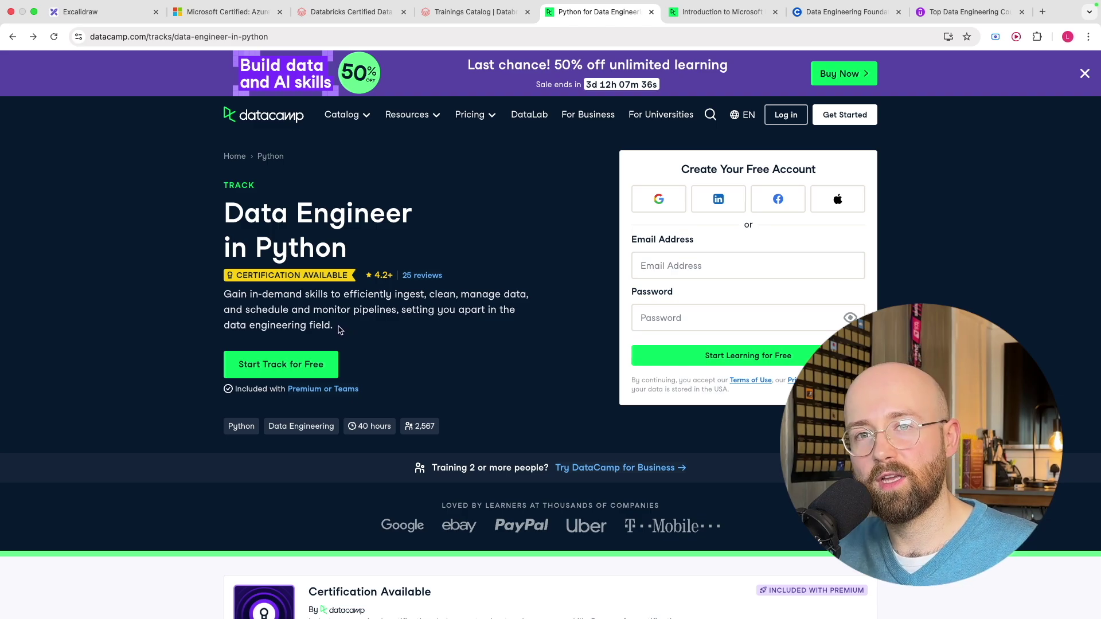
mouse_move(188, 65)
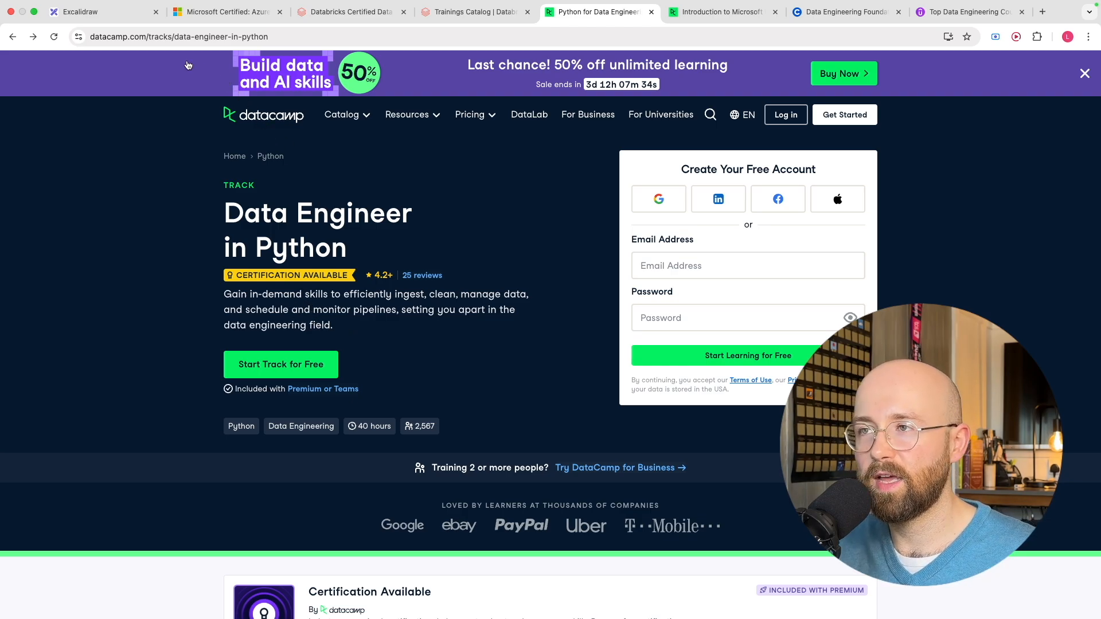
Bring up the DataCamp Data Engineer in Python track page, then return to the board
left_click(81, 11)
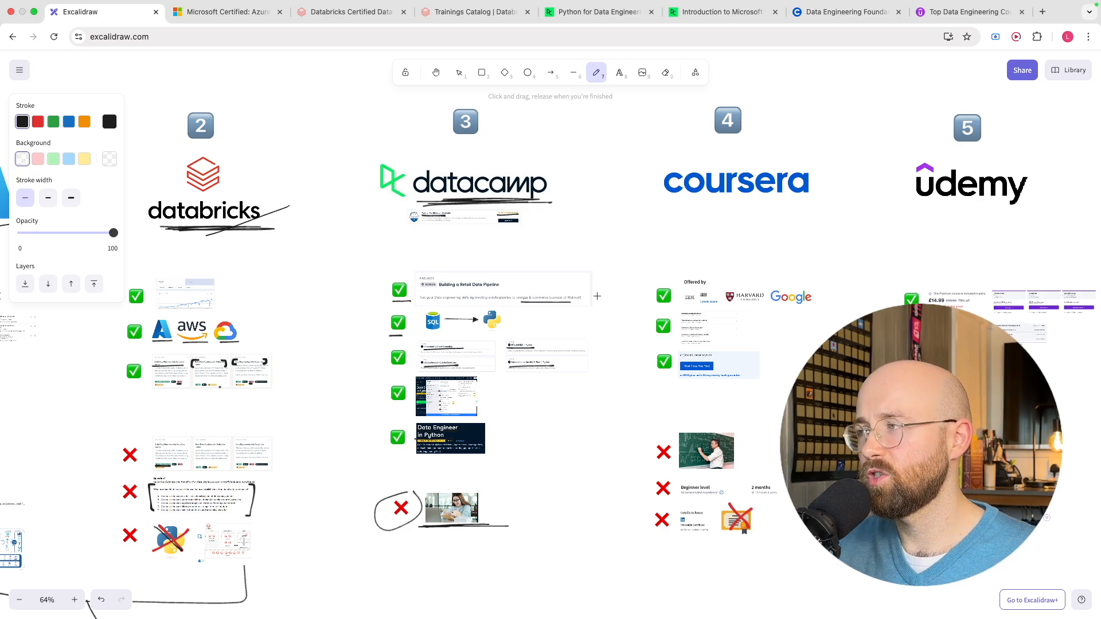
left_click(843, 11)
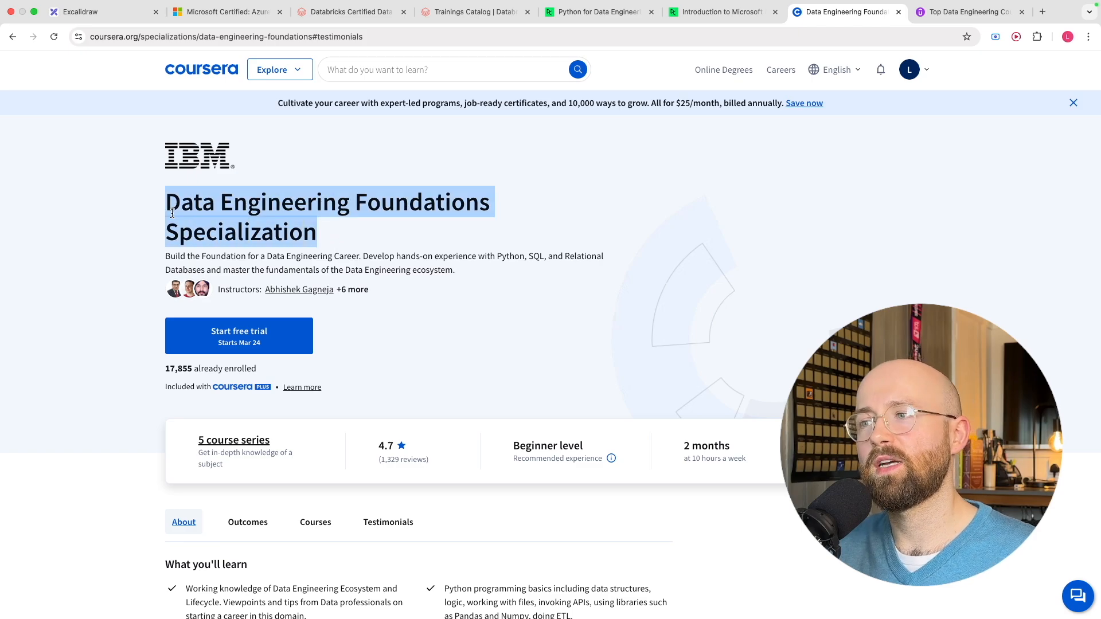
left_click(81, 11)
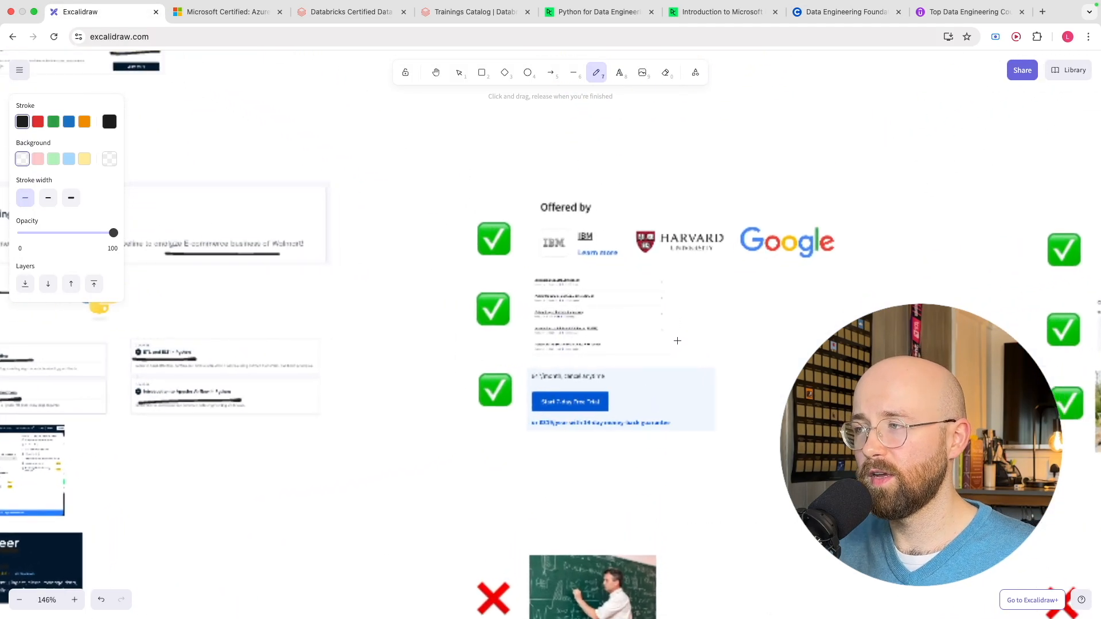
Pen-circle Coursera's IBM logo and draw a bracket beside its five-course list
left_click(75, 600)
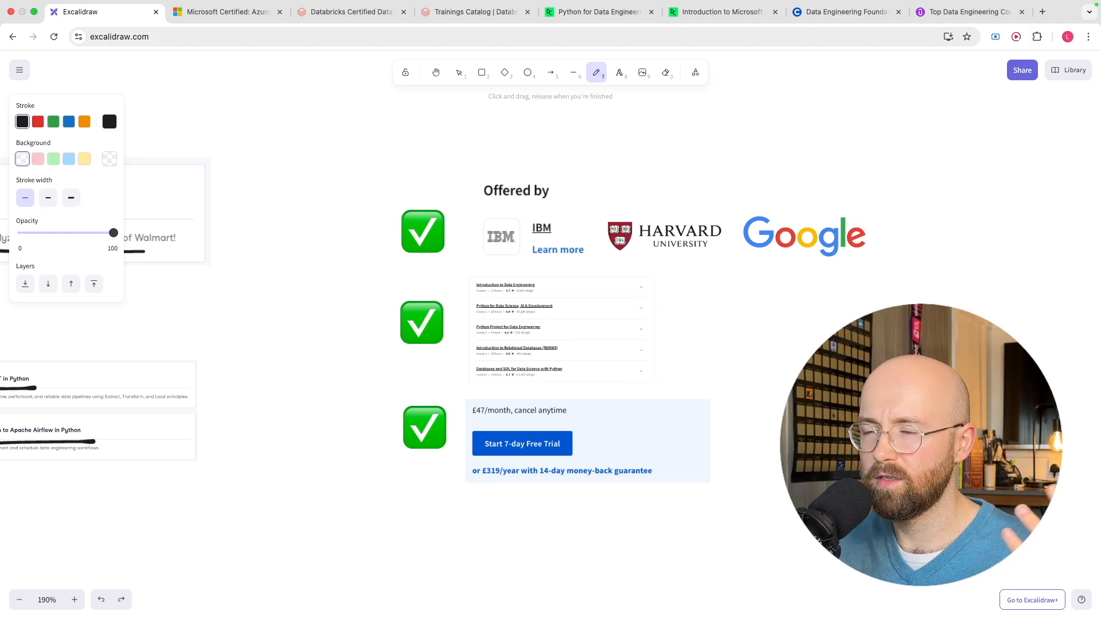
left_click_drag(593, 260, 706, 259)
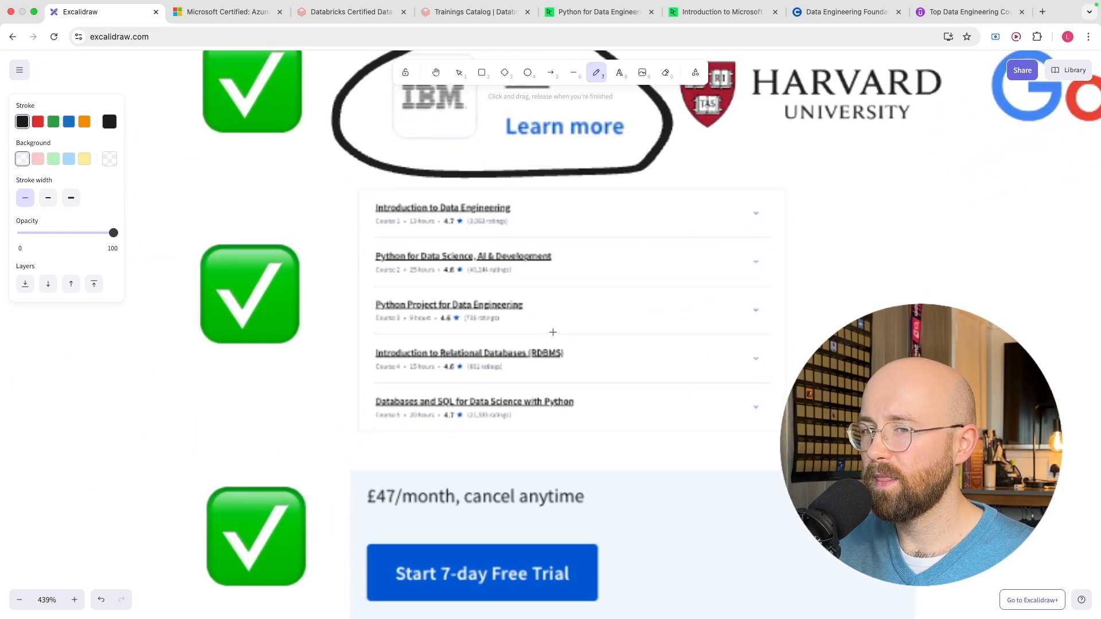
left_click_drag(338, 190, 339, 304)
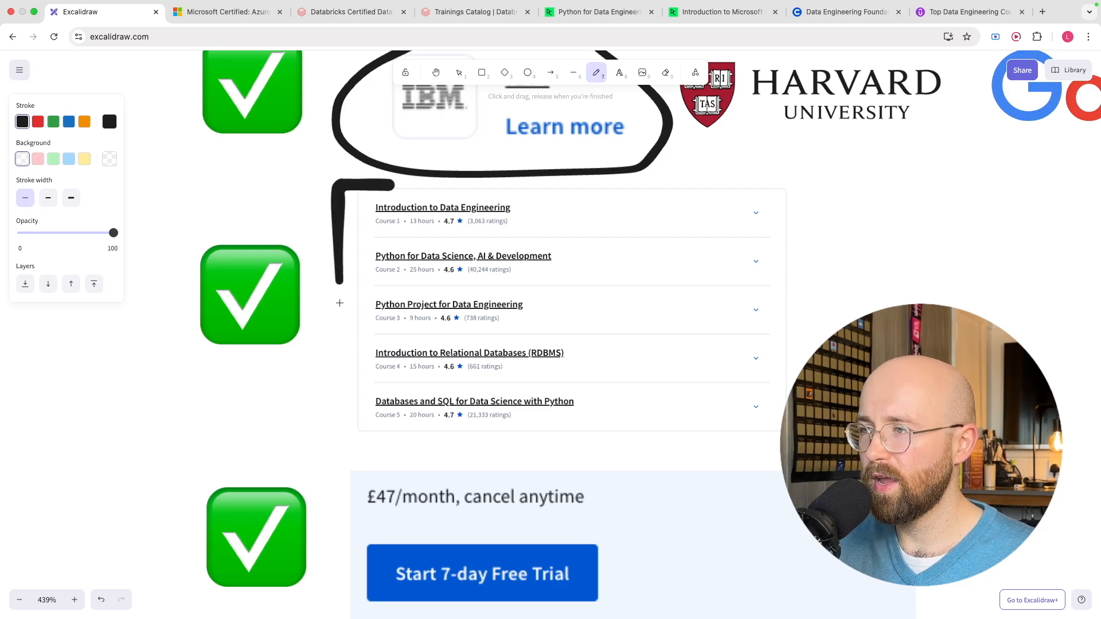
left_click_drag(340, 186, 388, 447)
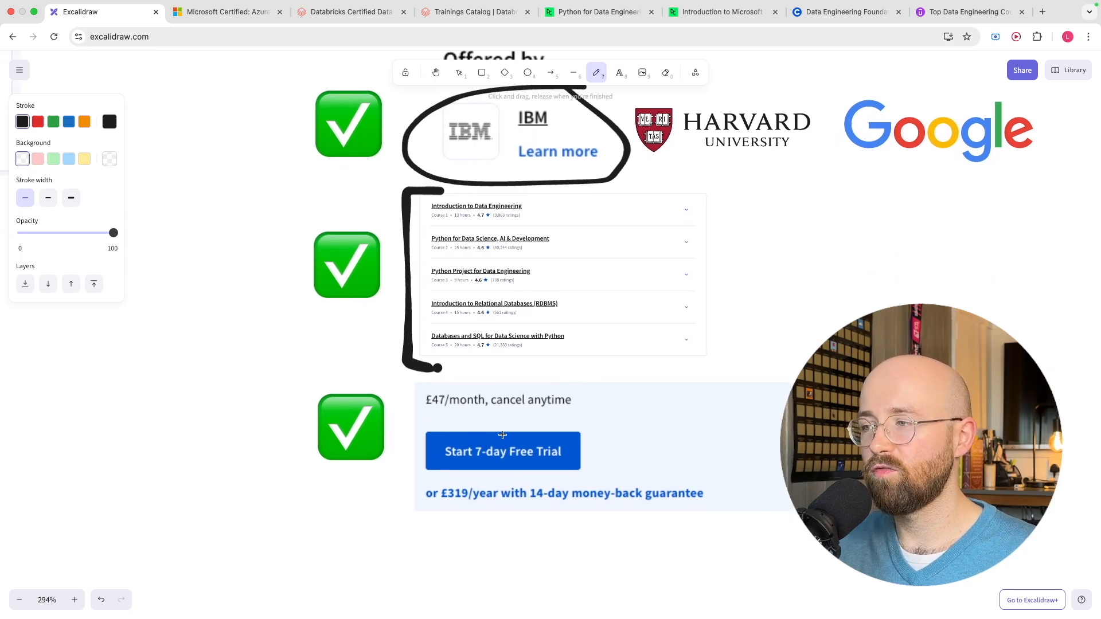
scroll("down", 3)
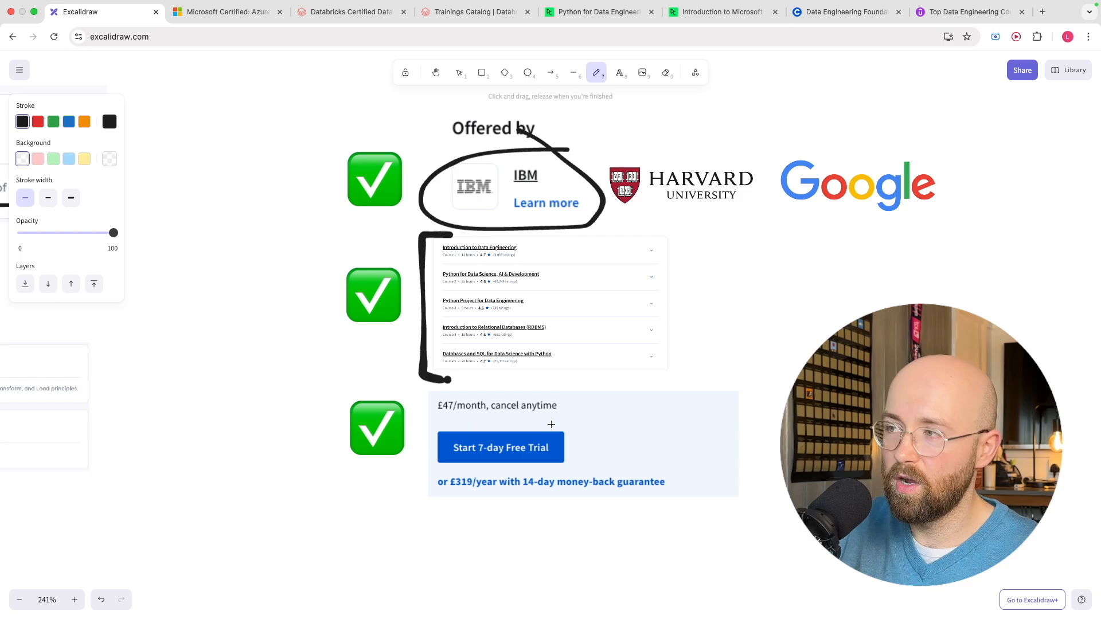
left_click_drag(424, 421, 478, 420)
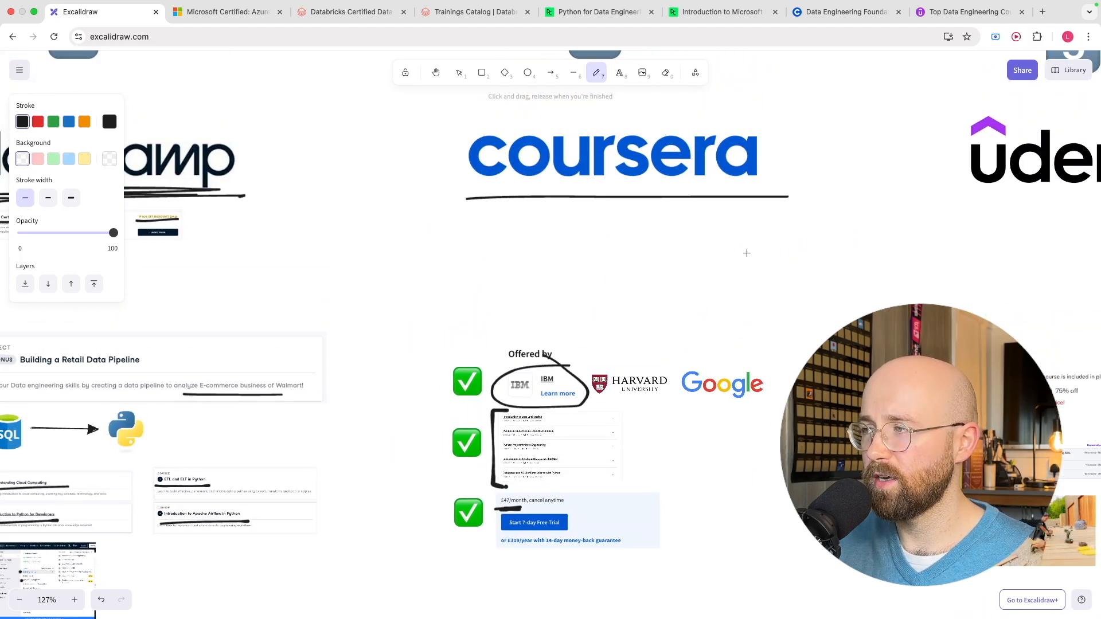
Underline Coursera's two-month duration con, then underline the Udemy logo
scroll("down", 3)
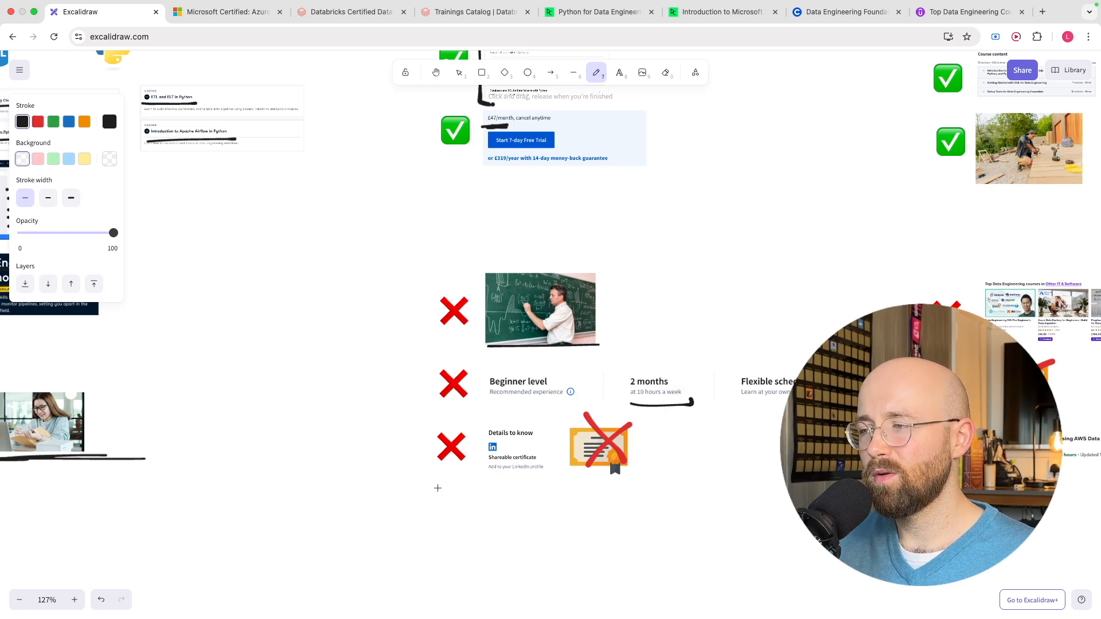
left_click_drag(437, 488, 772, 490)
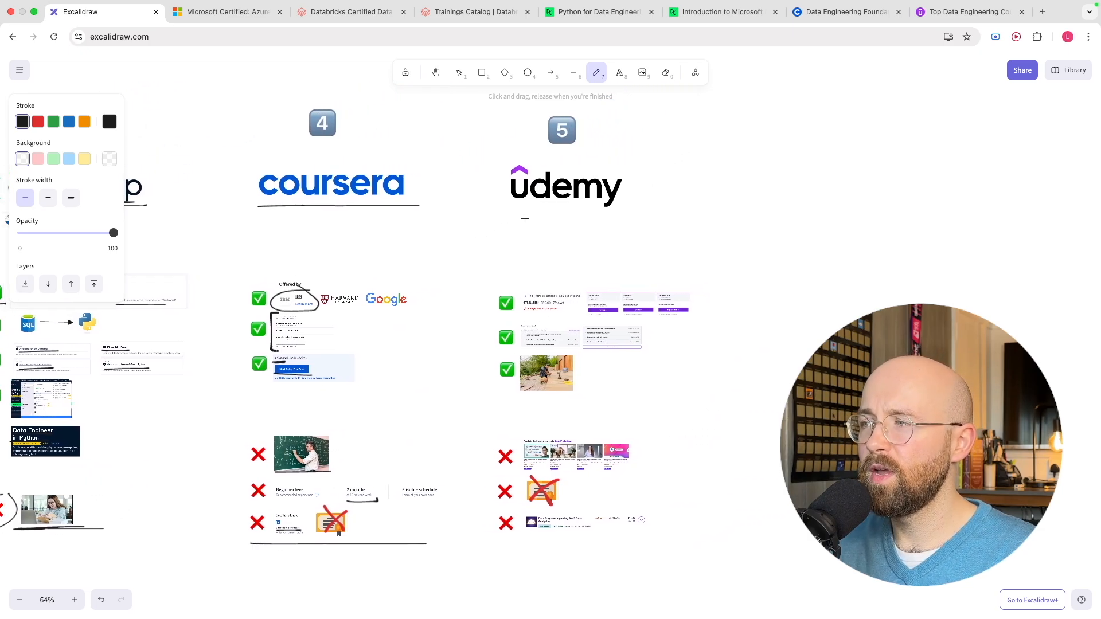
left_click_drag(513, 214, 670, 210)
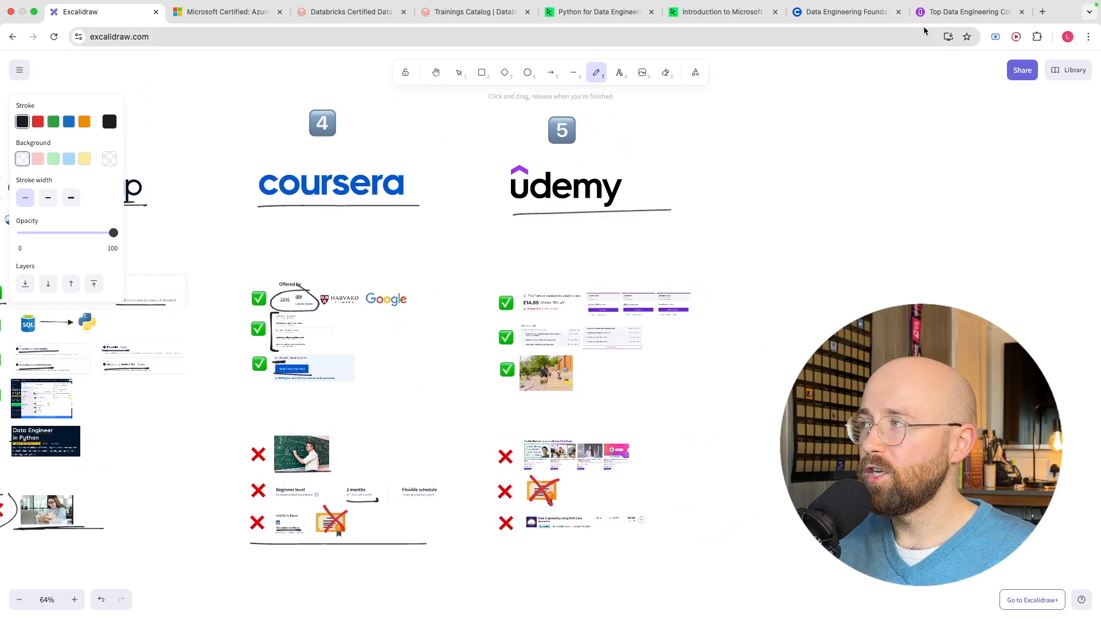
Check Udemy's Data Engineering for Beginners: Learn SQL, Python & Spark page, then return to Excalidraw
left_click(968, 12)
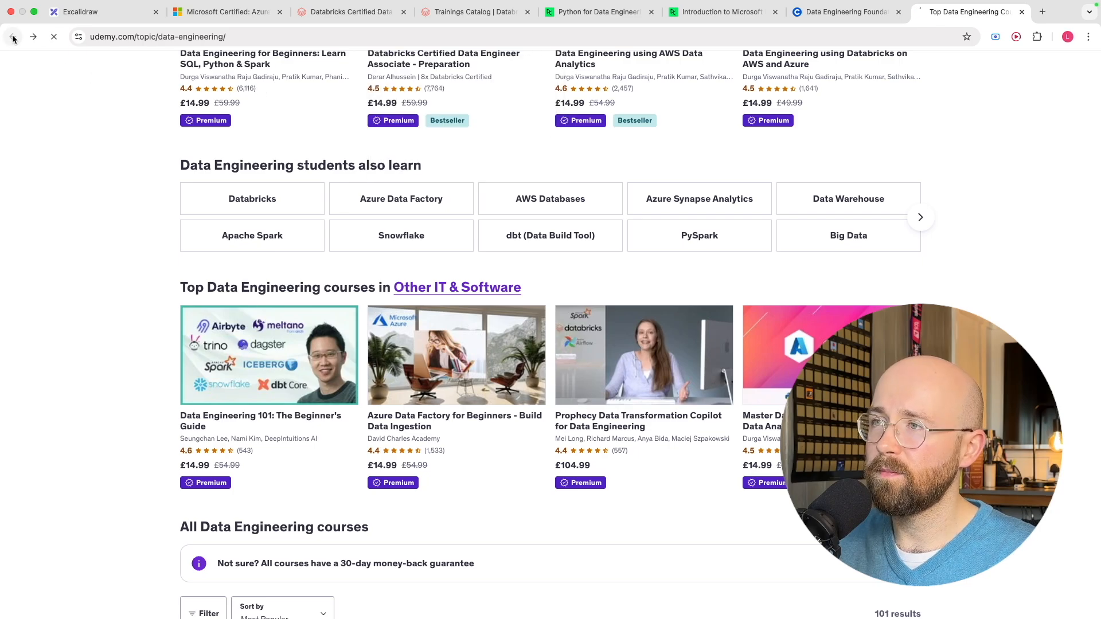
left_click(262, 59)
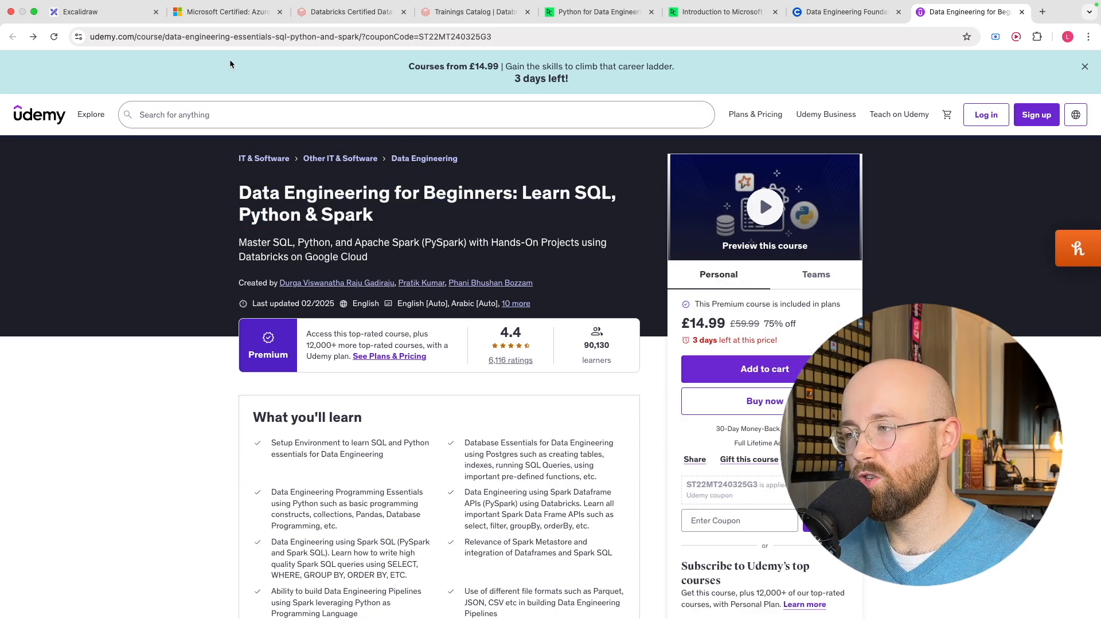
left_click(81, 12)
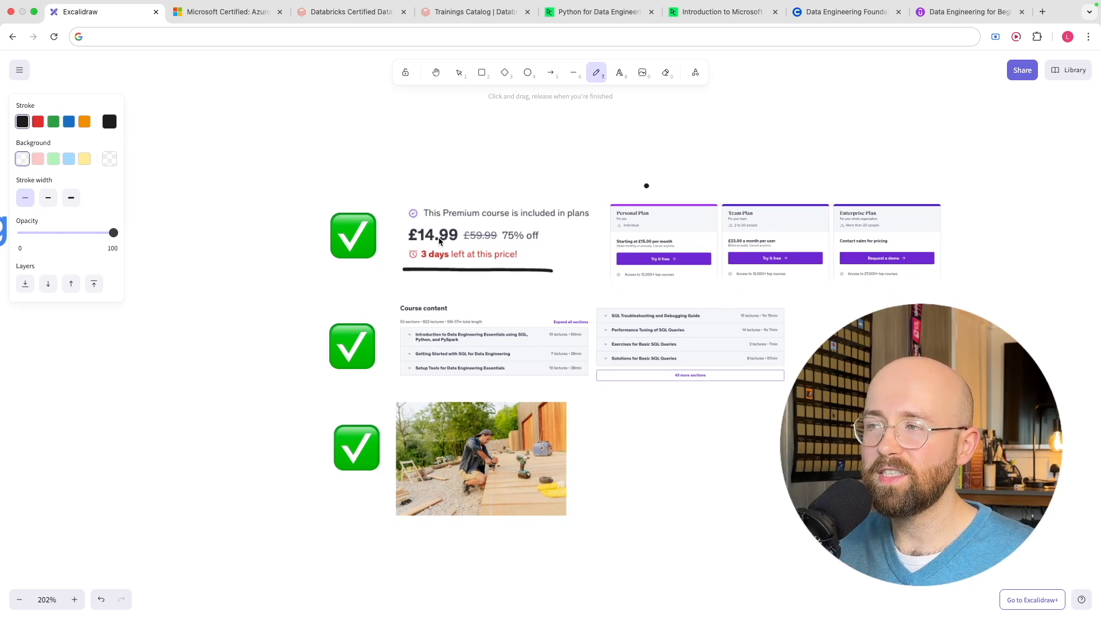
mouse_move(403, 239)
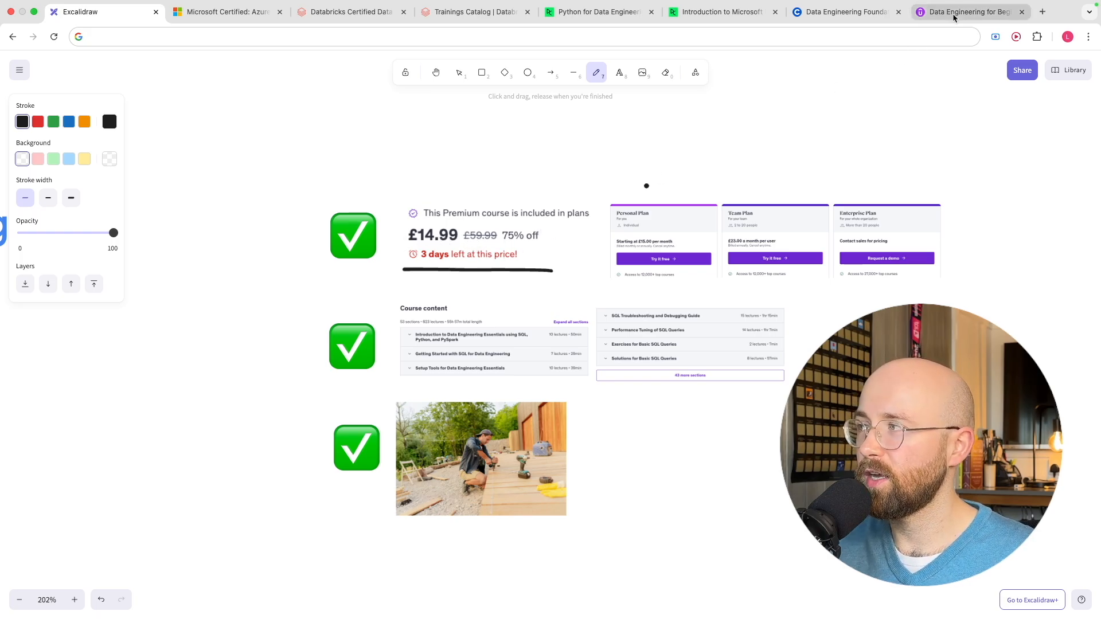
Bracket Udemy's Course content list and underline the 55h 57m length
left_click(956, 12)
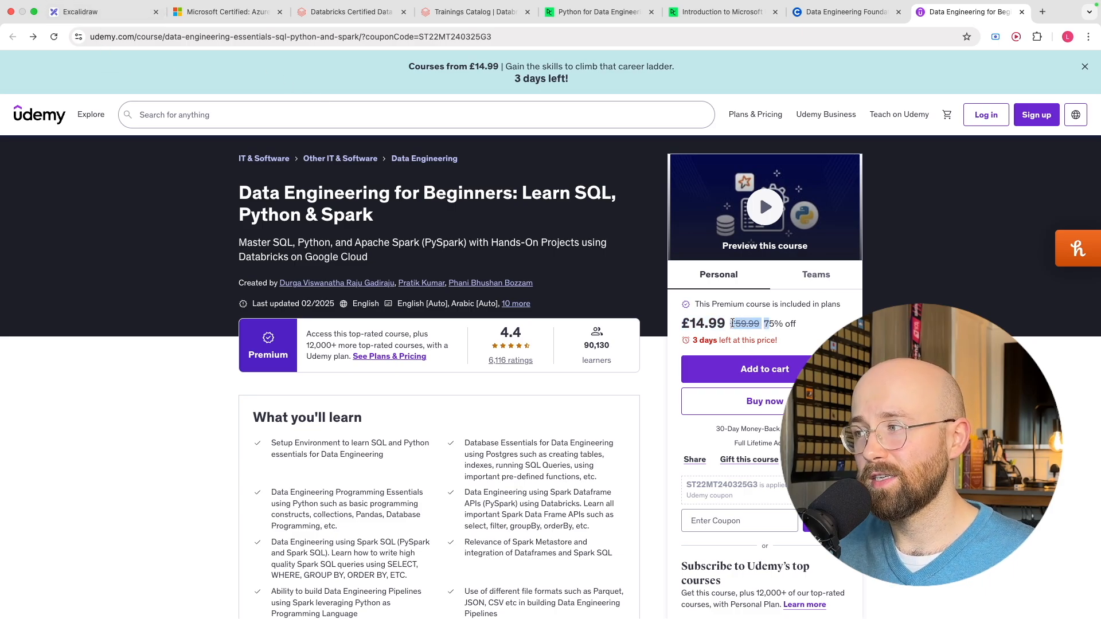
left_click(81, 12)
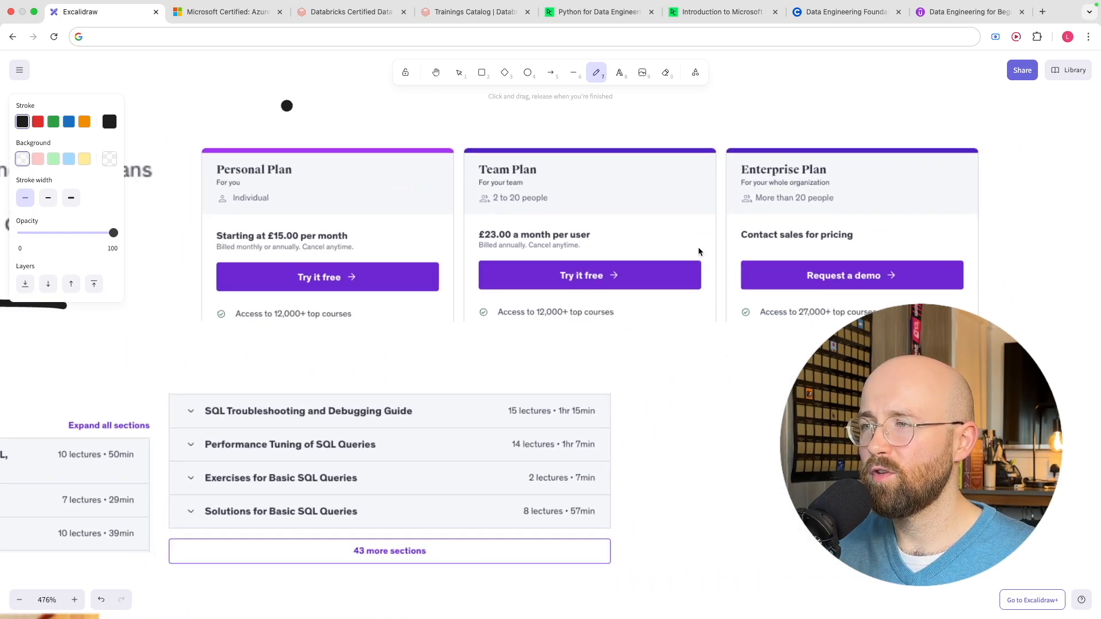
mouse_move(662, 250)
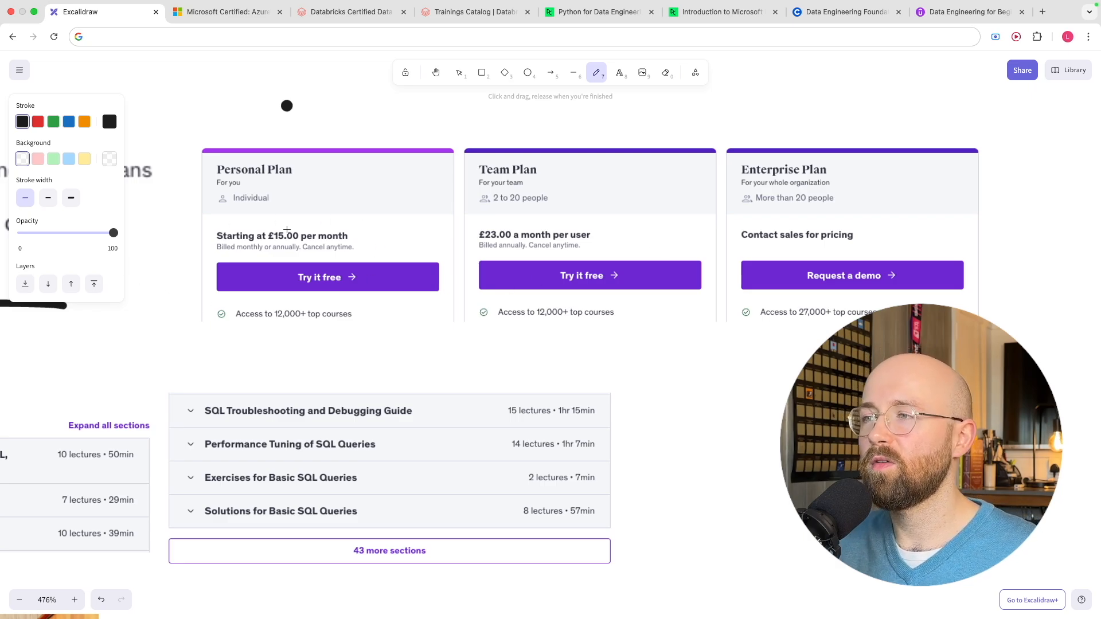
mouse_move(468, 248)
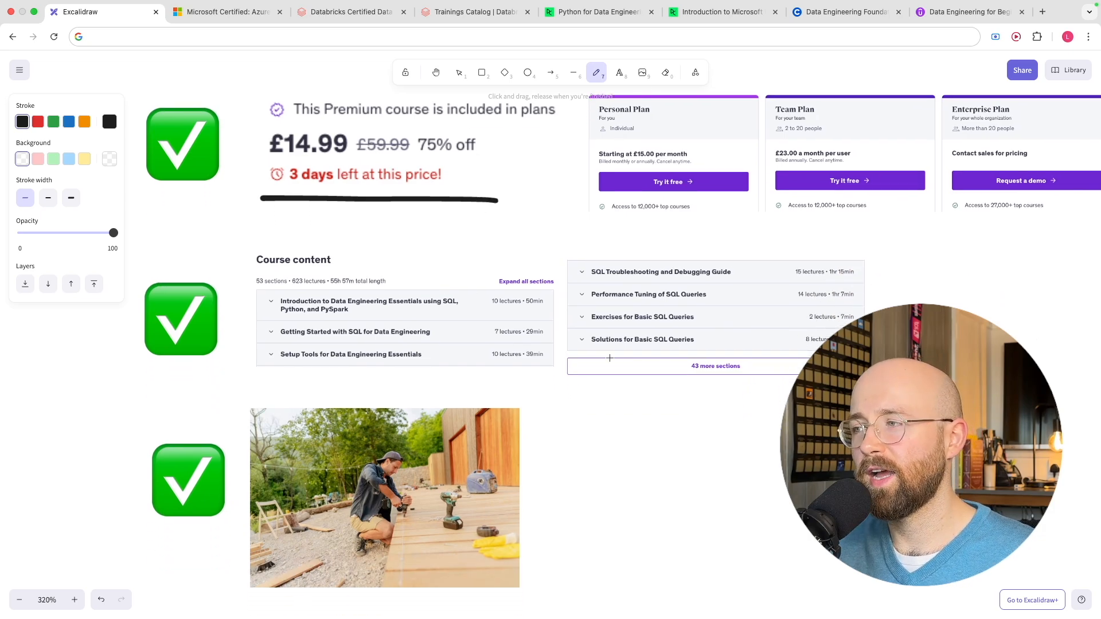
left_click_drag(277, 238, 263, 379)
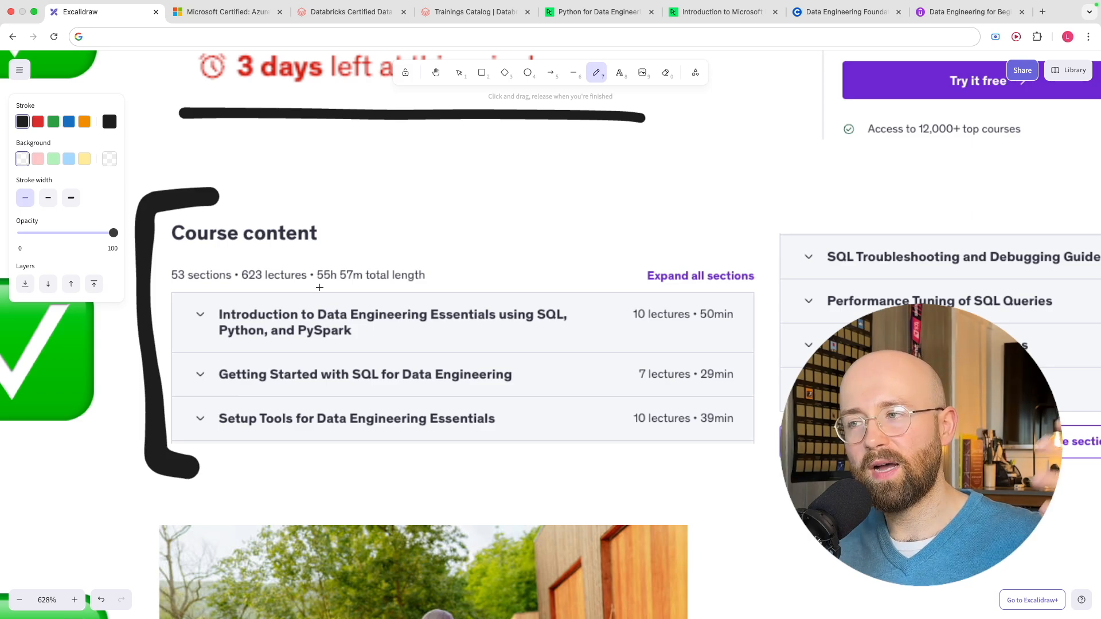
left_click_drag(320, 288, 447, 288)
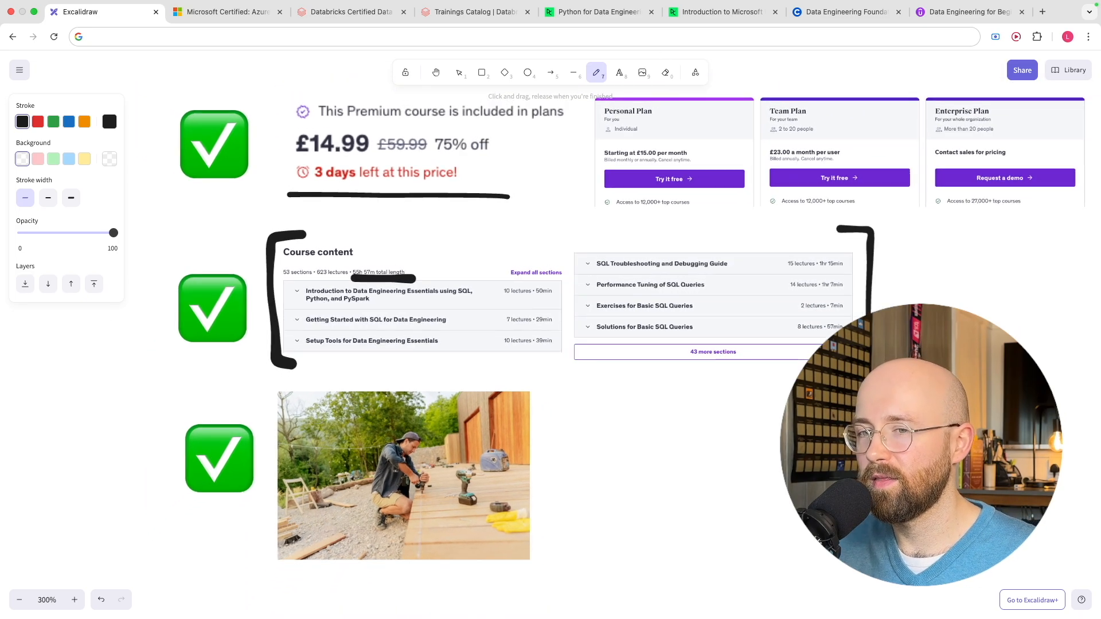
Underline the construction photo, then bring up the Udemy course page
scroll("down", 3)
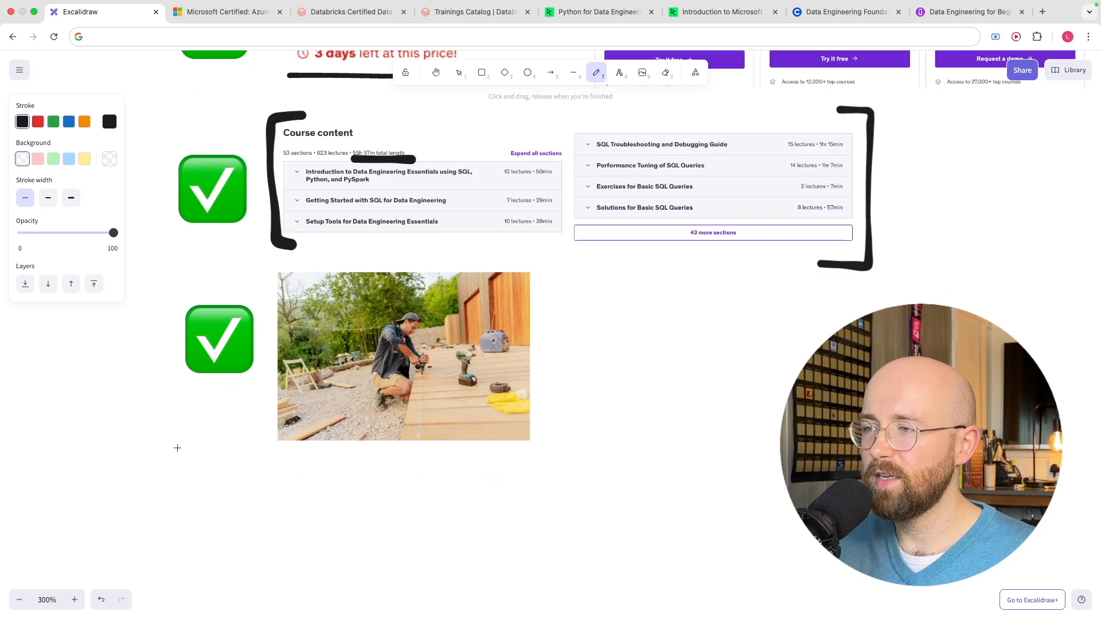
left_click_drag(184, 457, 572, 441)
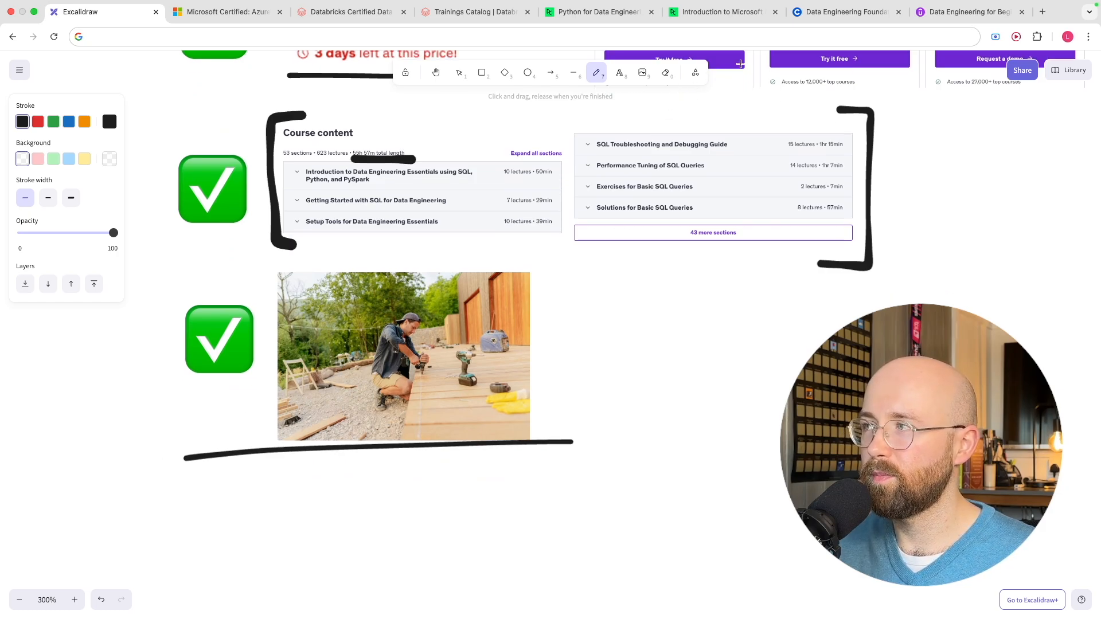
left_click(974, 11)
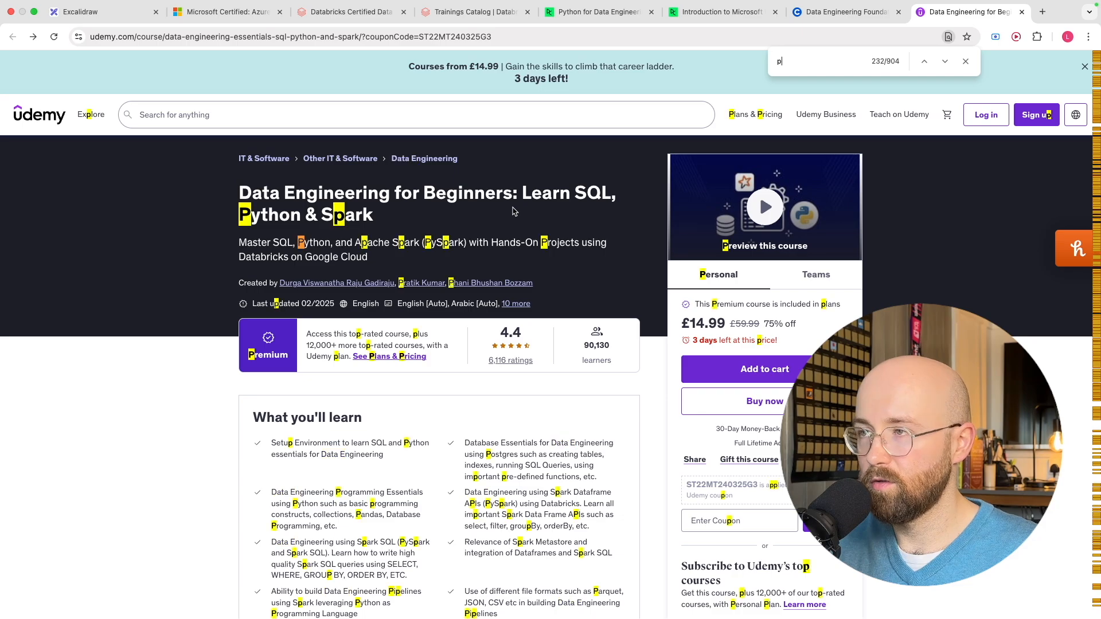
Search the Udemy course page for 'projec' and step through the matches
type("rojec")
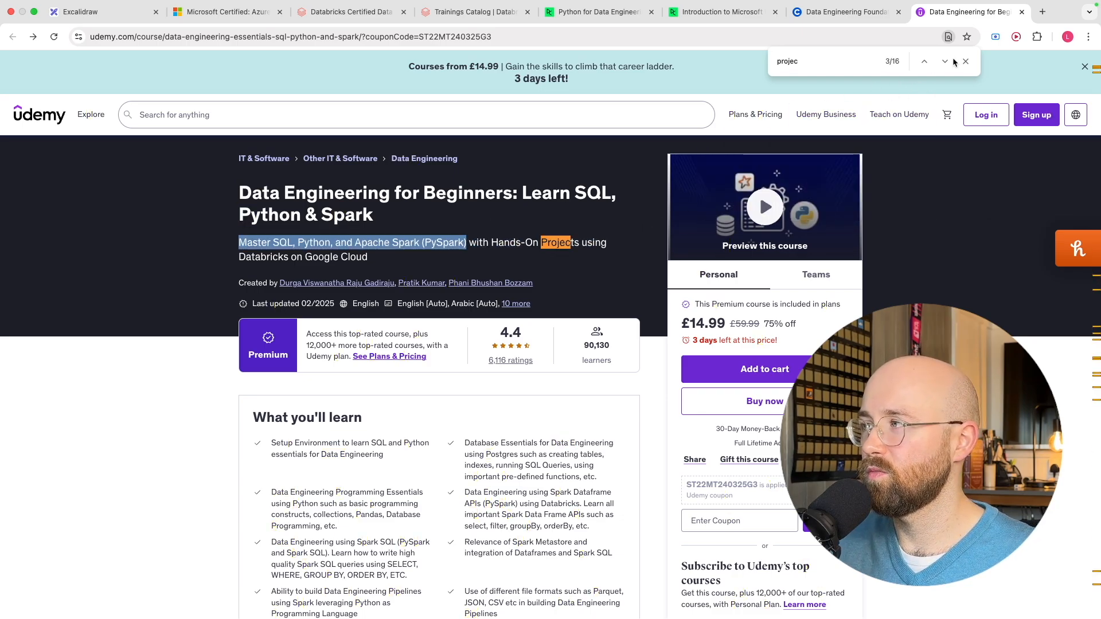
left_click(945, 61)
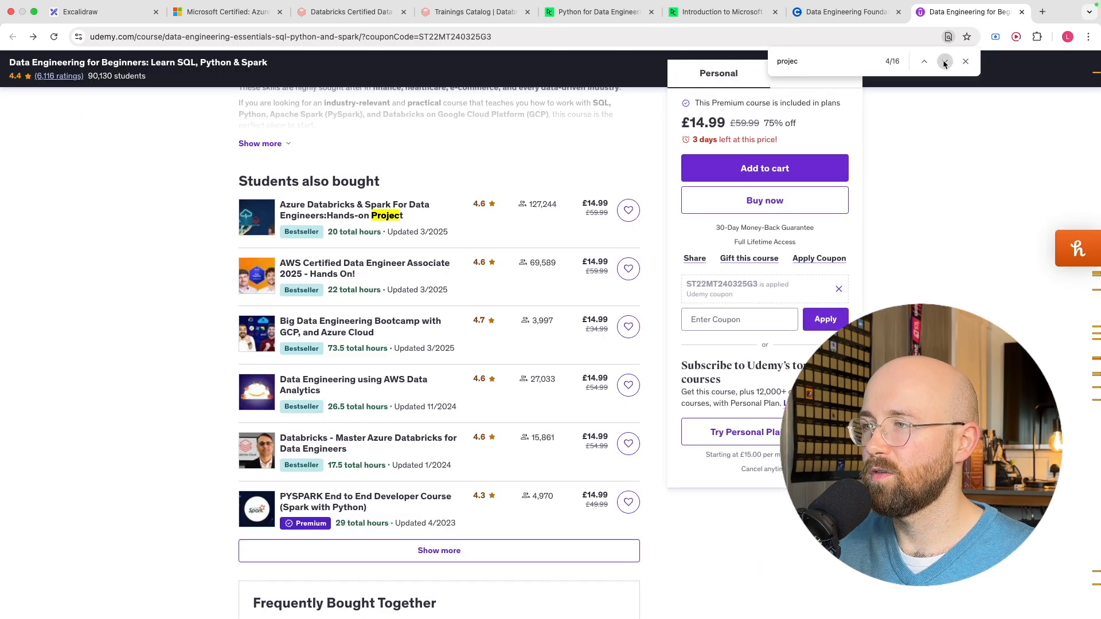
left_click(944, 61)
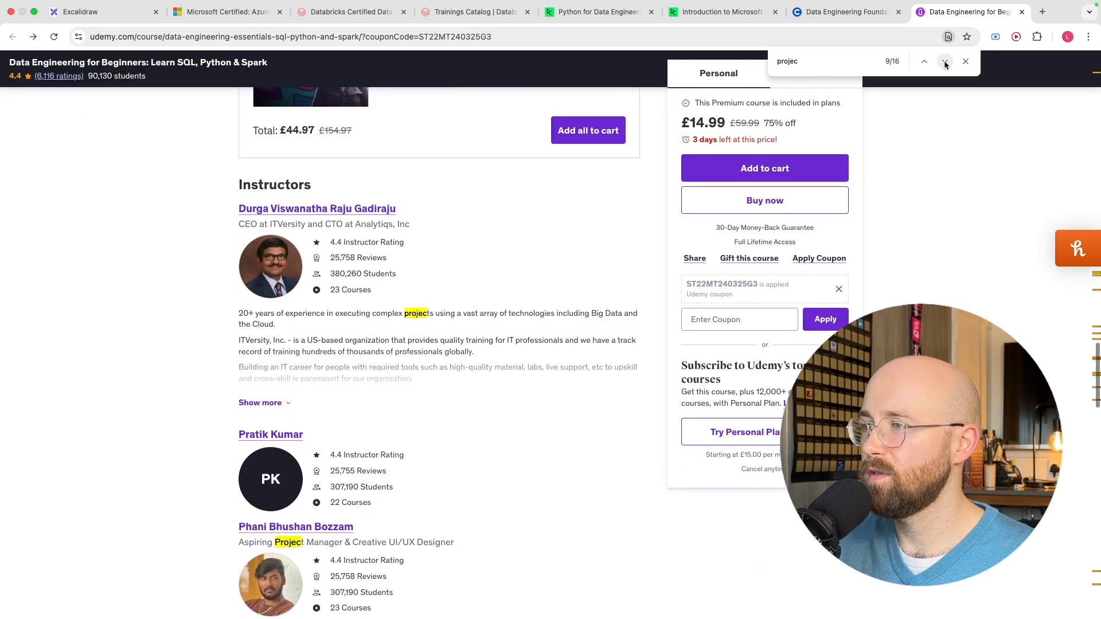
left_click(945, 62)
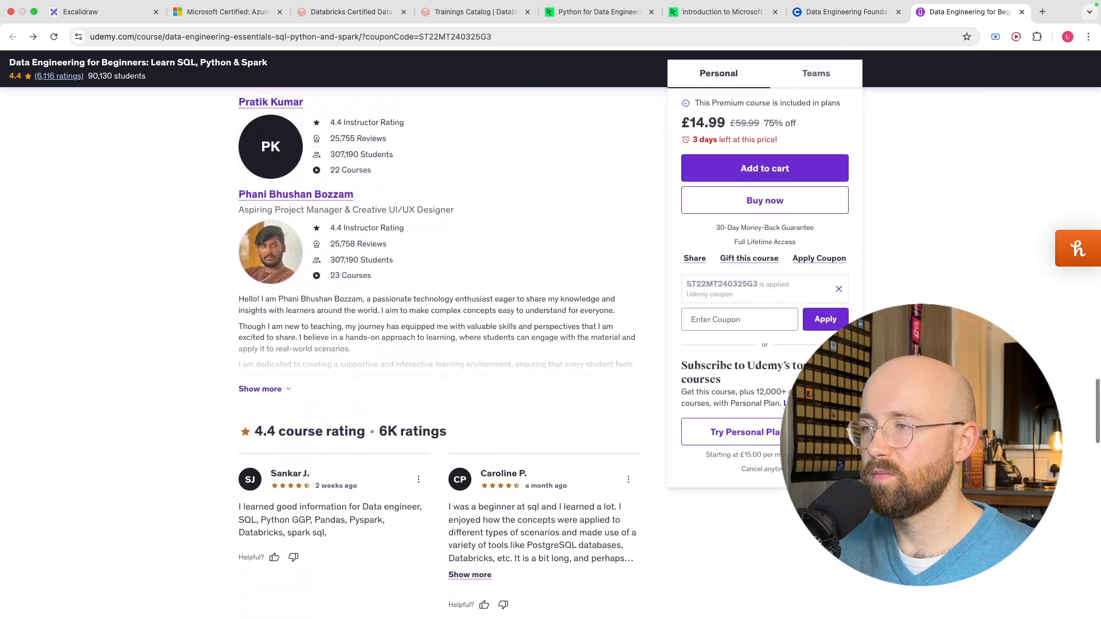
scroll("up", 3)
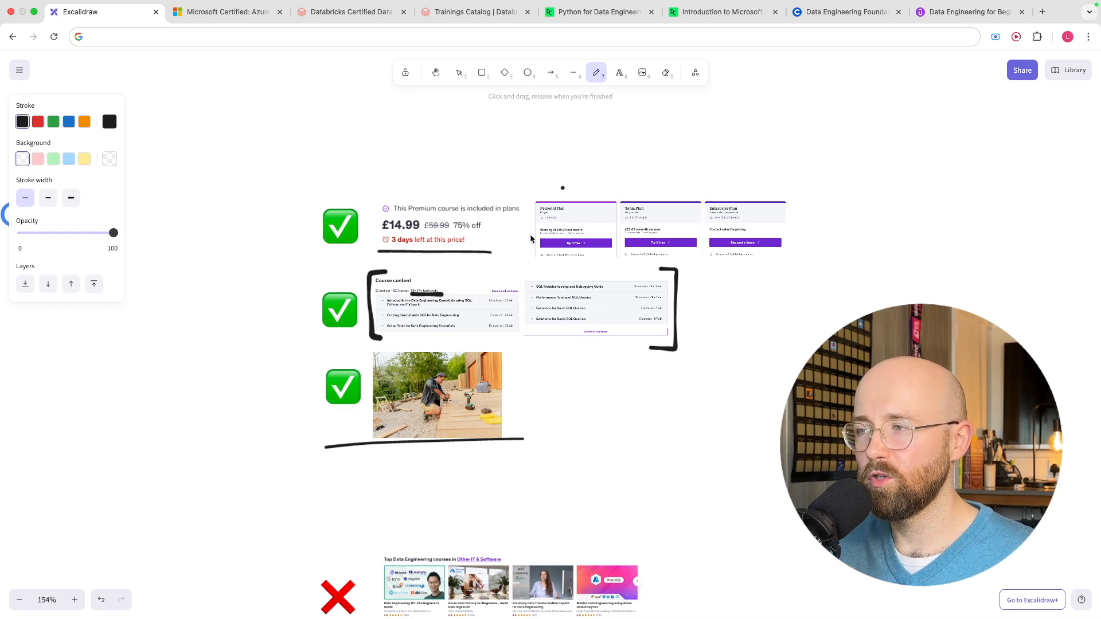
mouse_move(247, 416)
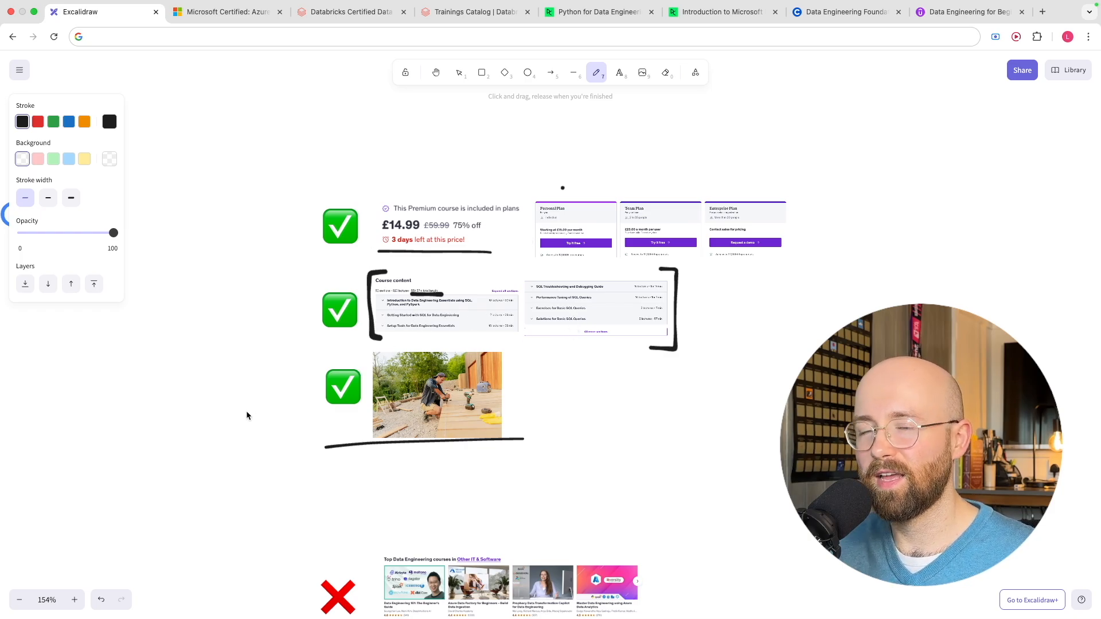
mouse_move(362, 445)
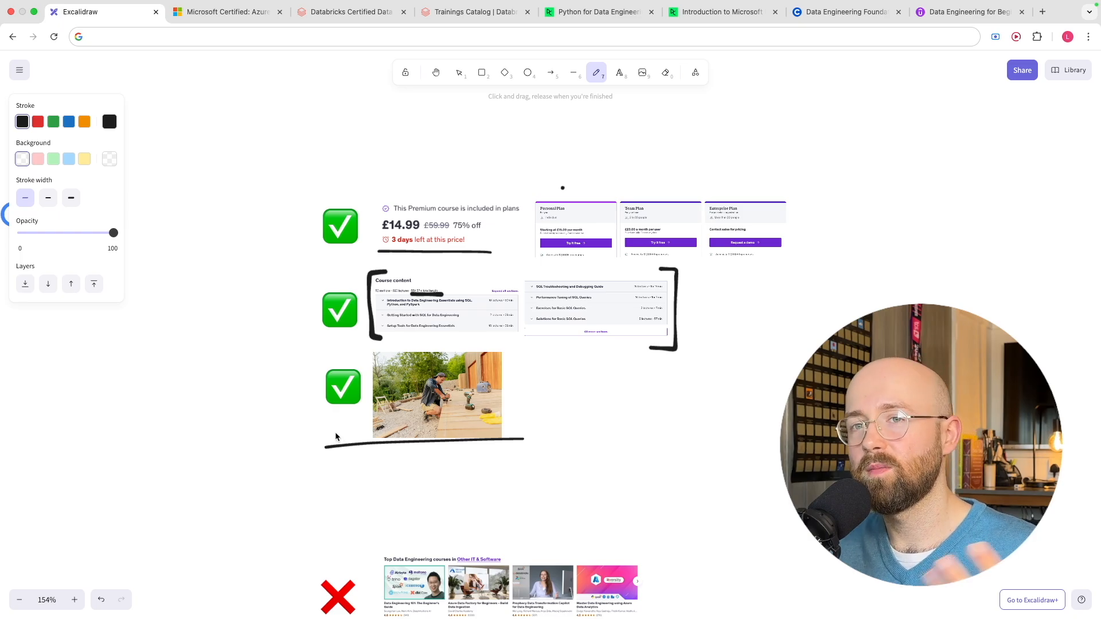
Scroll the board down to Udemy's red-crossed cons, including the crossed certificate
scroll("down", 3)
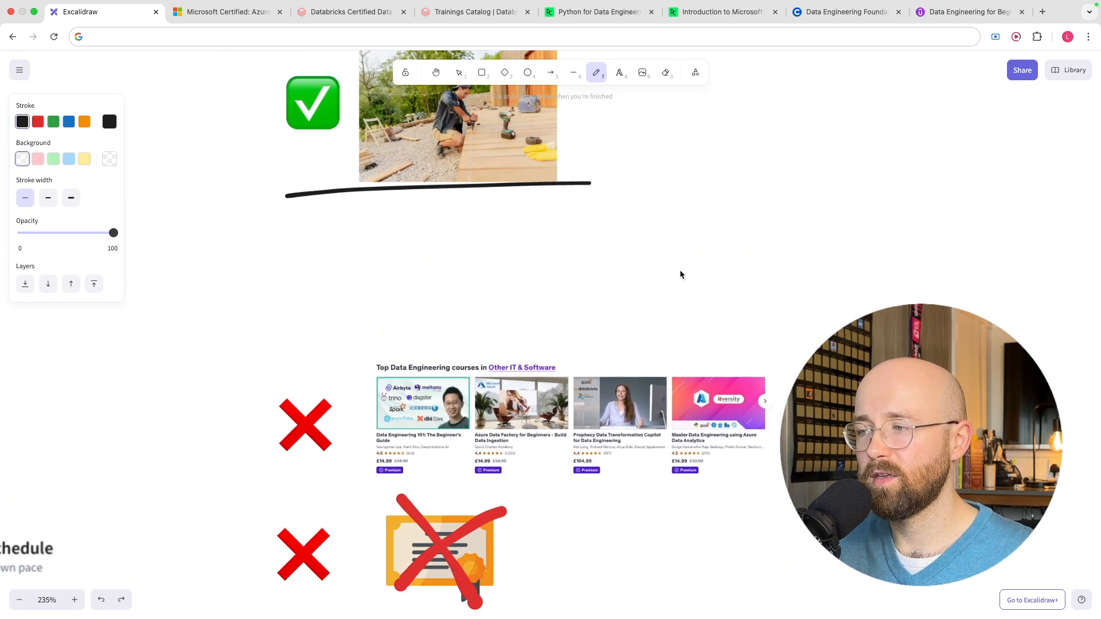
scroll("down", 3)
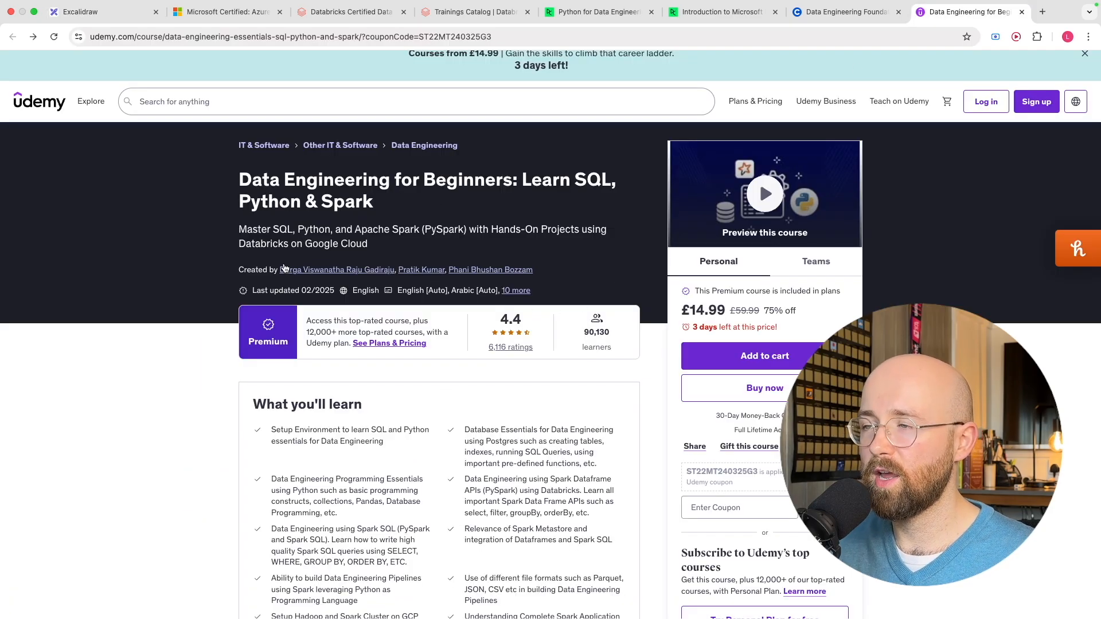
Review the Udemy instructors' profiles under 'Created by', then return to the whiteboard
left_click(337, 270)
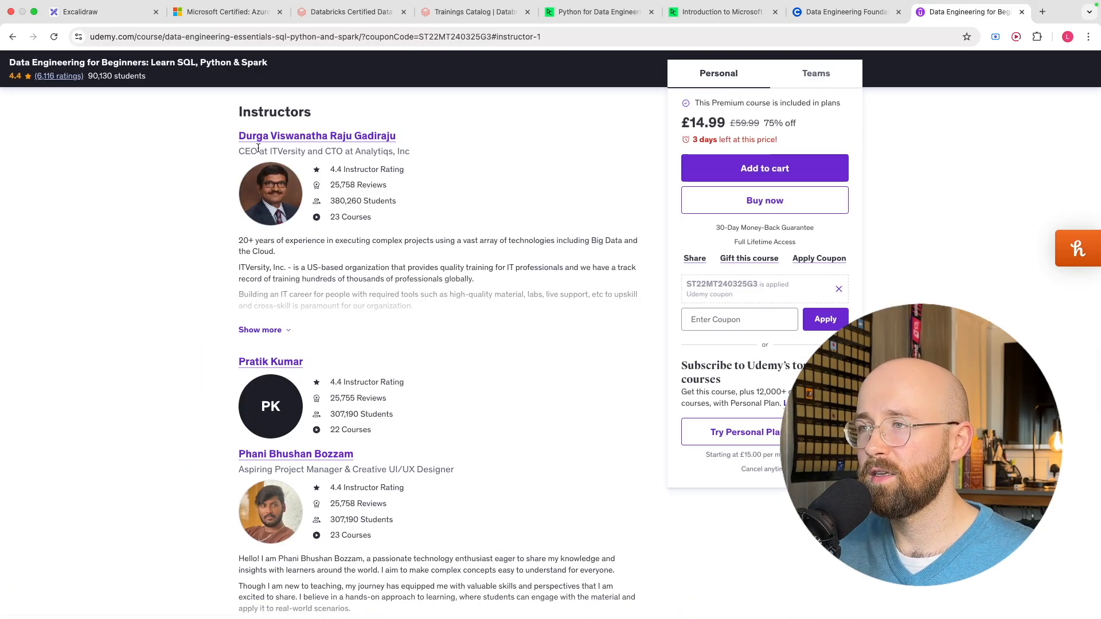
mouse_move(454, 189)
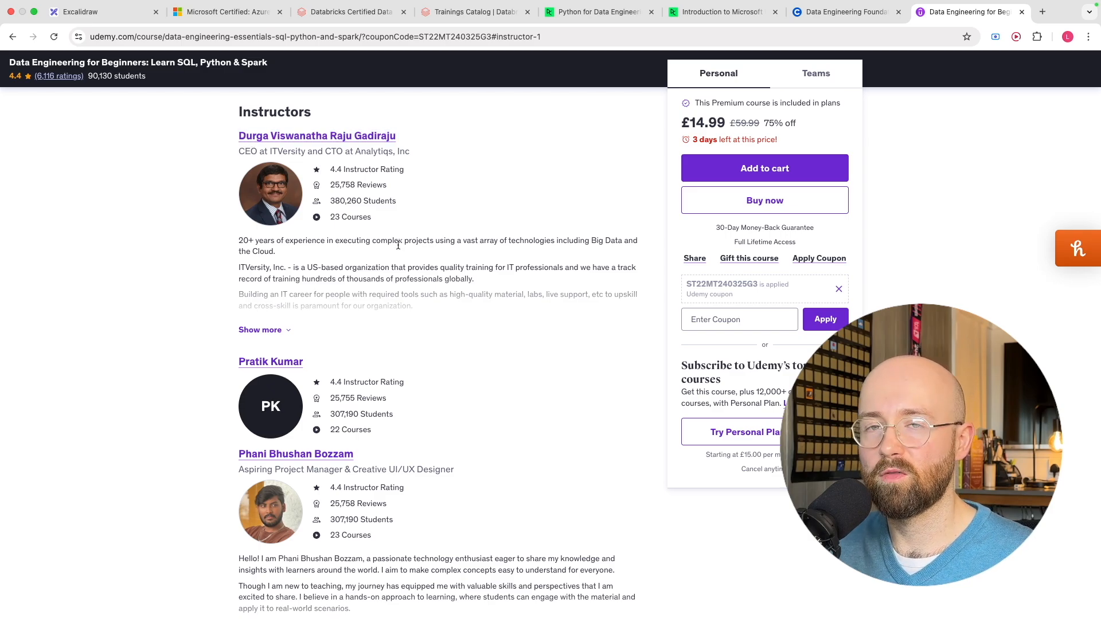
scroll("up", 3)
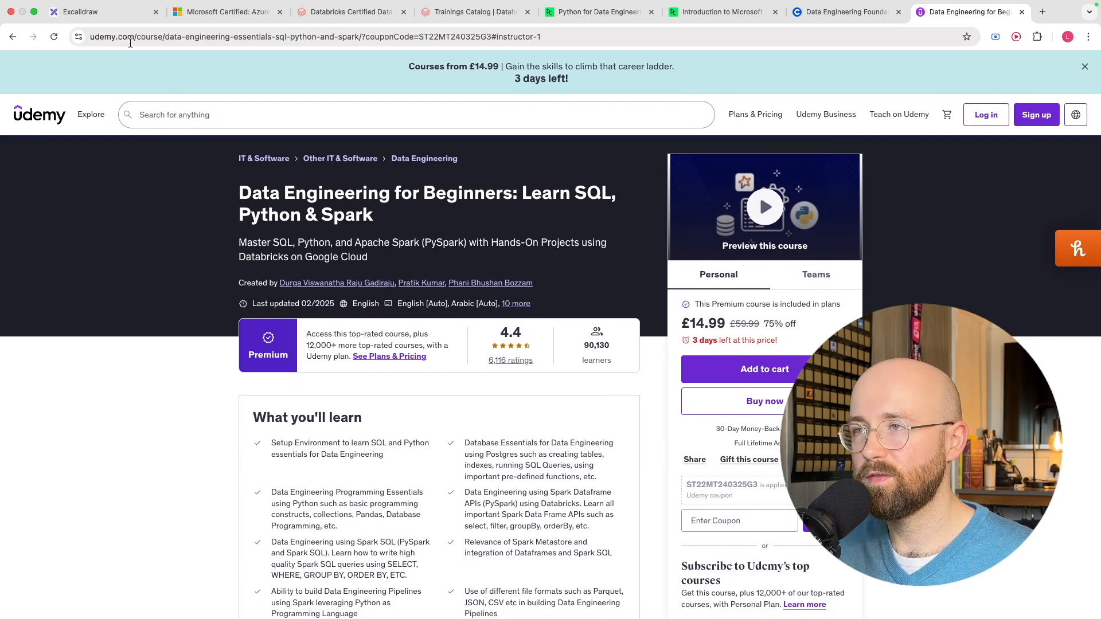
left_click(81, 11)
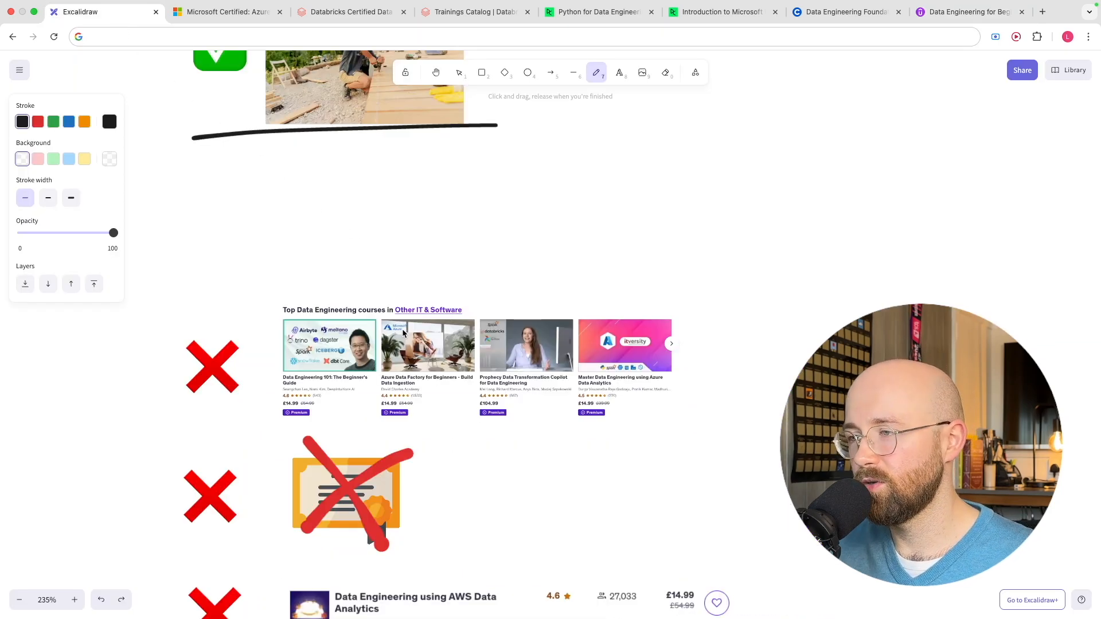
Underline Udemy's red-crossed certificate and the AWS course listing
scroll("down", 3)
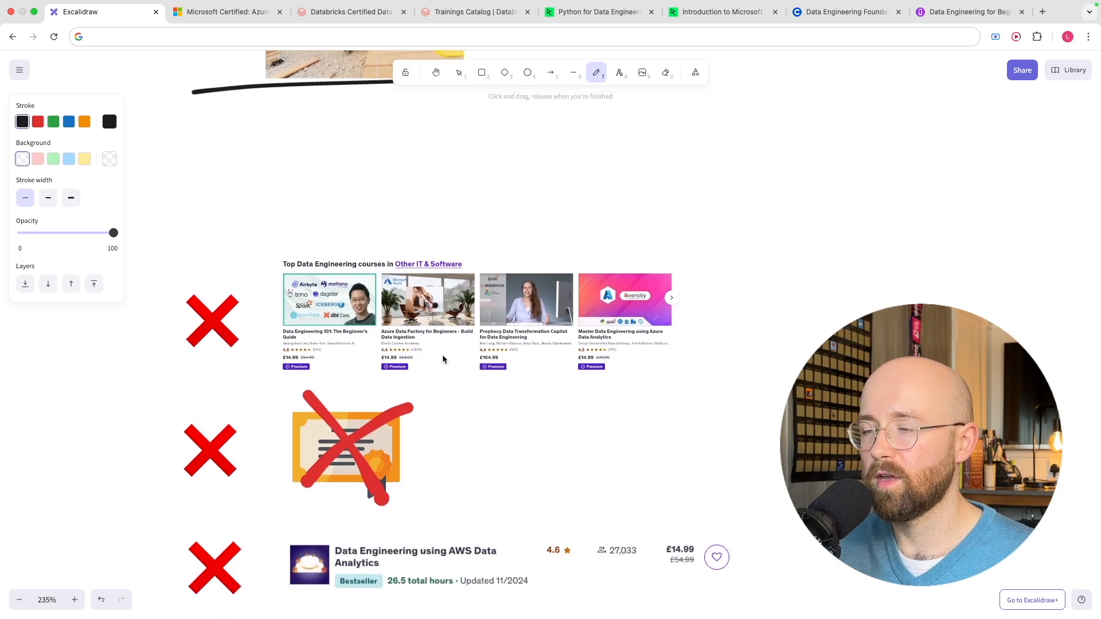
scroll("down", 3)
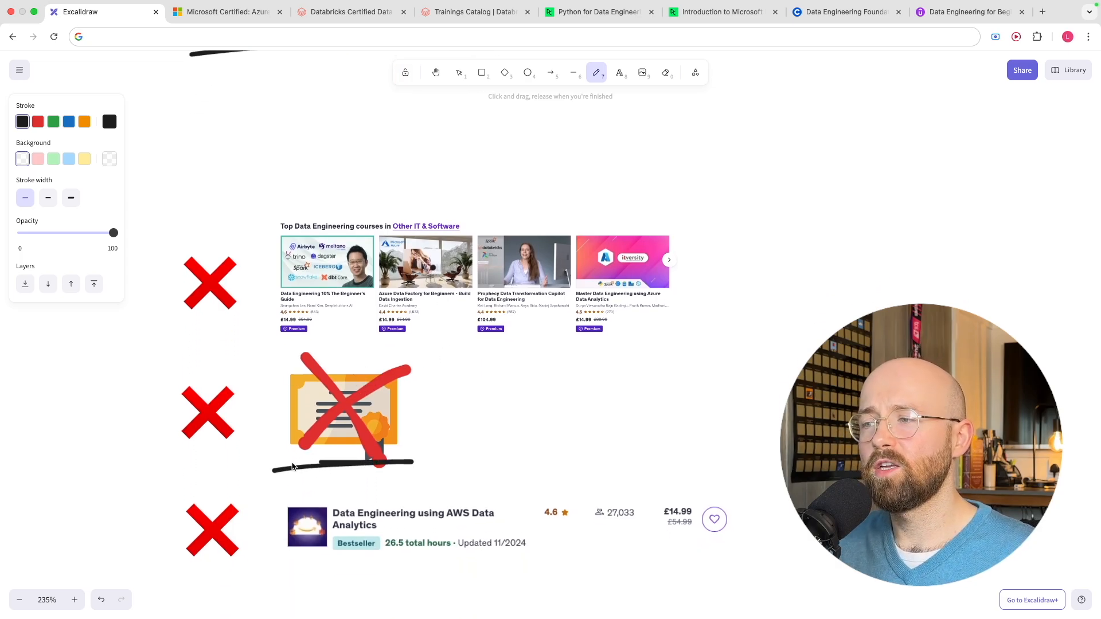
mouse_move(397, 449)
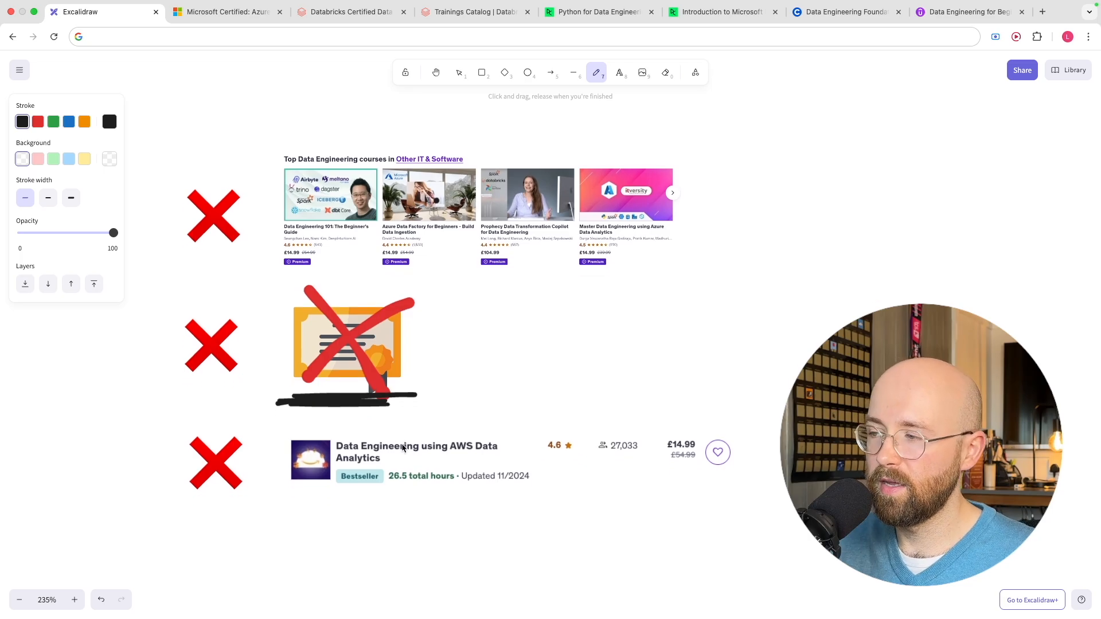
mouse_move(473, 486)
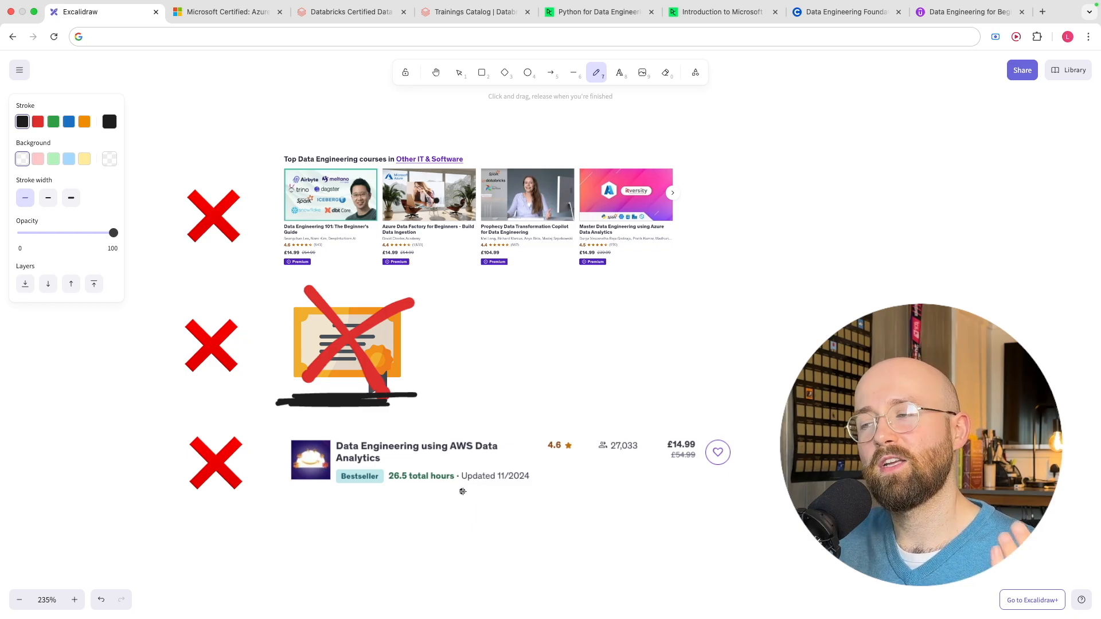
left_click_drag(462, 491, 537, 488)
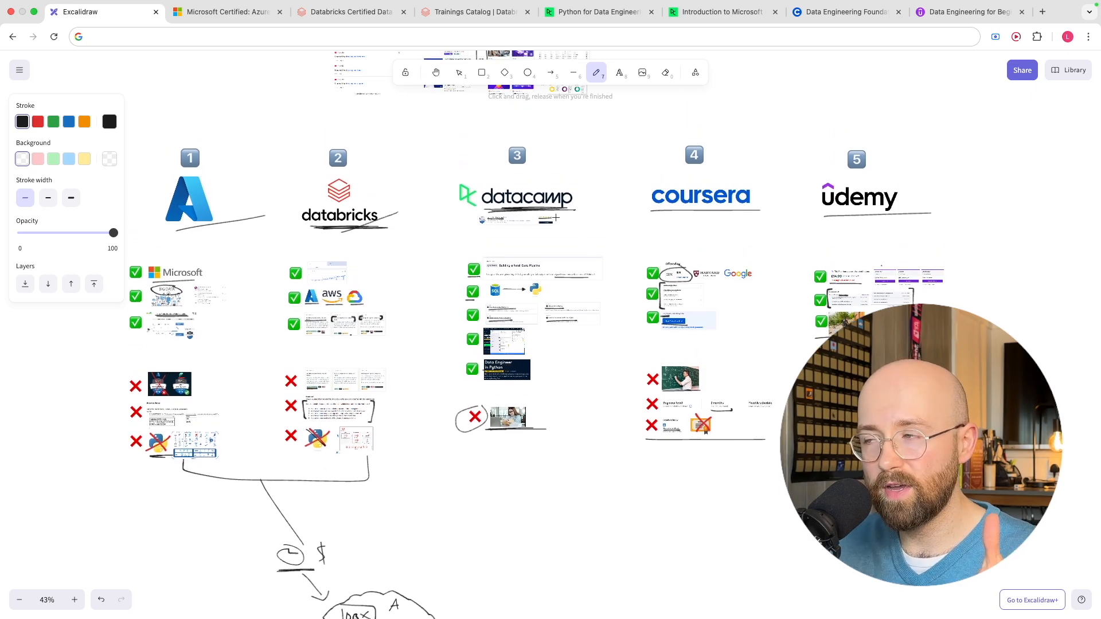
Loop around the DataCamp logo and caption, then briefly check DataCamp's track page
left_click_drag(456, 178, 618, 222)
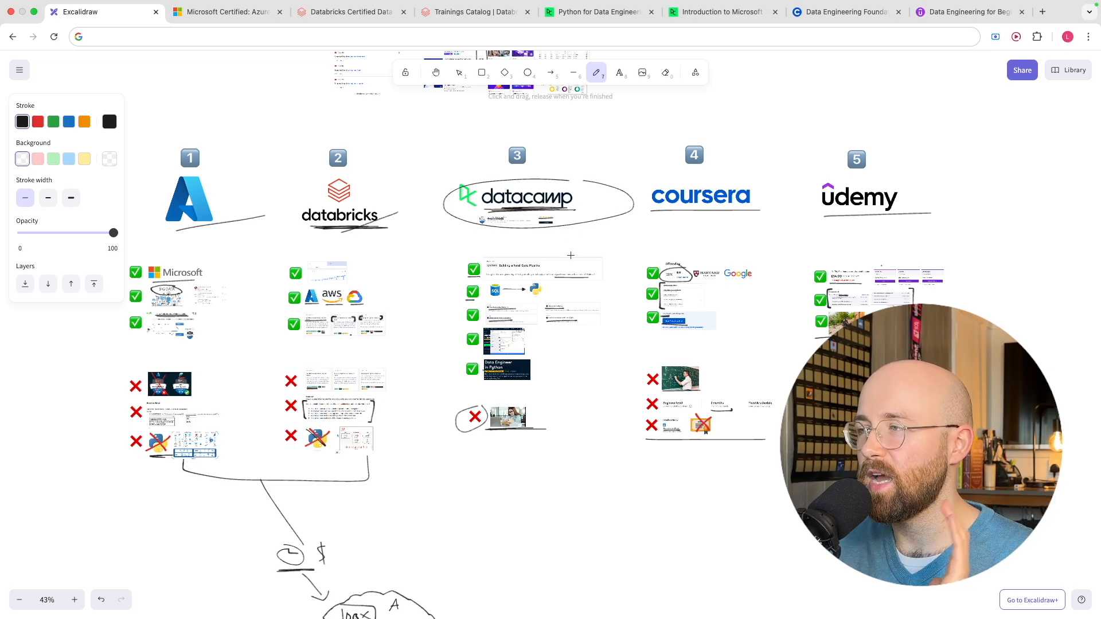
left_click(598, 12)
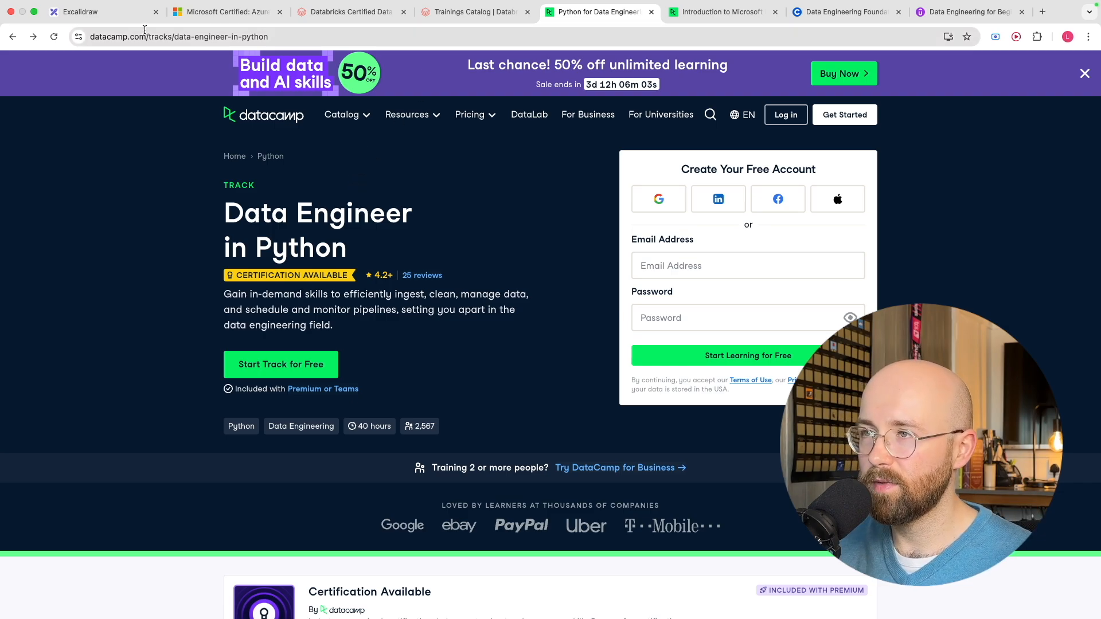
left_click(80, 11)
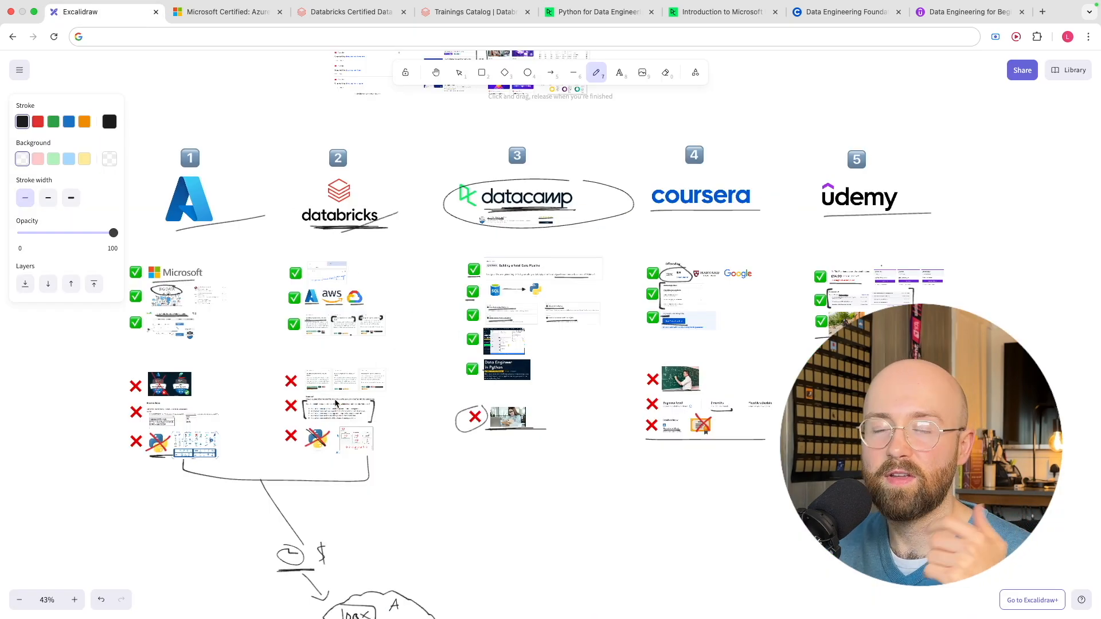
mouse_move(262, 470)
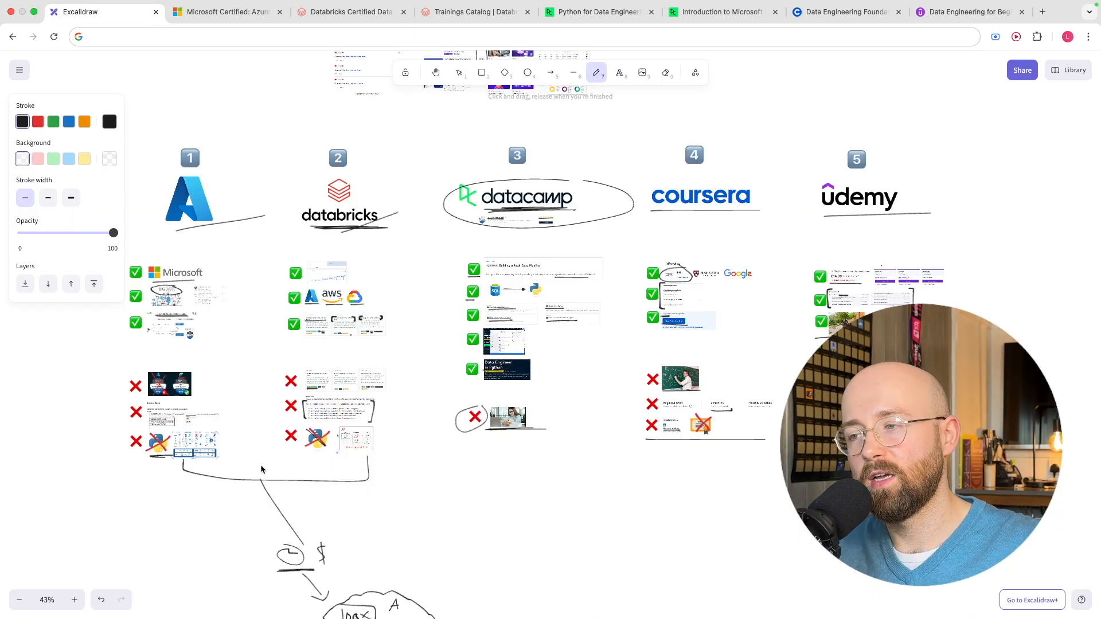